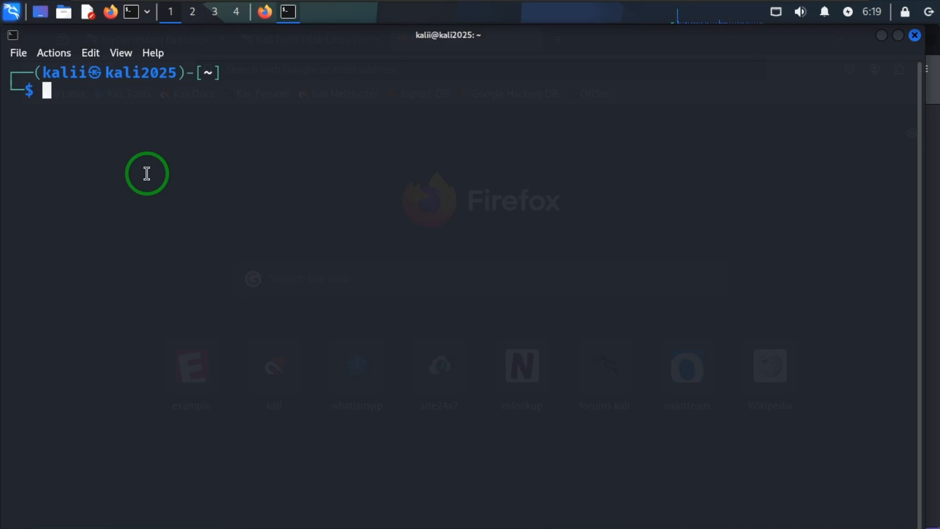
mouse_move(932, 91)
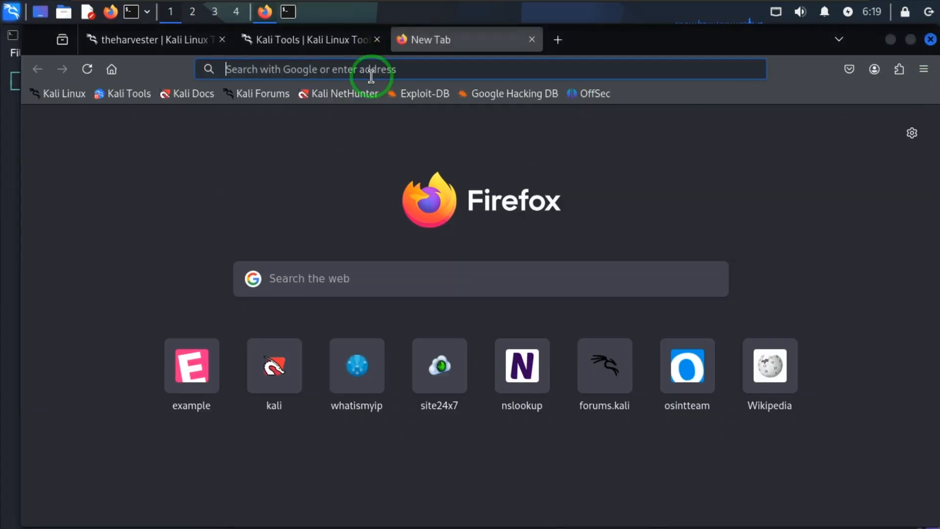
- Run a Google search for 'information gathering tools github' from the new-tab search box
click(363, 278)
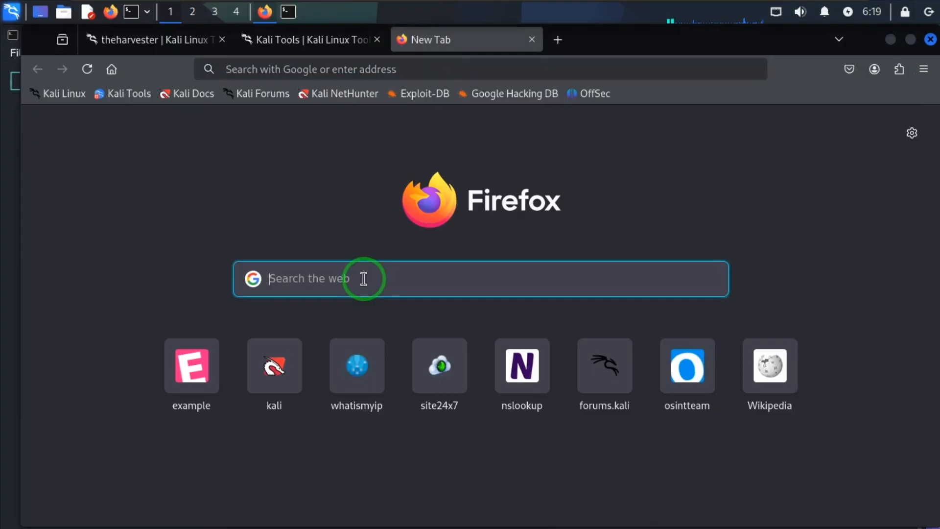
text(infr)
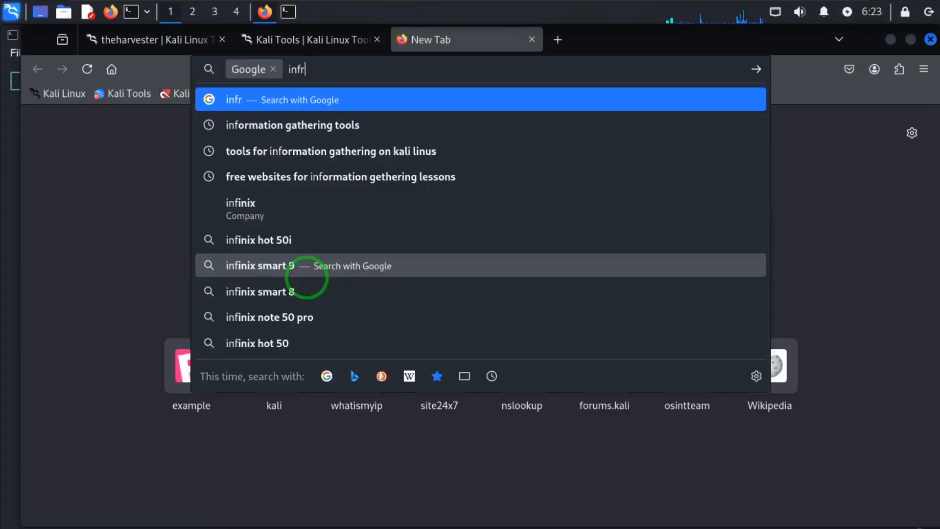
text(romation)
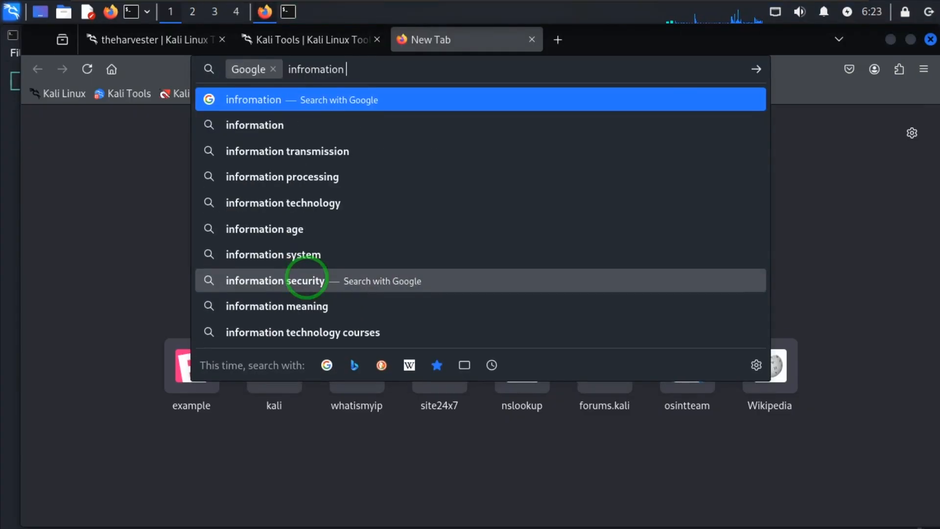
text(gathering)
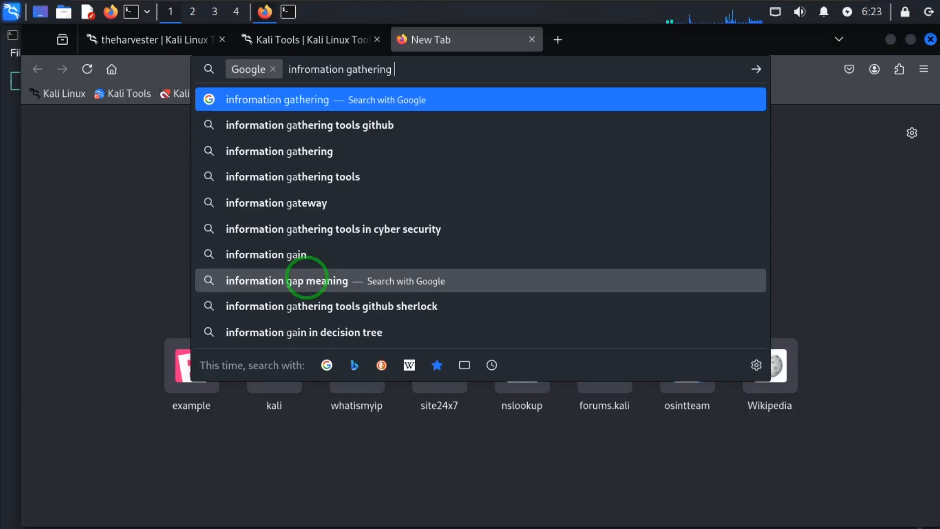
text(tools i)
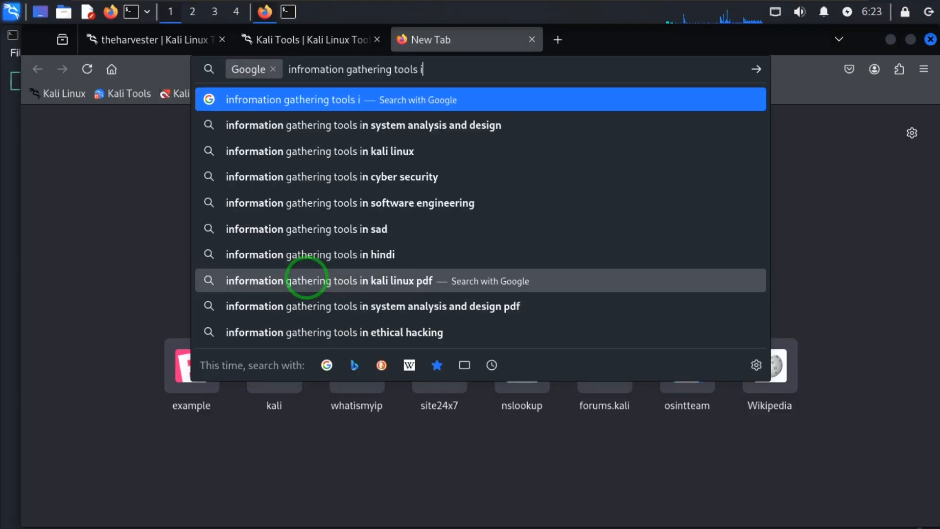
key(BackSpace)
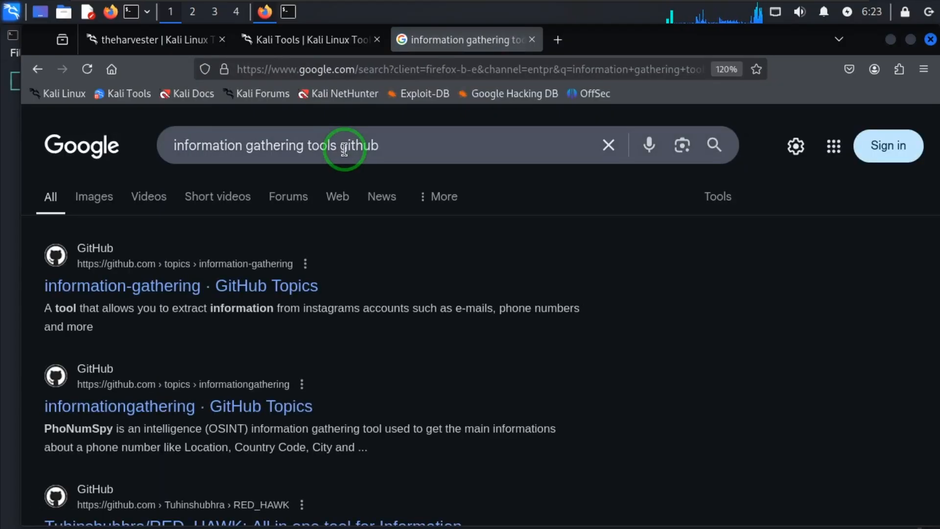
scroll(down, 3)
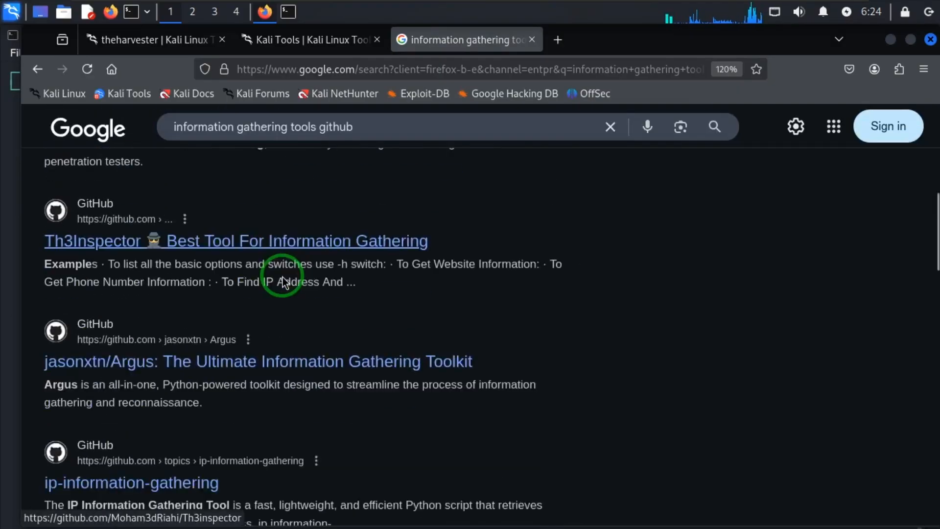
scroll(down, 3)
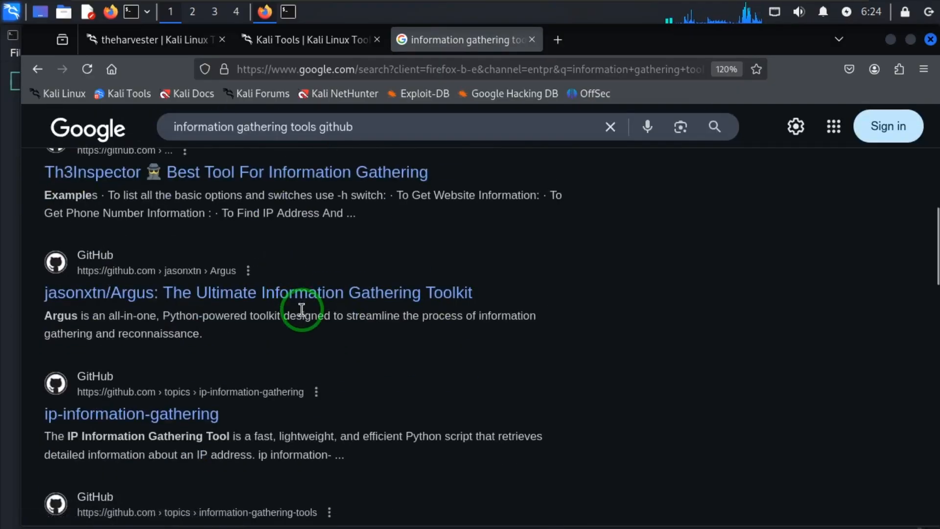
scroll(down, 3)
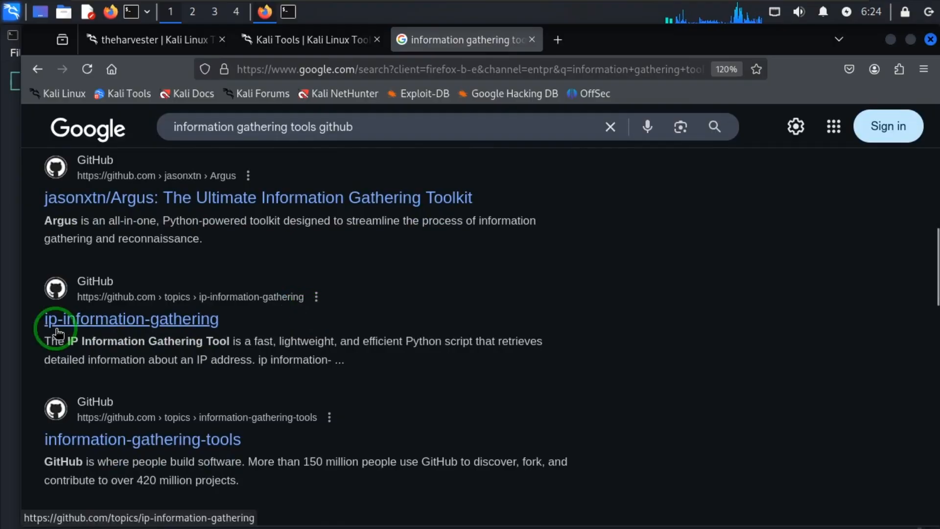
mouse_move(209, 332)
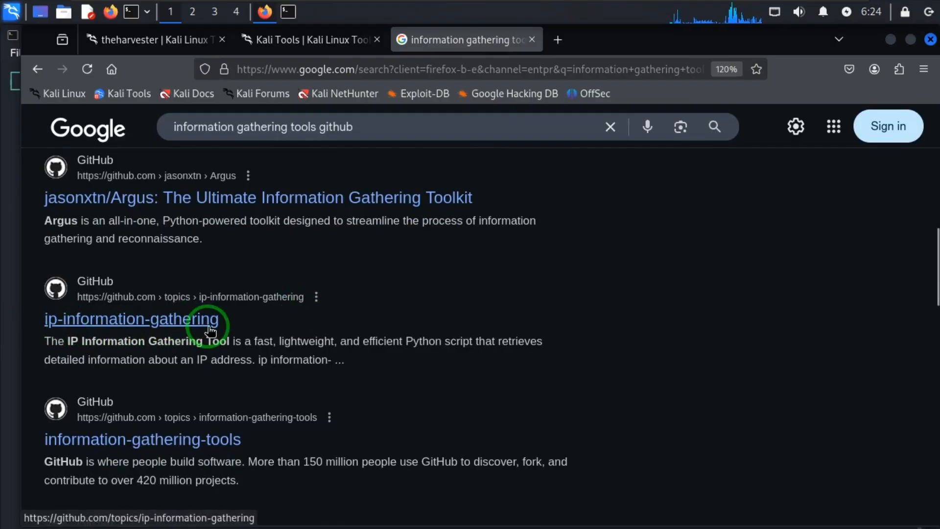
scroll(down, 3)
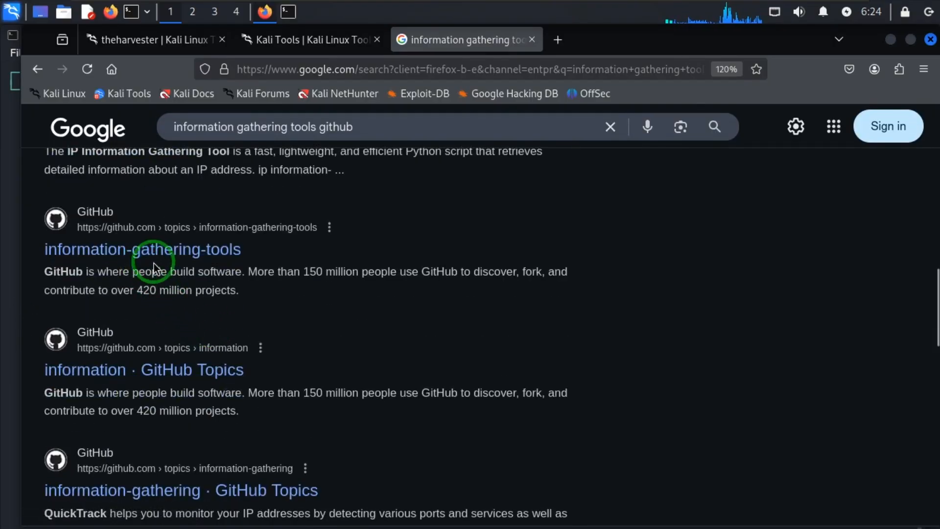
scroll(down, 3)
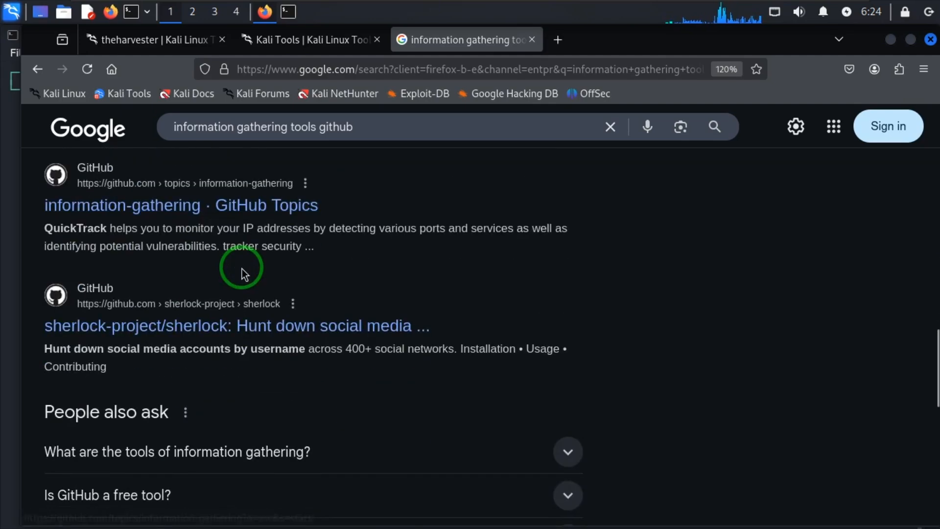
scroll(down, 3)
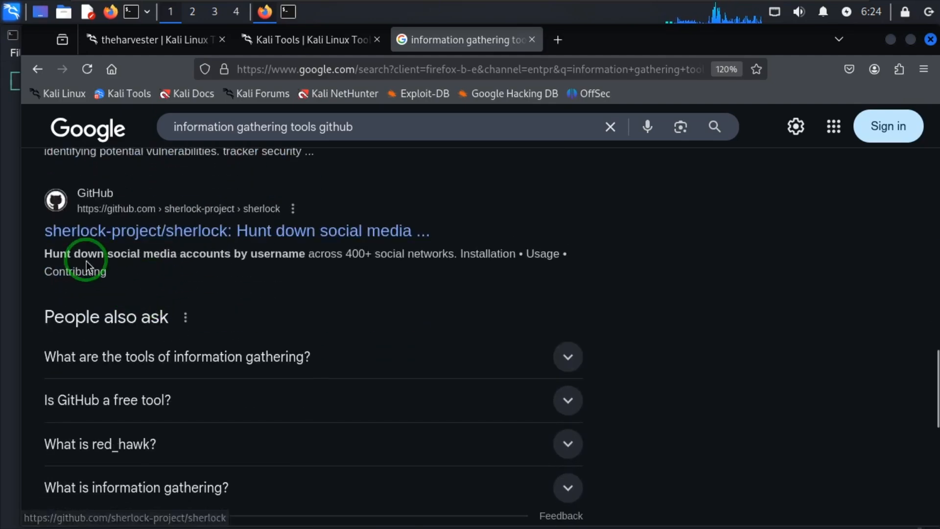
mouse_move(237, 250)
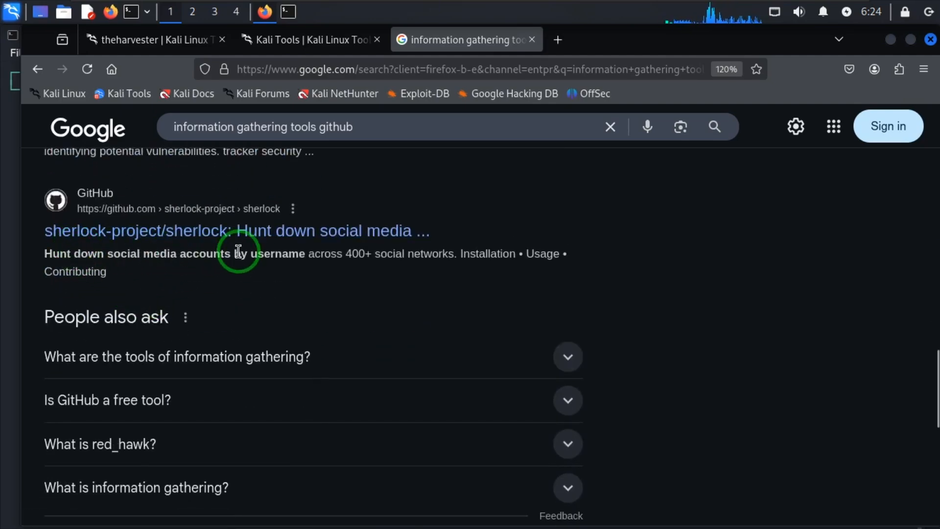
scroll(up, 3)
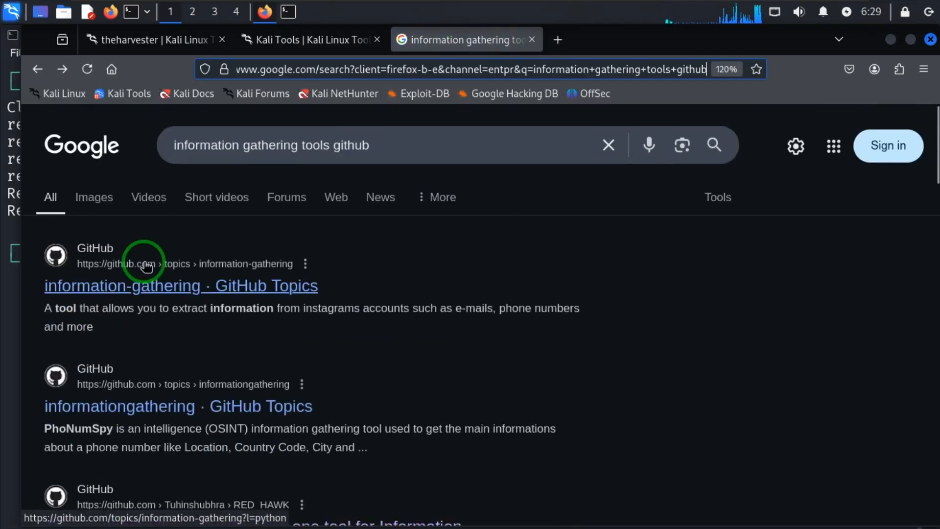
mouse_move(518, 359)
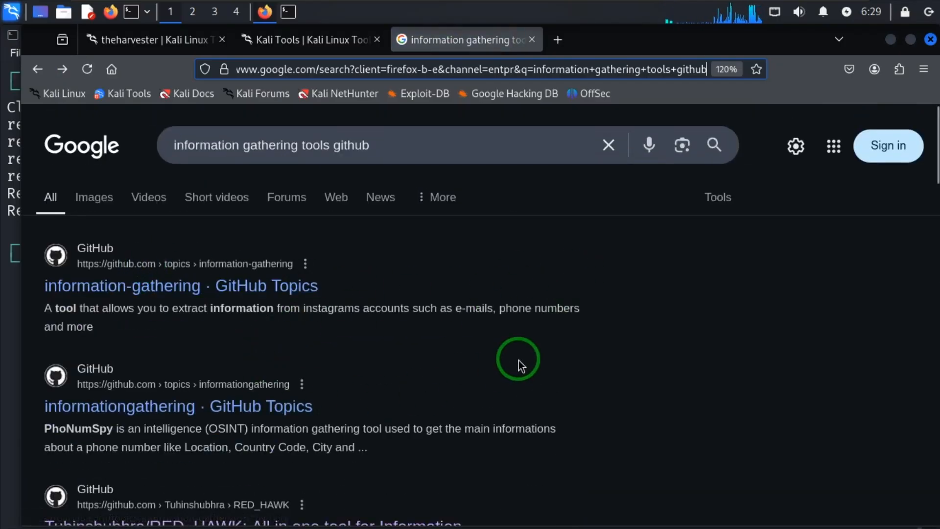
mouse_move(155, 297)
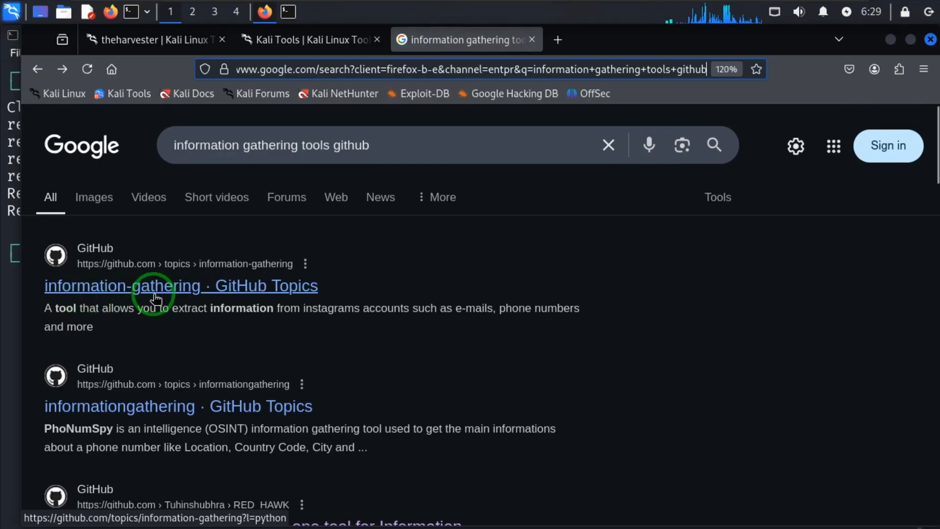
mouse_move(185, 294)
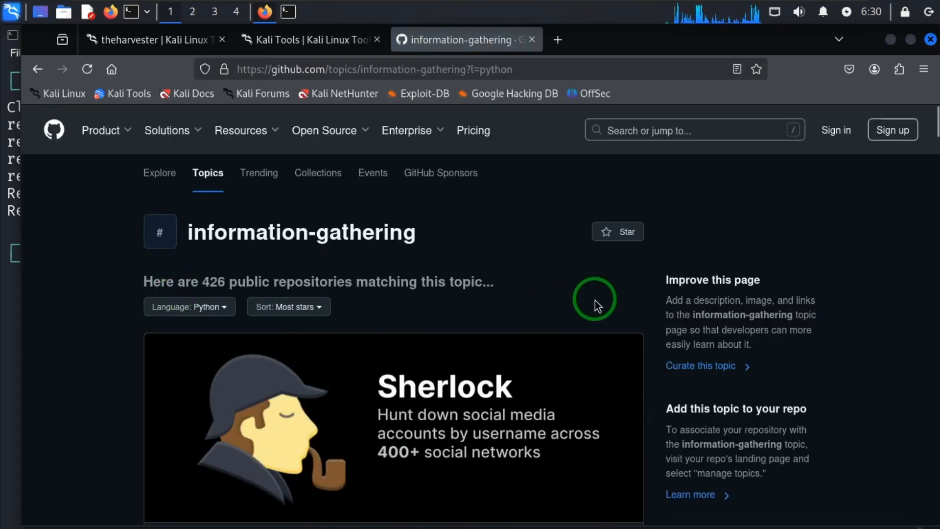
- Scroll the Python-filtered topic list past Raccoon, toutatis and reconspider down to Lucksi/Mr.Holmes
scroll(down, 3)
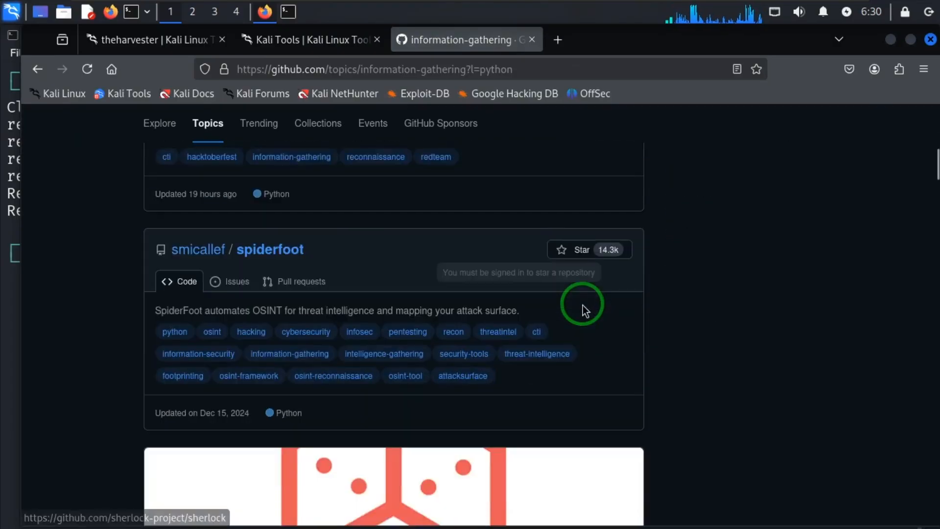
scroll(up, 3)
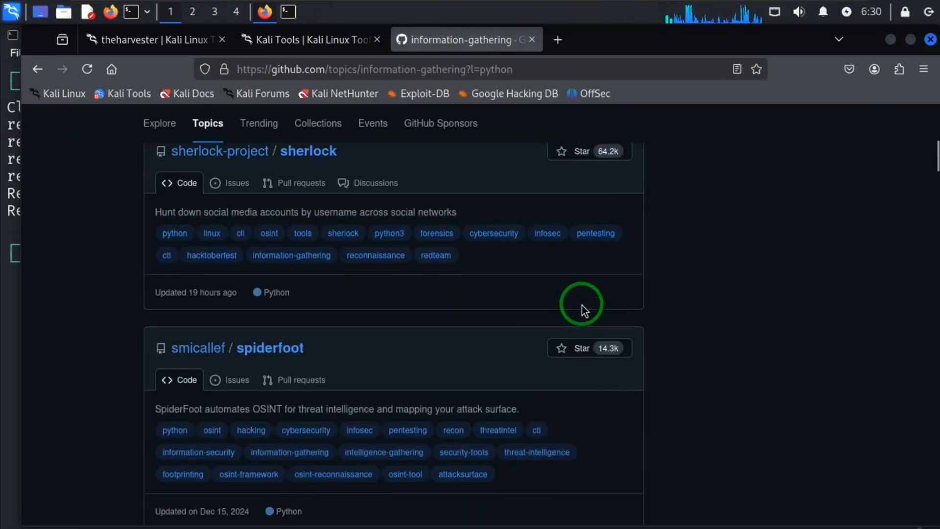
scroll(up, 3)
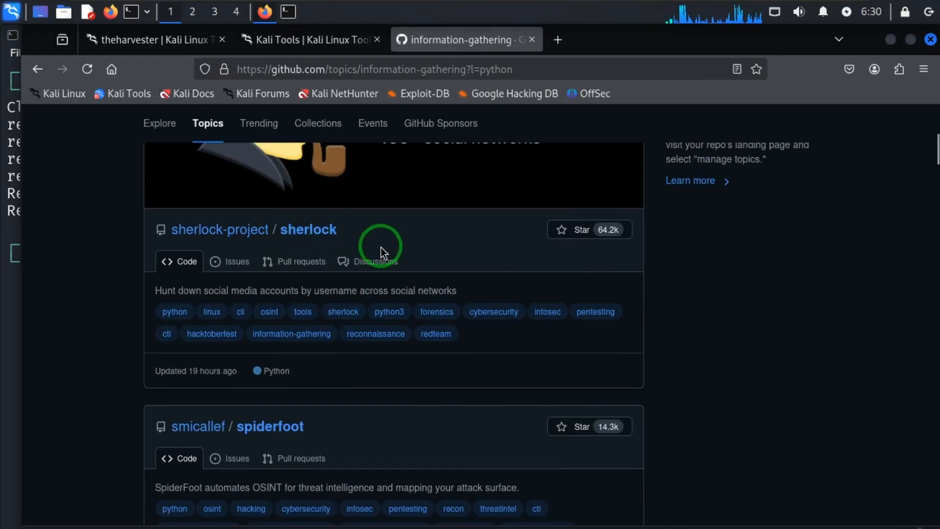
scroll(down, 3)
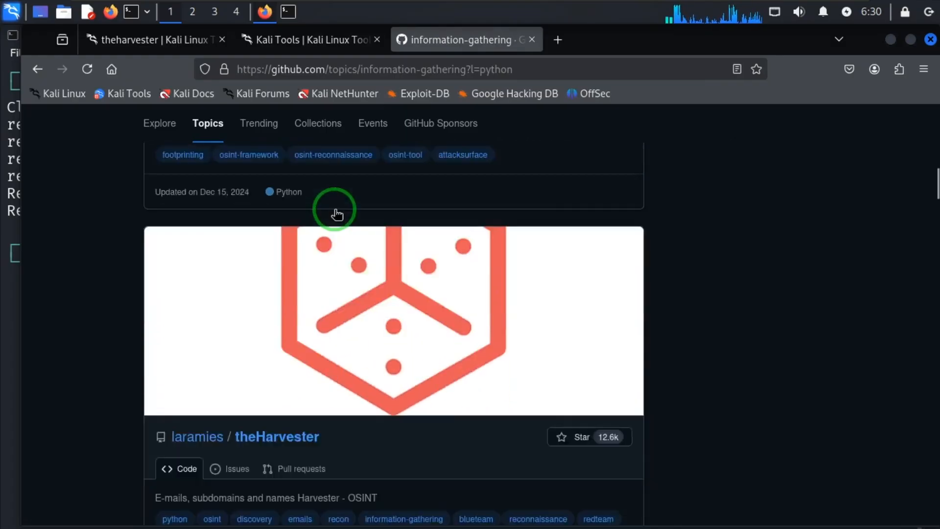
scroll(down, 3)
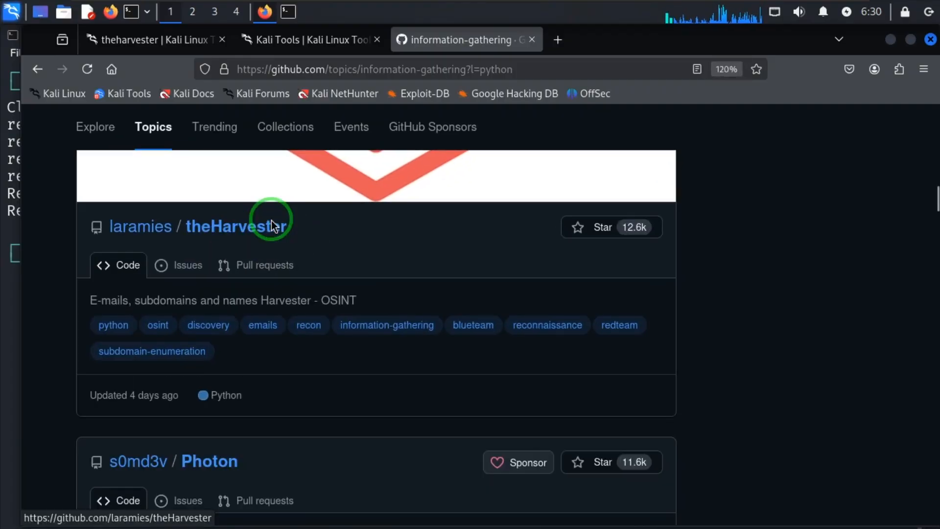
scroll(down, 3)
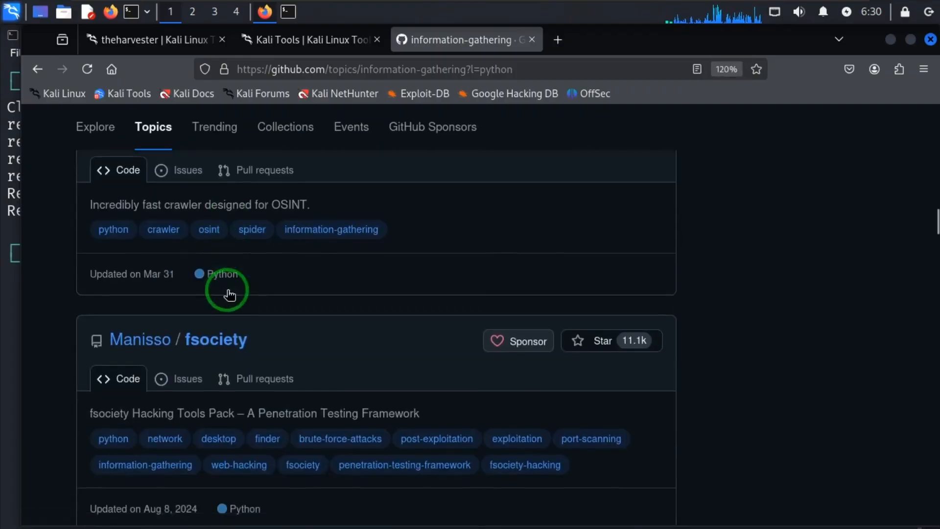
scroll(down, 3)
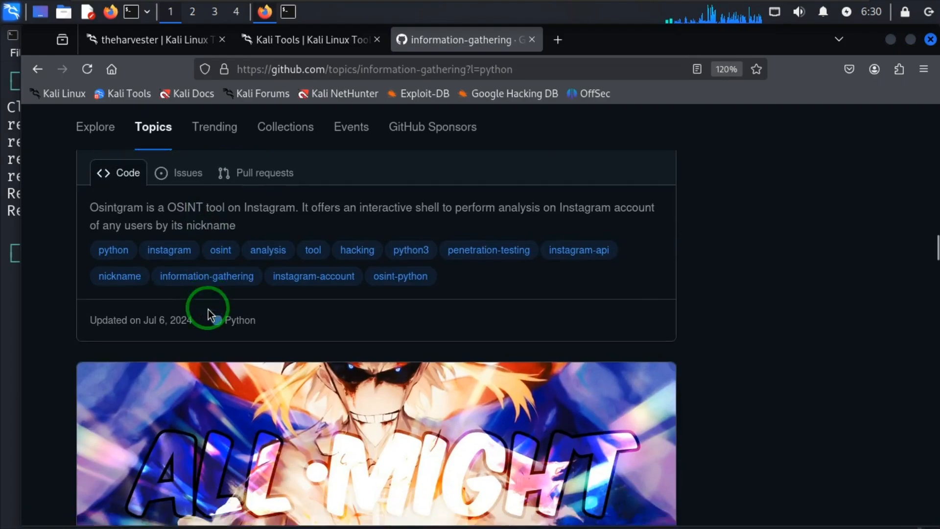
scroll(down, 3)
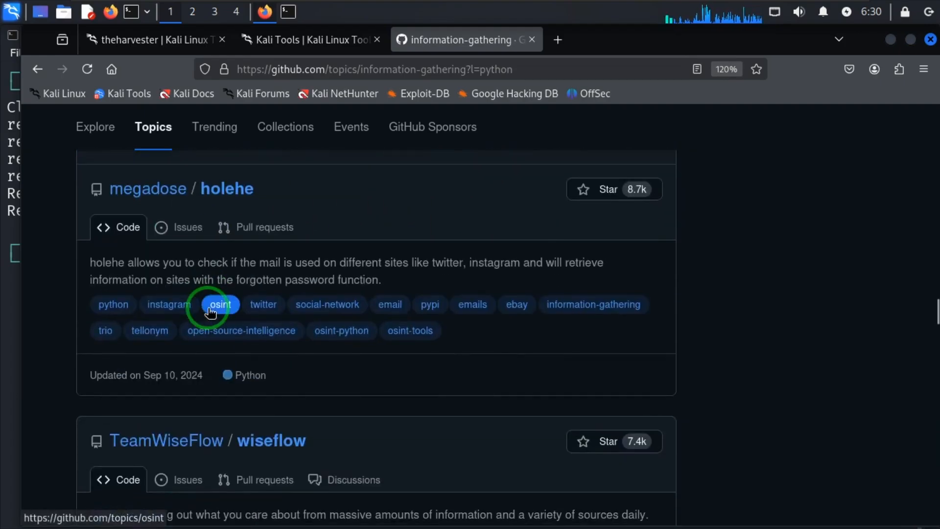
scroll(down, 3)
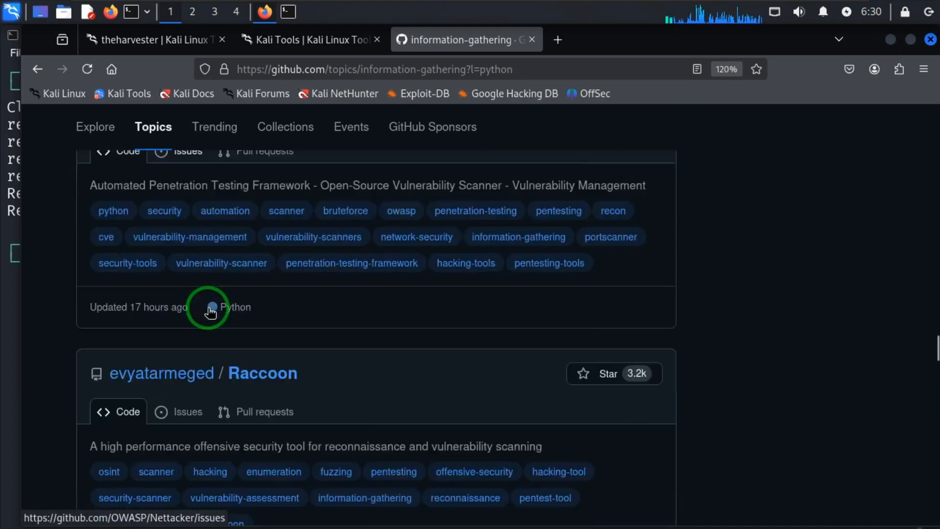
scroll(down, 3)
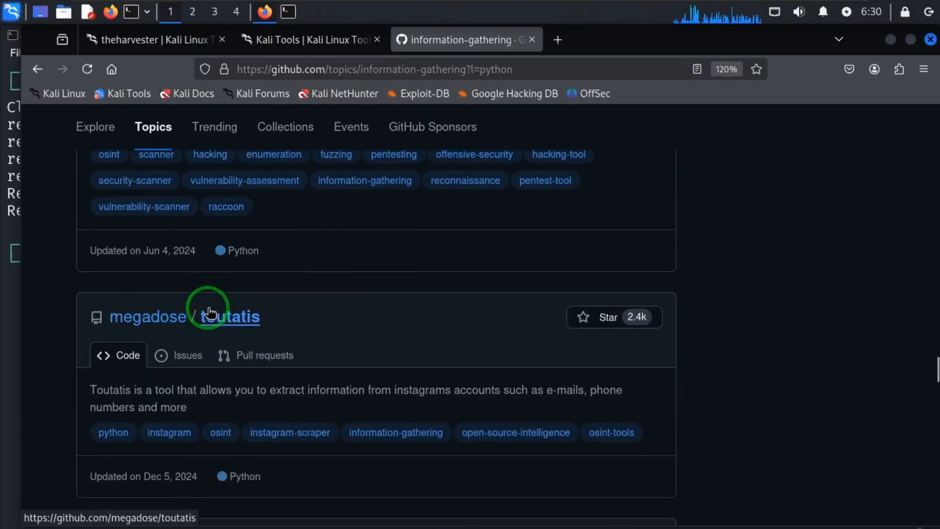
scroll(down, 3)
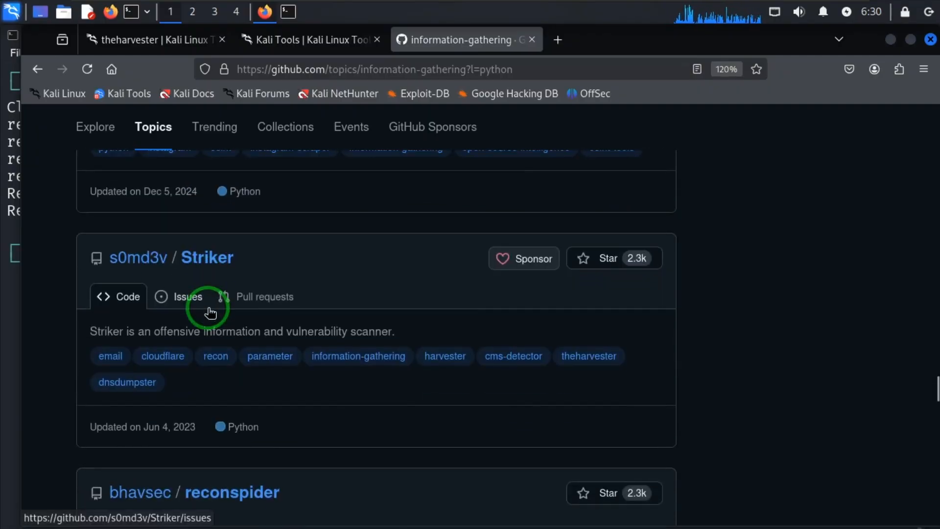
scroll(down, 3)
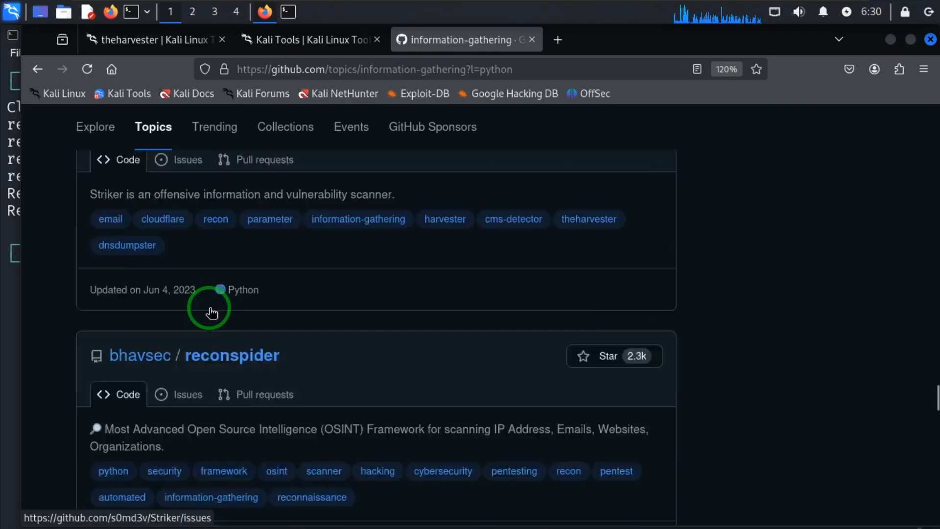
scroll(down, 3)
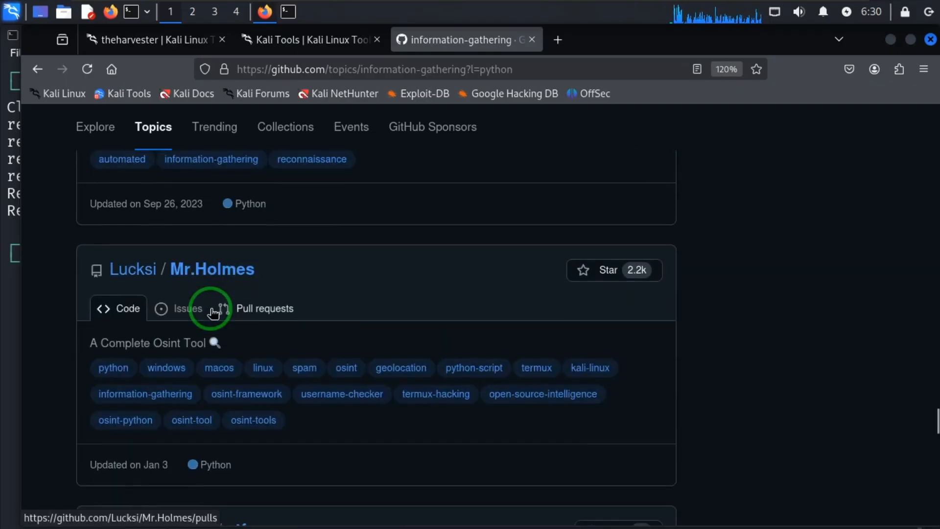
scroll(down, 3)
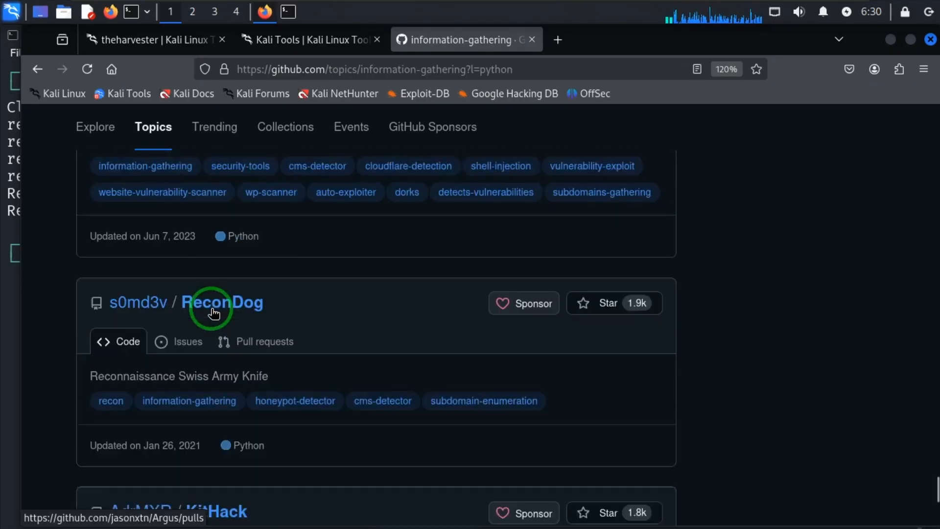
scroll(down, 3)
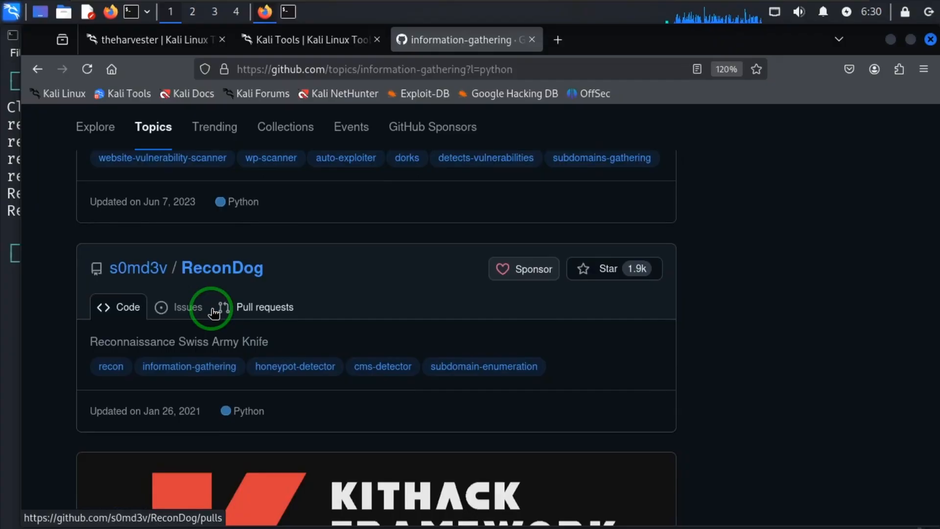
scroll(down, 3)
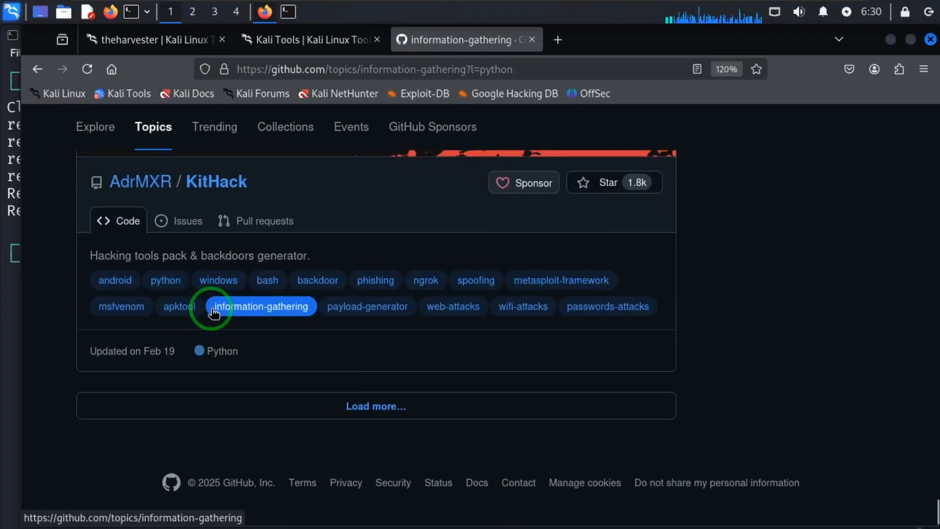
scroll(down, 3)
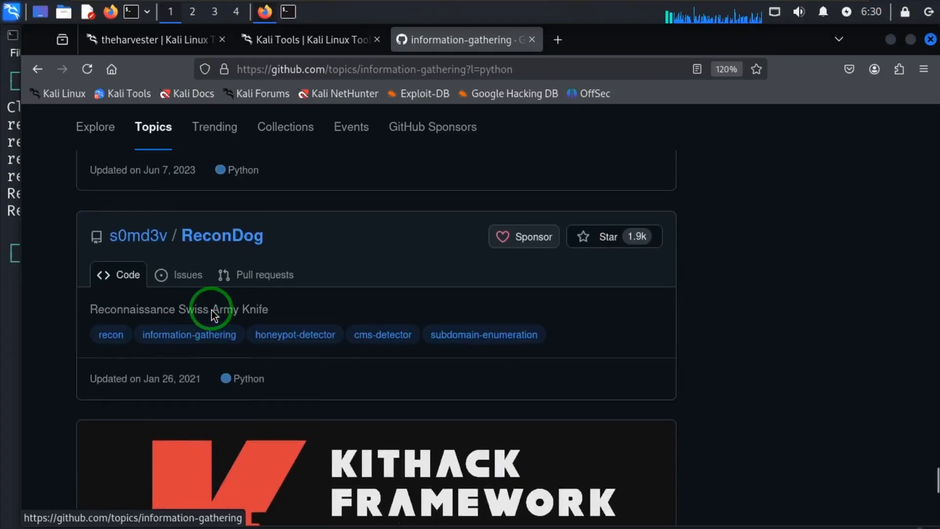
scroll(down, 3)
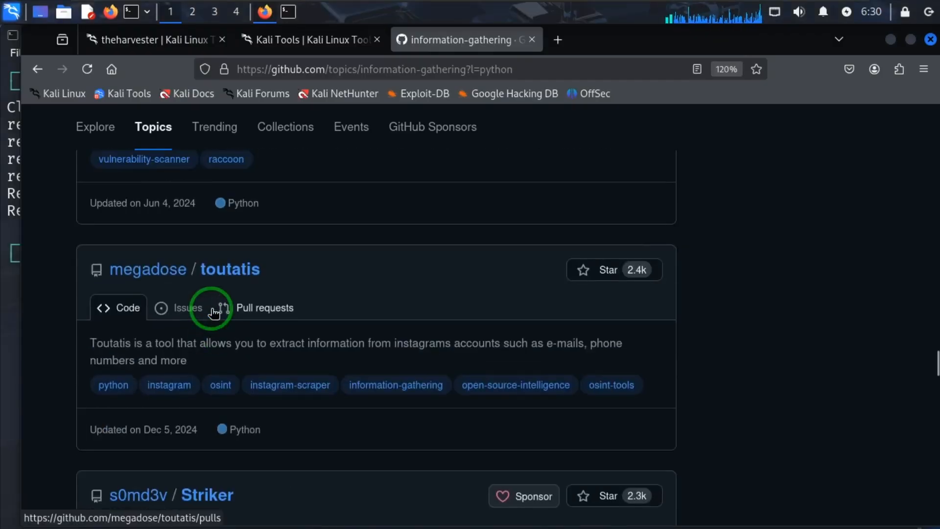
scroll(down, 3)
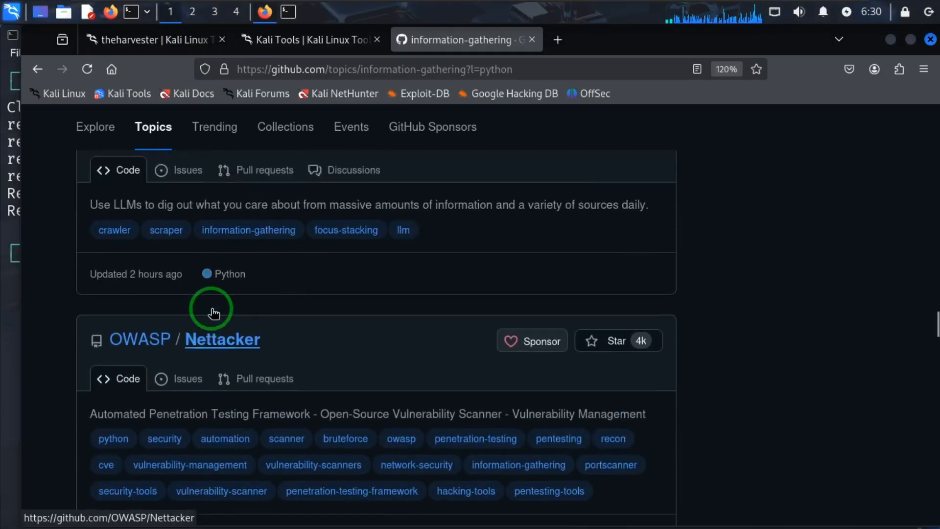
scroll(down, 3)
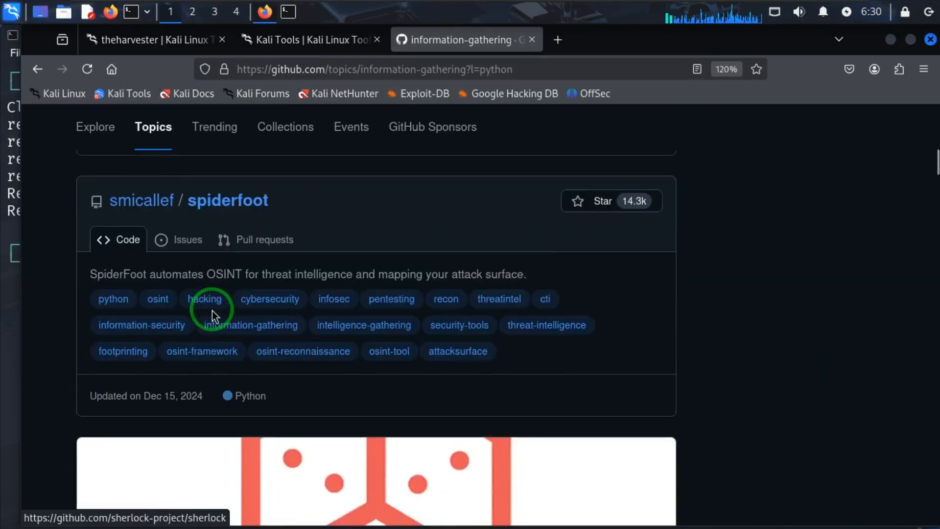
scroll(down, 3)
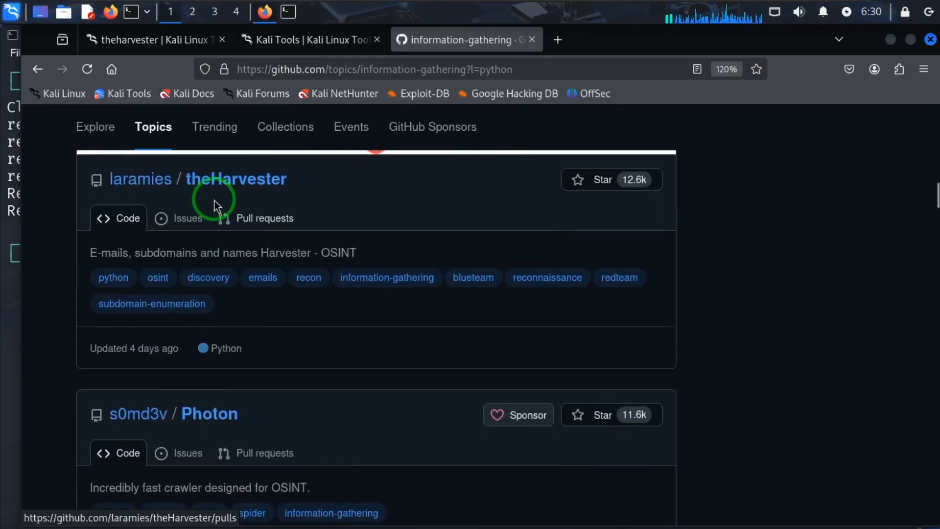
scroll(down, 3)
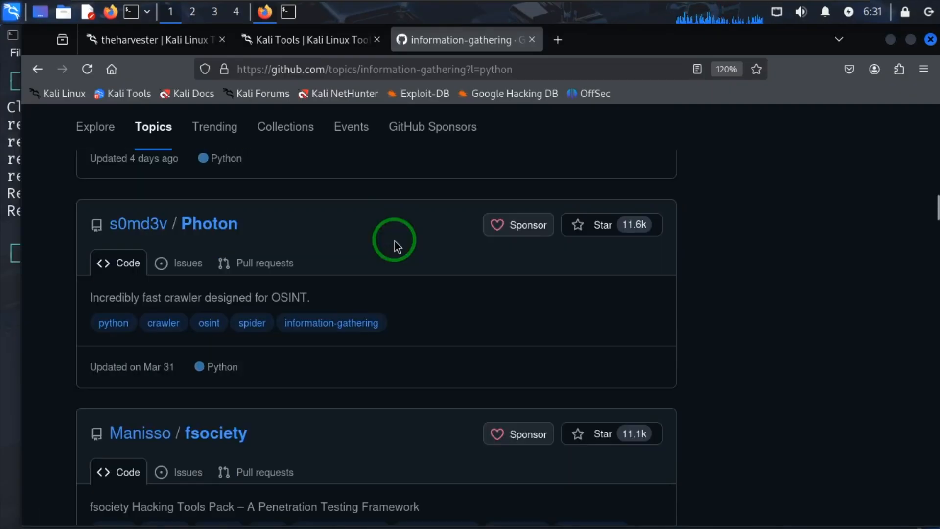
mouse_move(218, 282)
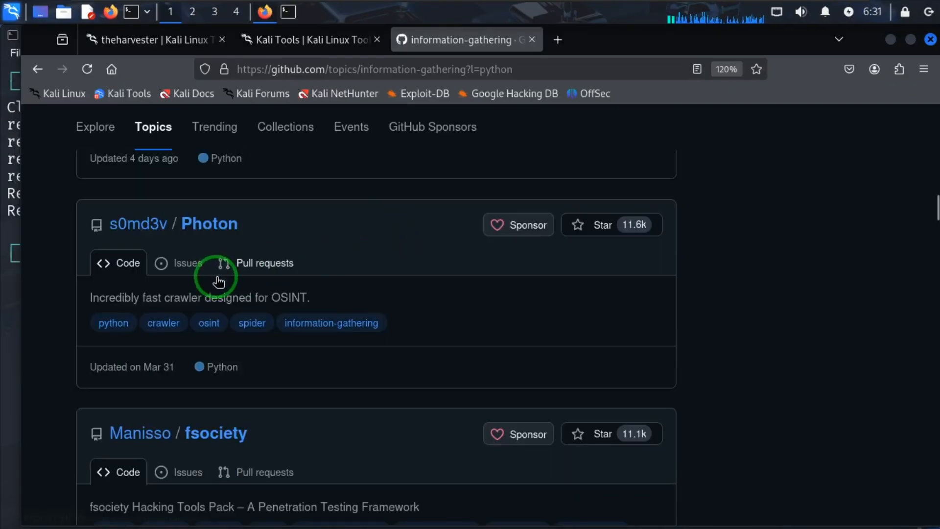
scroll(down, 3)
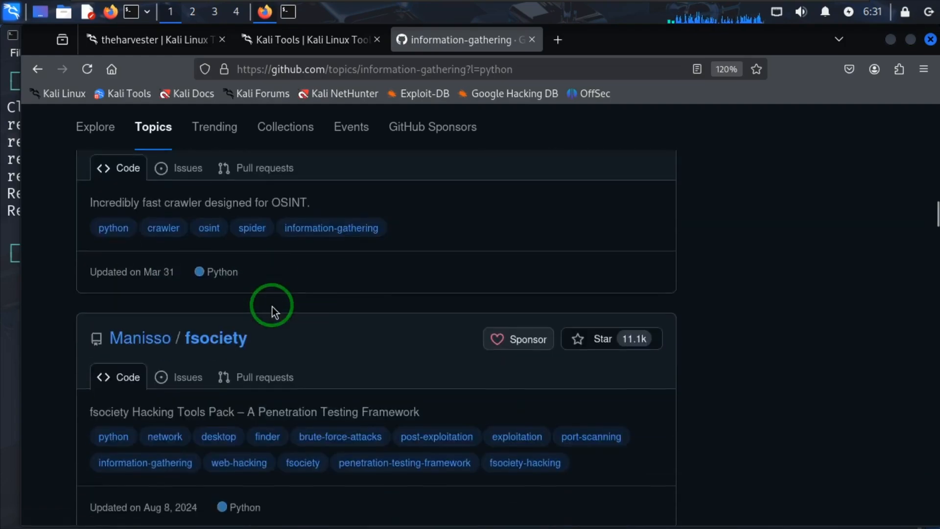
scroll(down, 3)
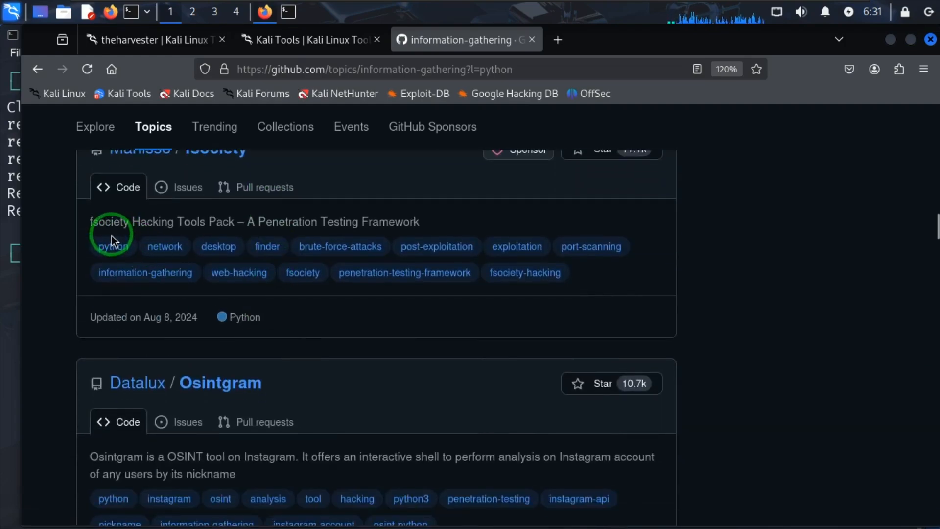
mouse_move(347, 230)
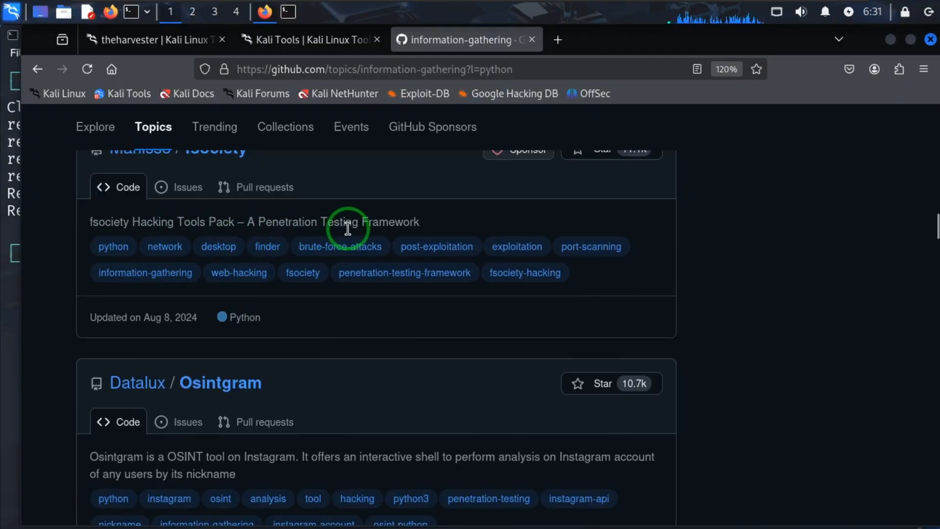
scroll(up, 3)
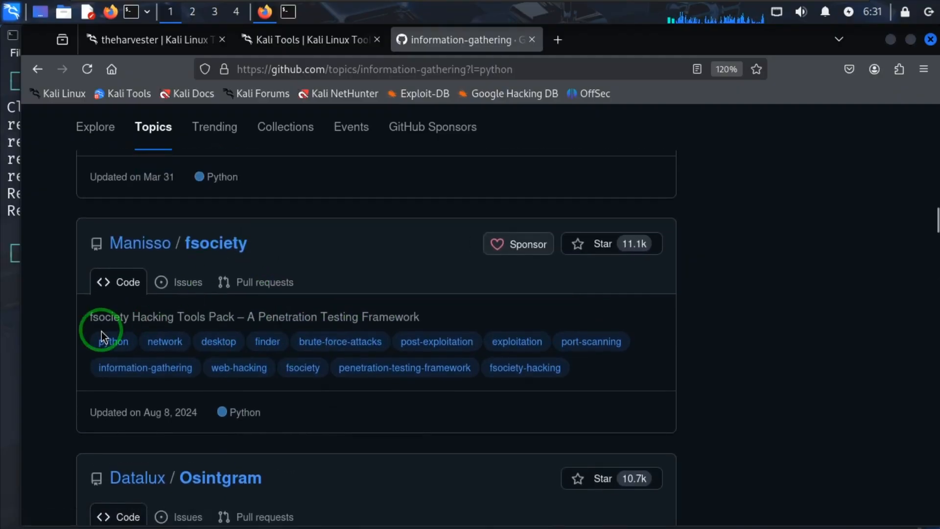
mouse_move(267, 333)
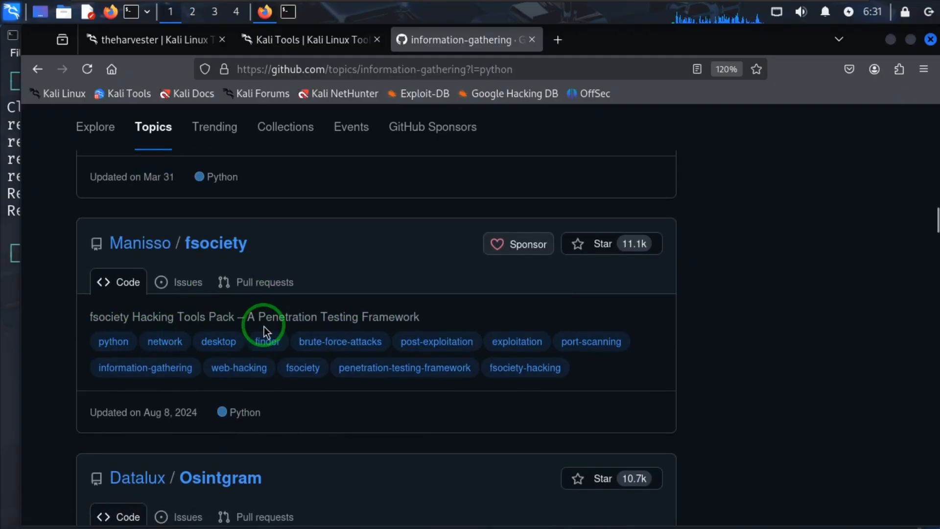
scroll(down, 3)
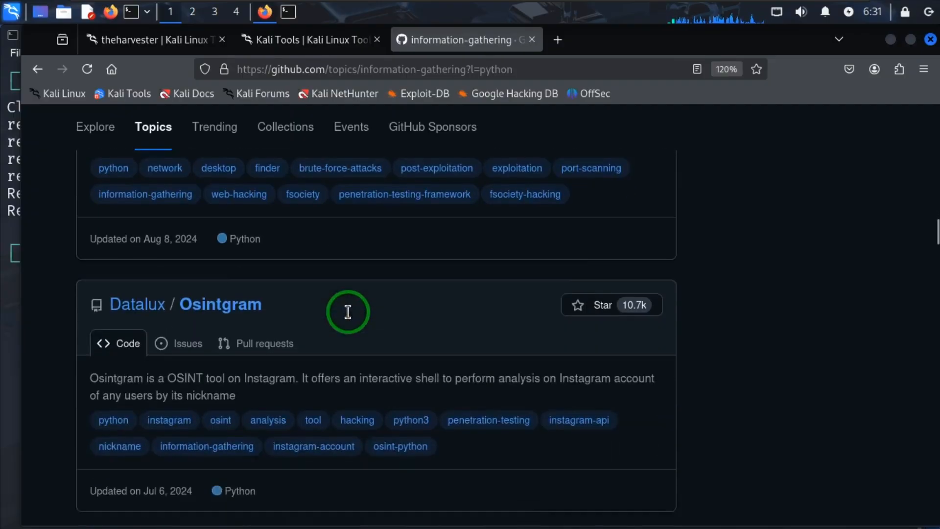
scroll(down, 3)
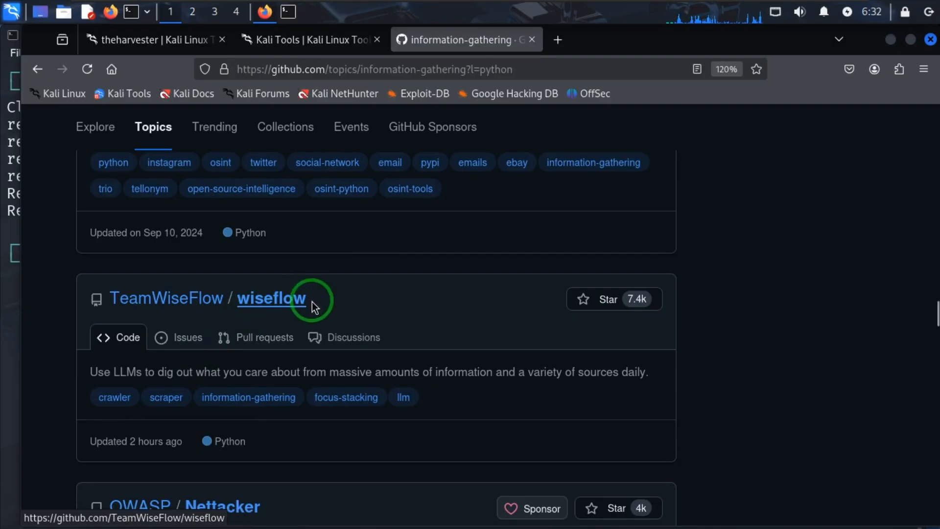
mouse_move(134, 378)
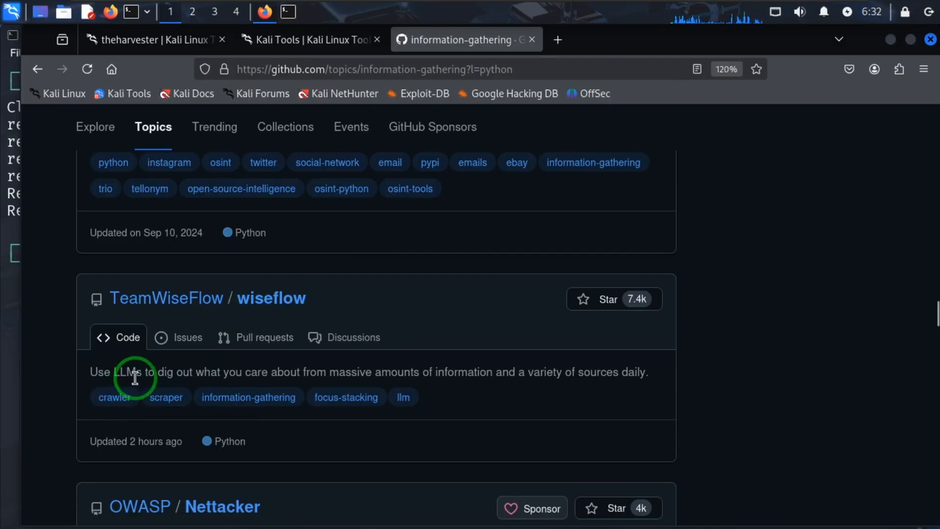
mouse_move(368, 378)
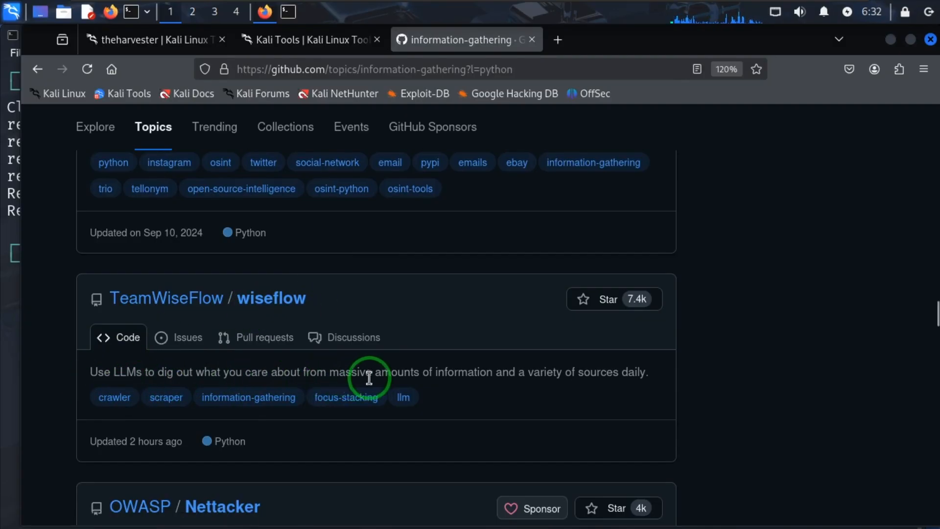
mouse_move(551, 389)
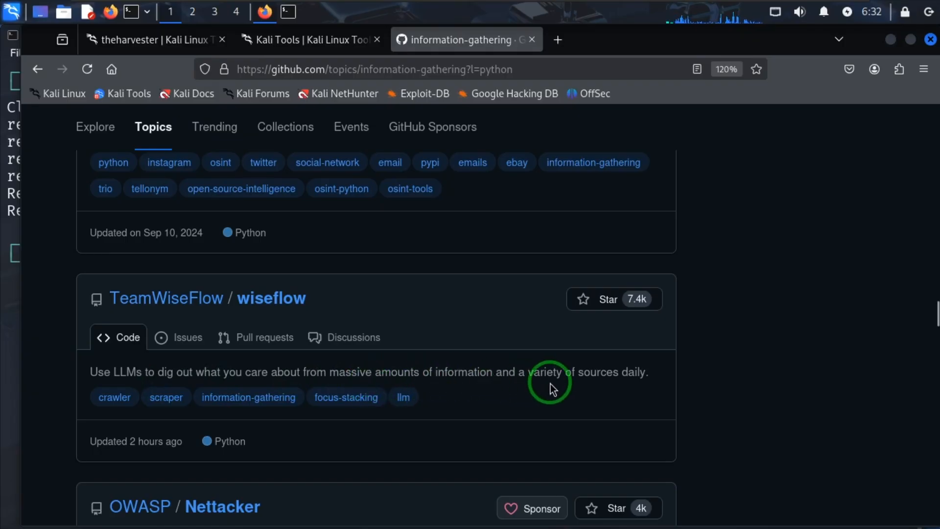
mouse_move(589, 389)
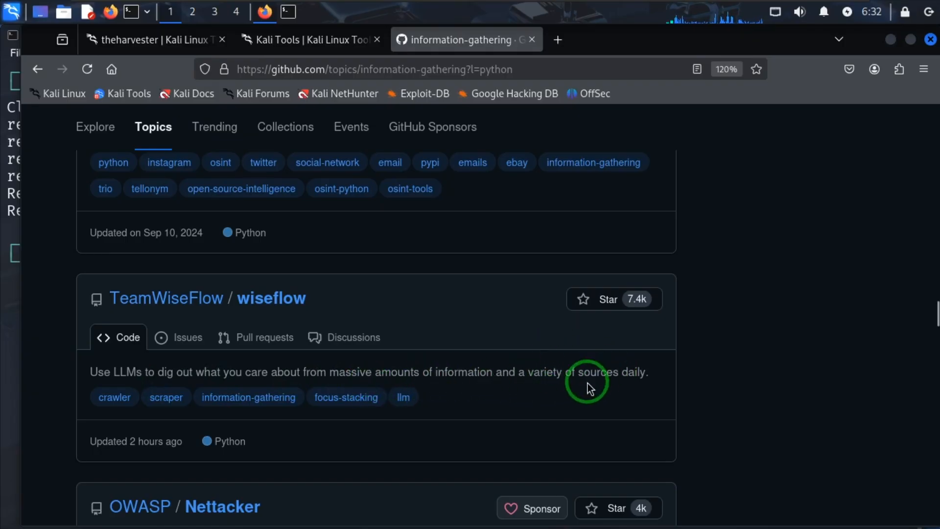
mouse_move(325, 301)
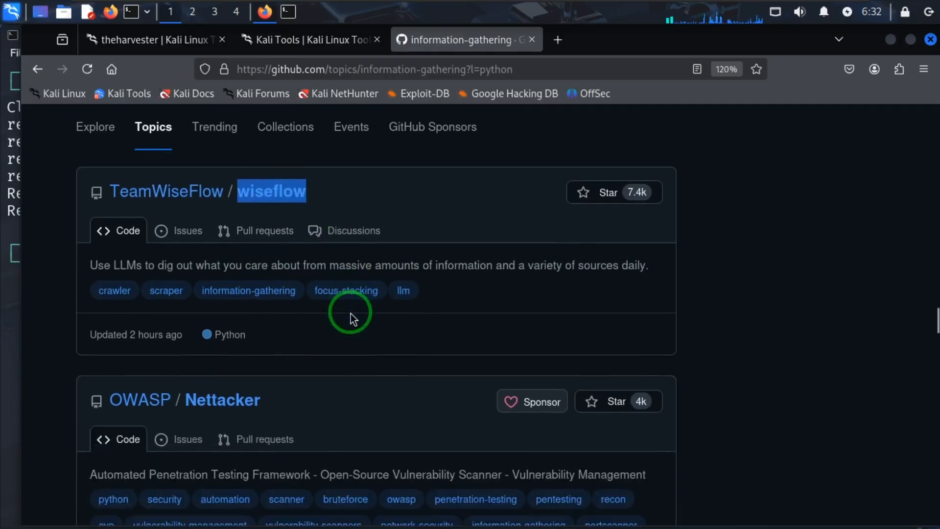
scroll(down, 3)
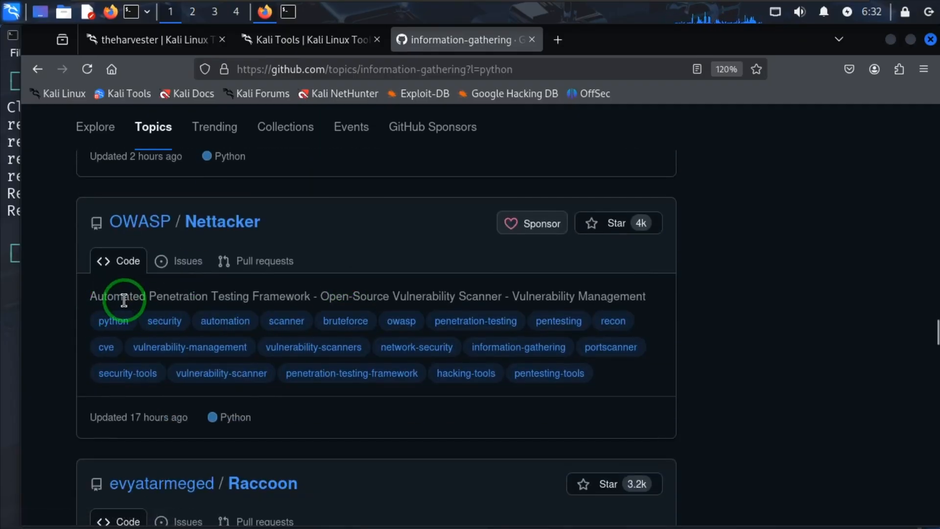
mouse_move(310, 306)
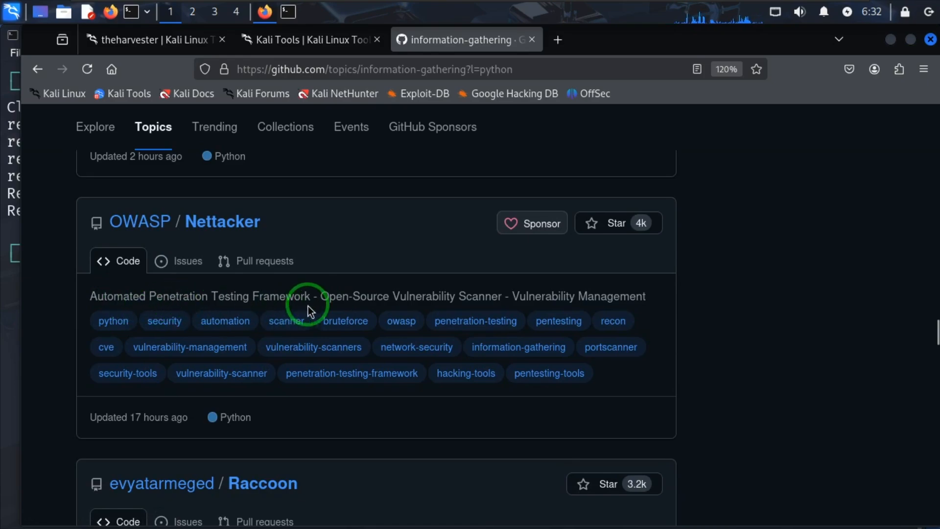
mouse_move(396, 302)
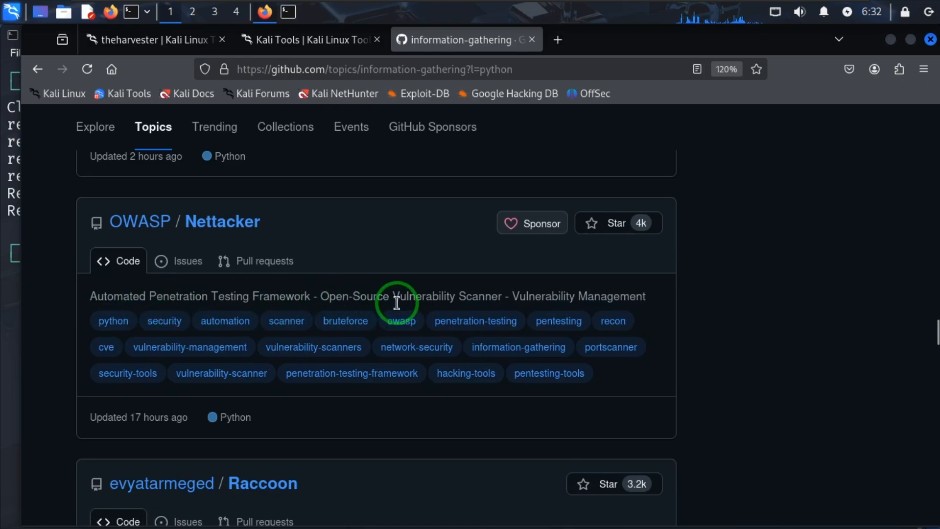
mouse_move(507, 311)
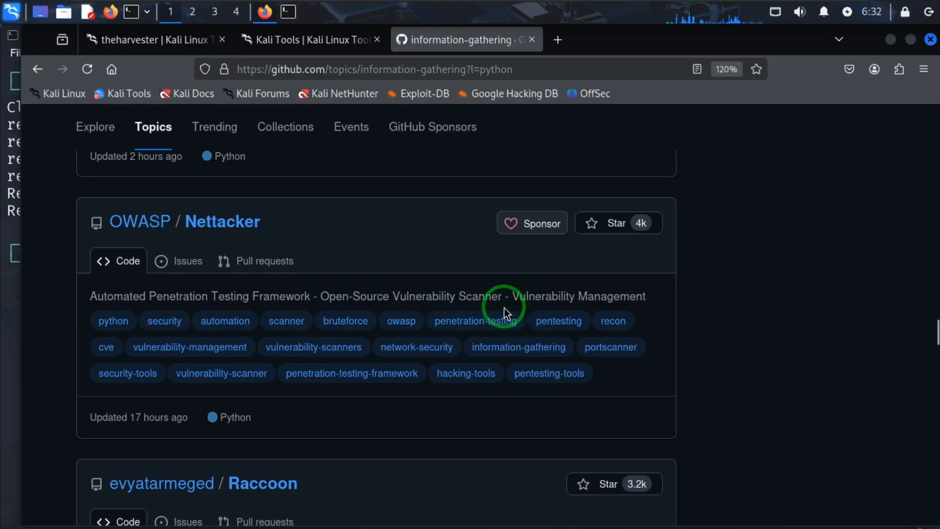
mouse_move(330, 341)
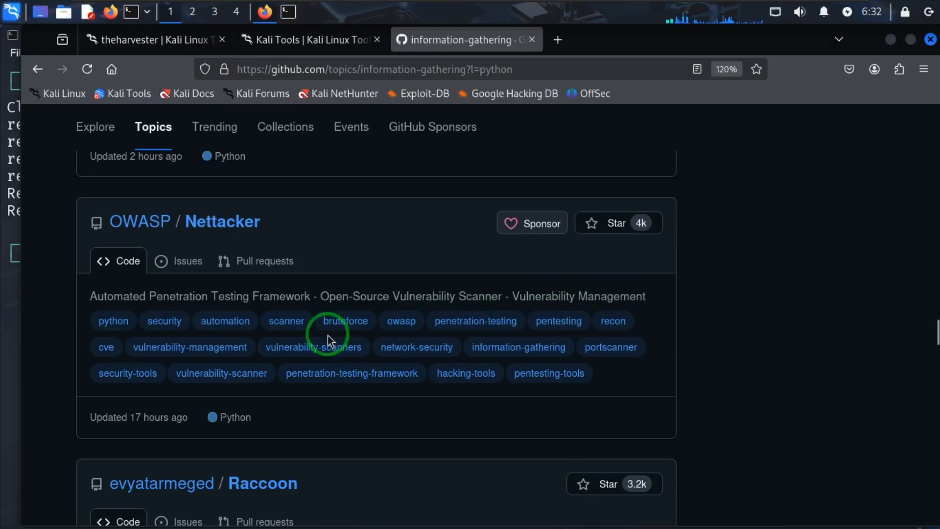
scroll(down, 3)
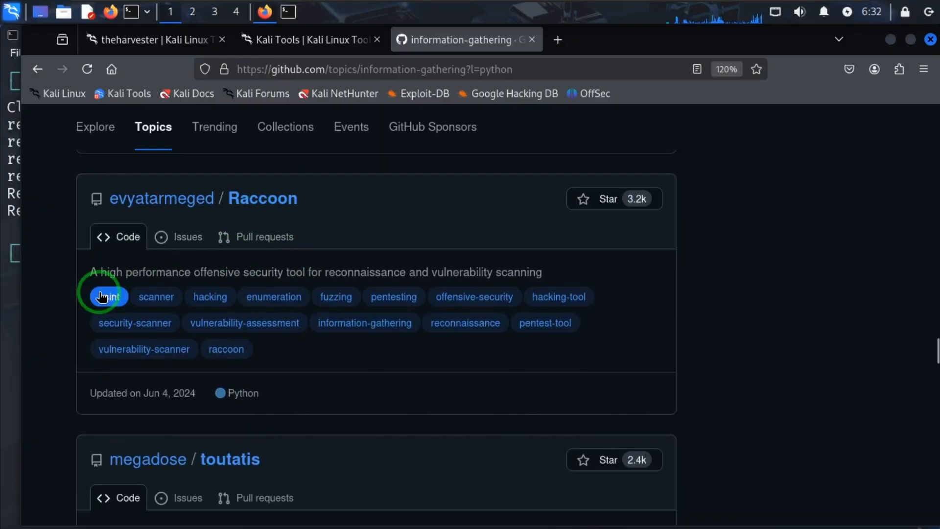
mouse_move(321, 277)
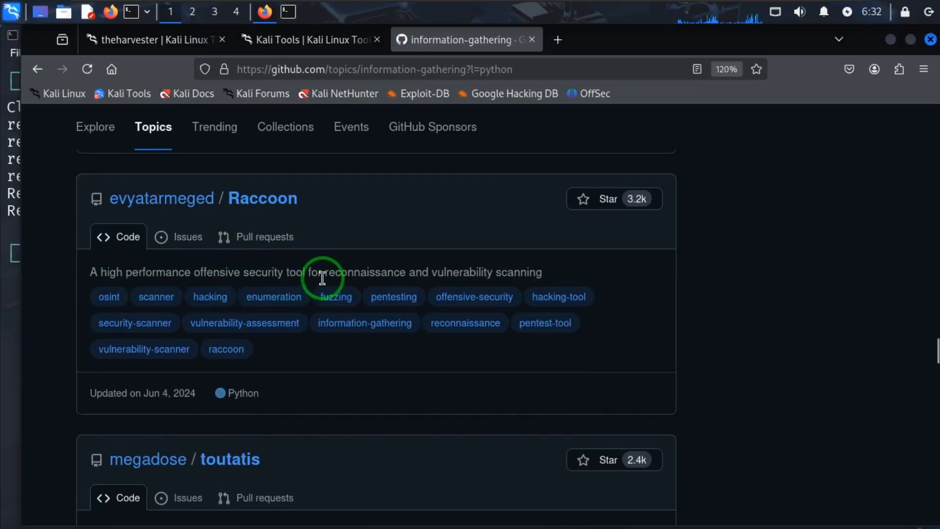
mouse_move(335, 296)
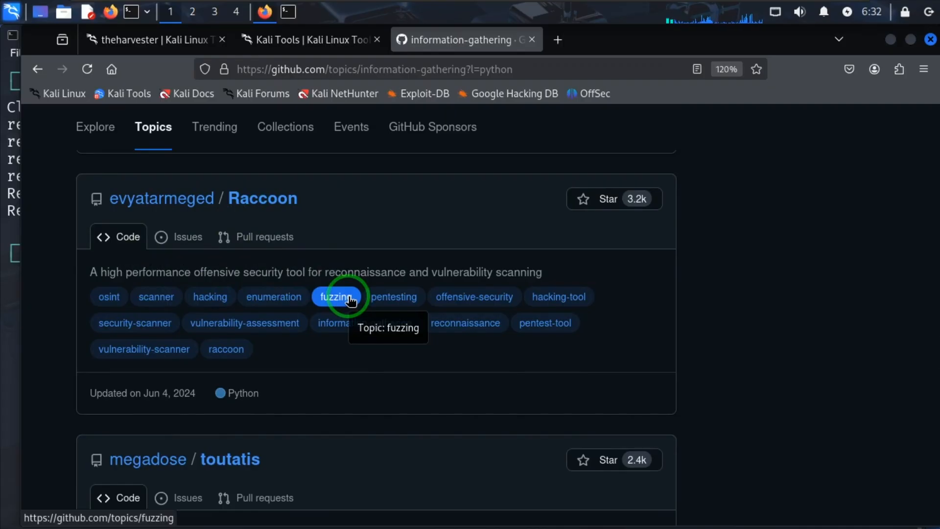
mouse_move(505, 308)
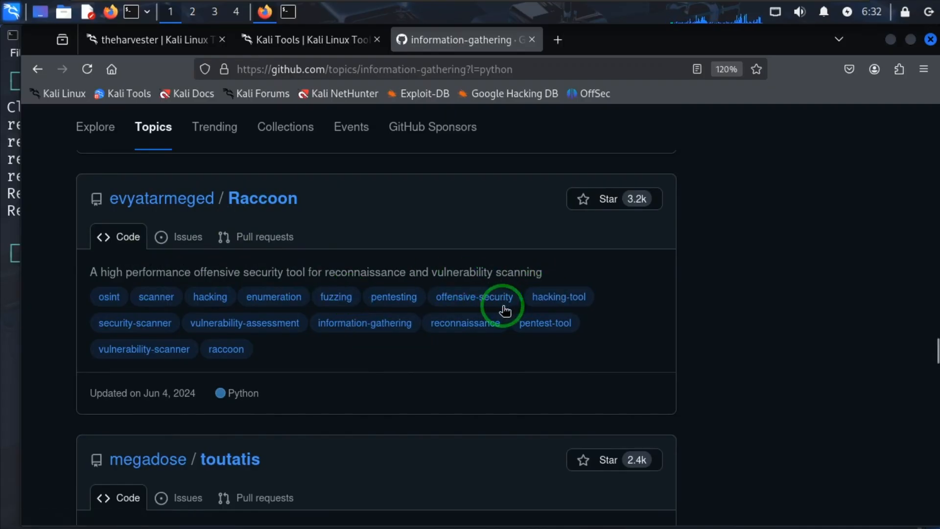
scroll(down, 3)
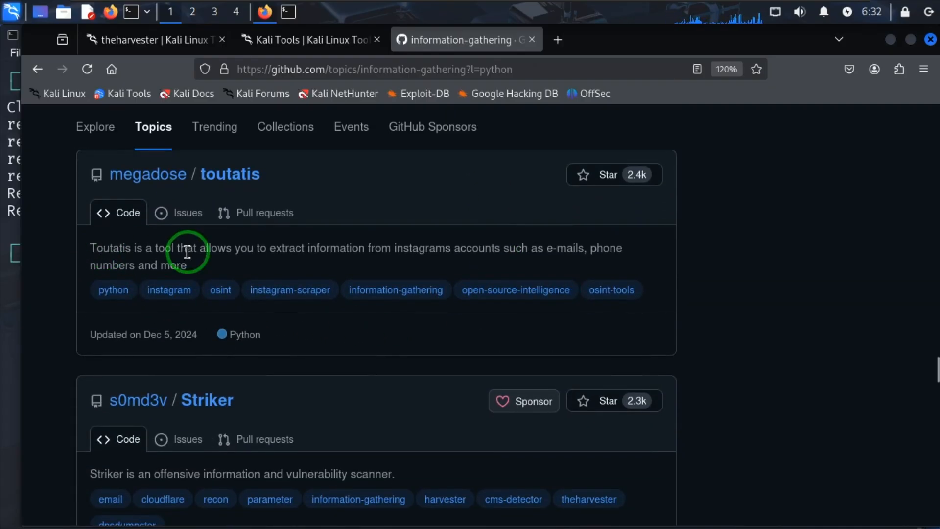
mouse_move(196, 252)
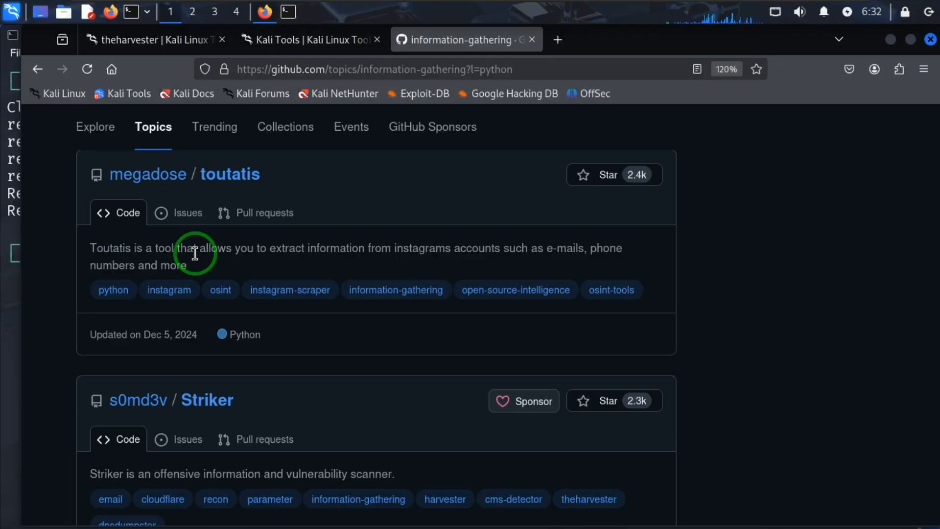
scroll(down, 3)
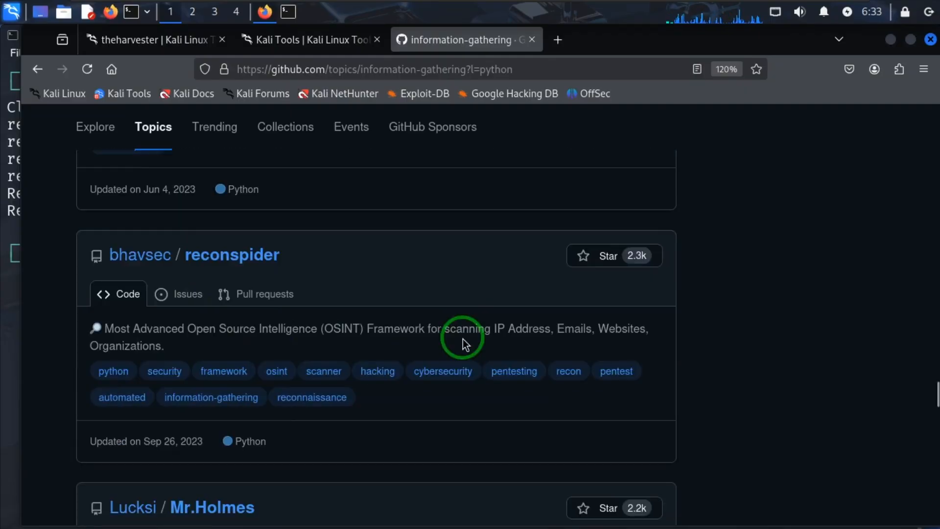
mouse_move(426, 336)
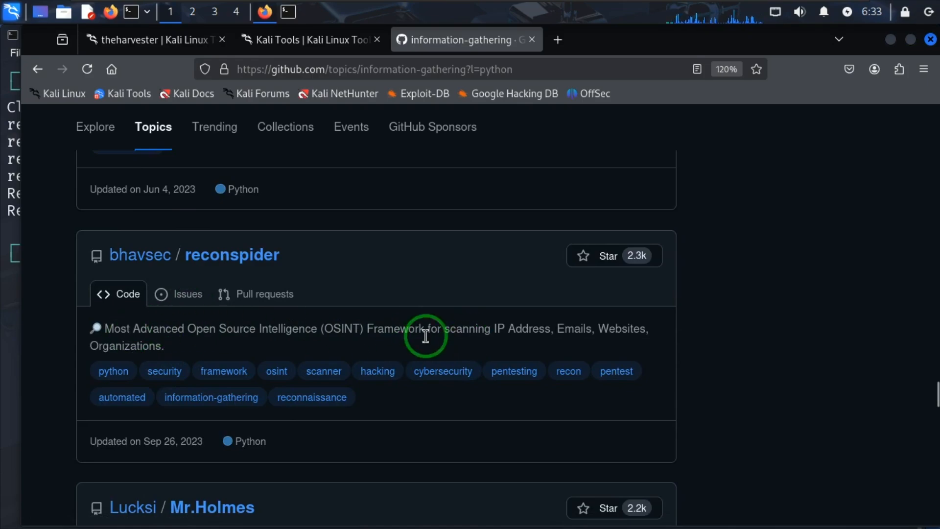
mouse_move(608, 344)
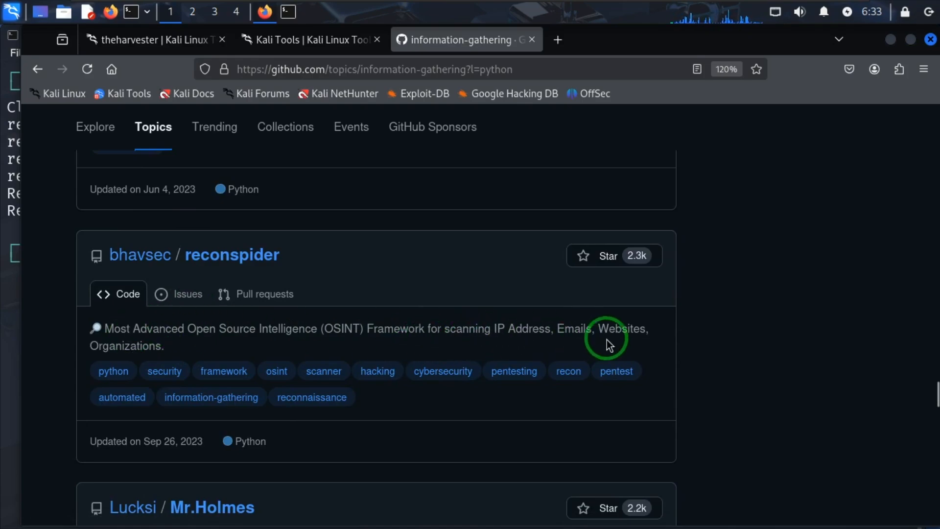
scroll(down, 3)
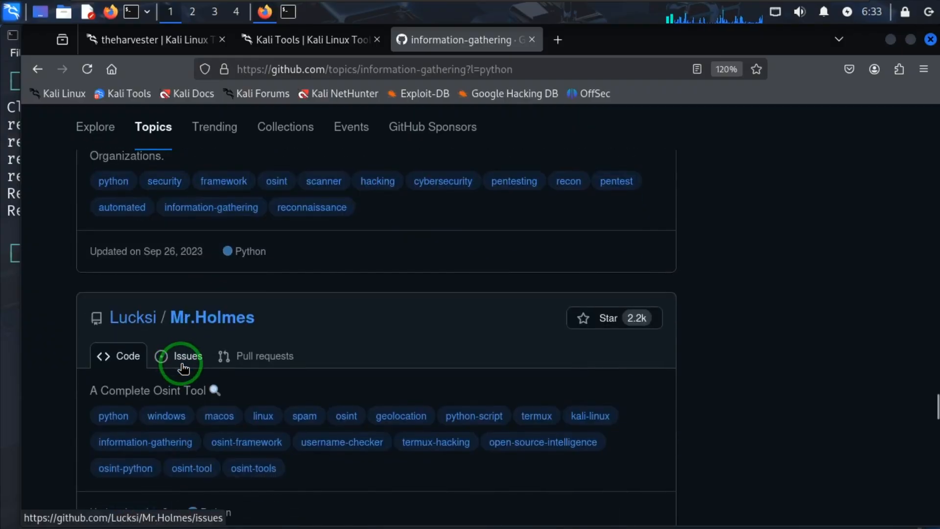
scroll(down, 3)
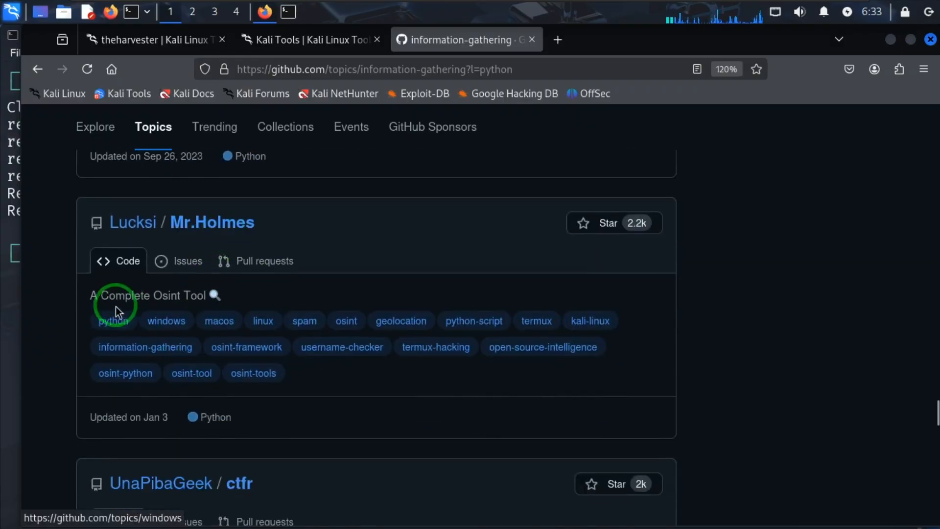
mouse_move(236, 306)
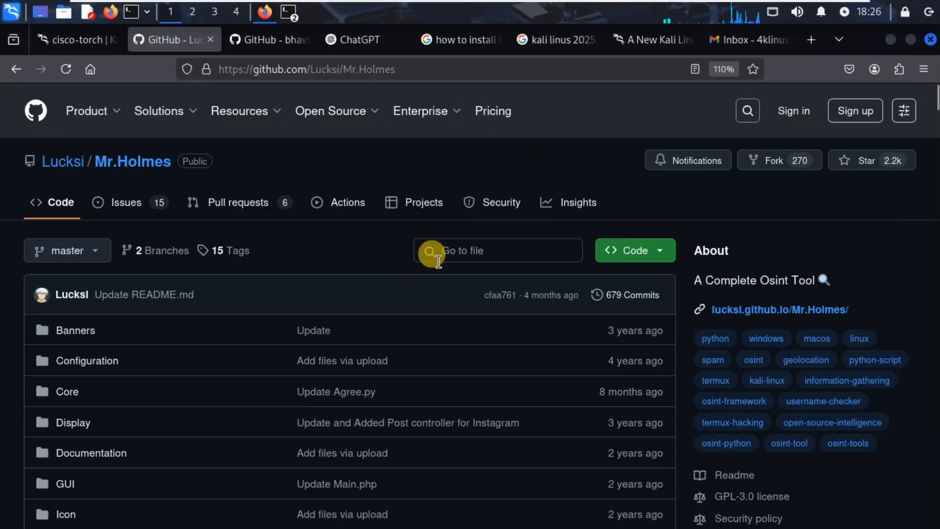
mouse_move(659, 258)
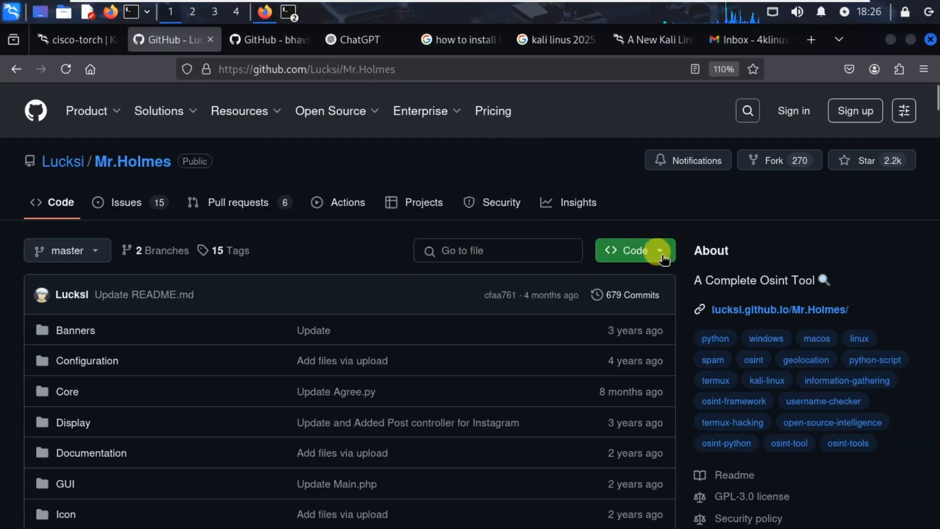
- Show the Mr.Holmes repository's Clone dropdown with its HTTPS URL and Download ZIP option
click(633, 250)
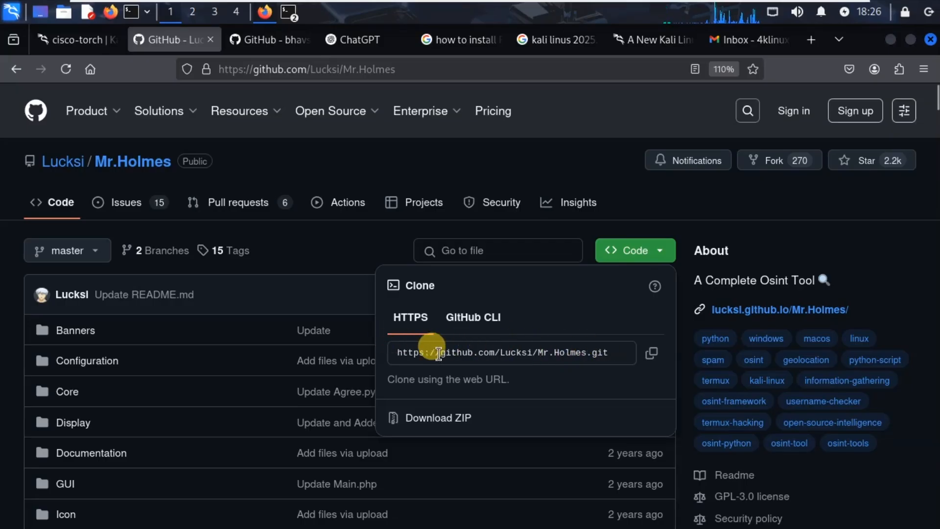
mouse_move(14, 286)
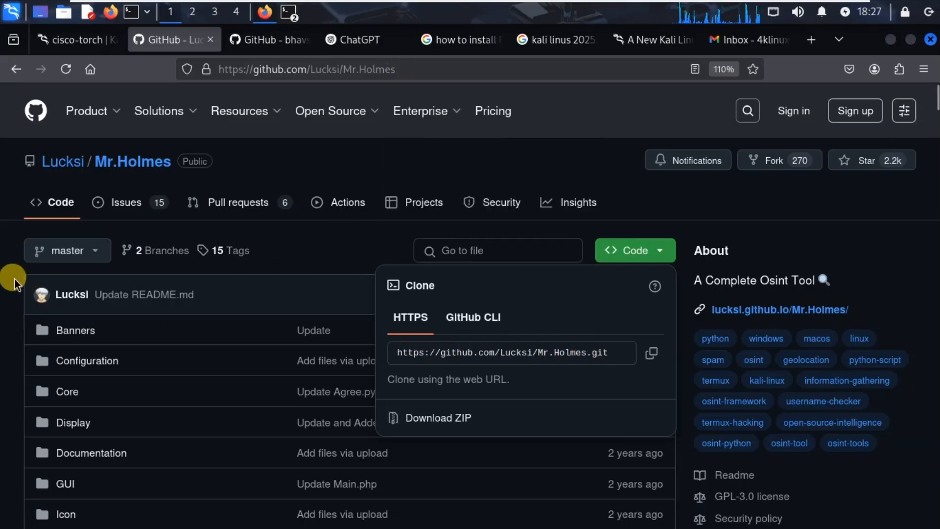
- Scroll the README down to the 'INSTALLATION LINUX/MAC (Venv Enviroment)' section
scroll(down, 3)
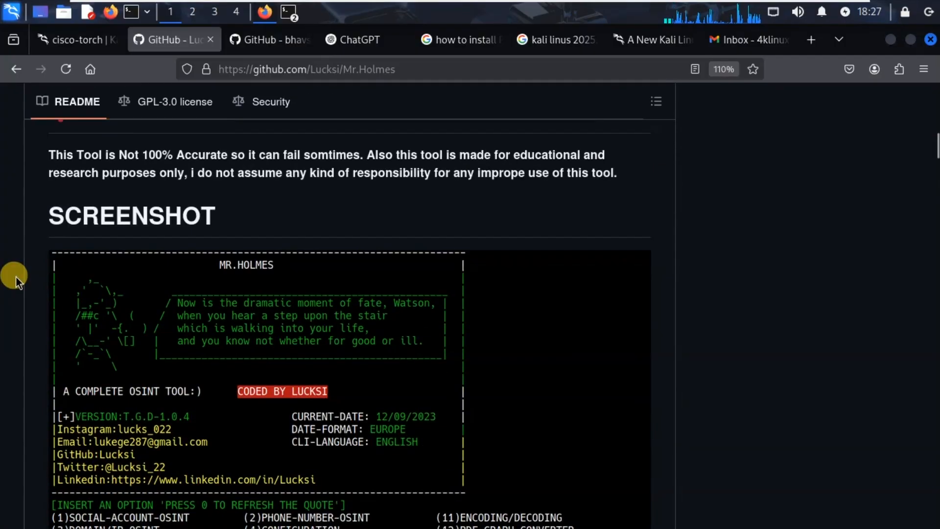
scroll(down, 3)
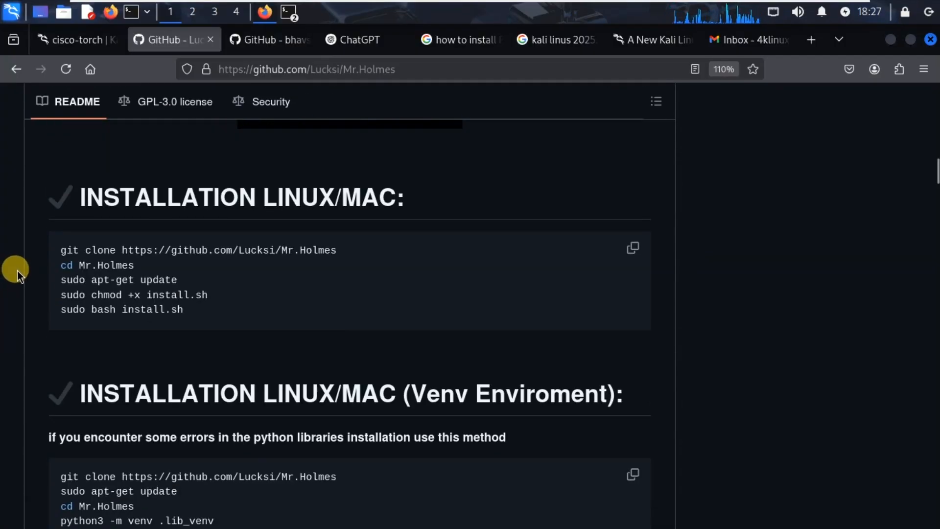
scroll(down, 3)
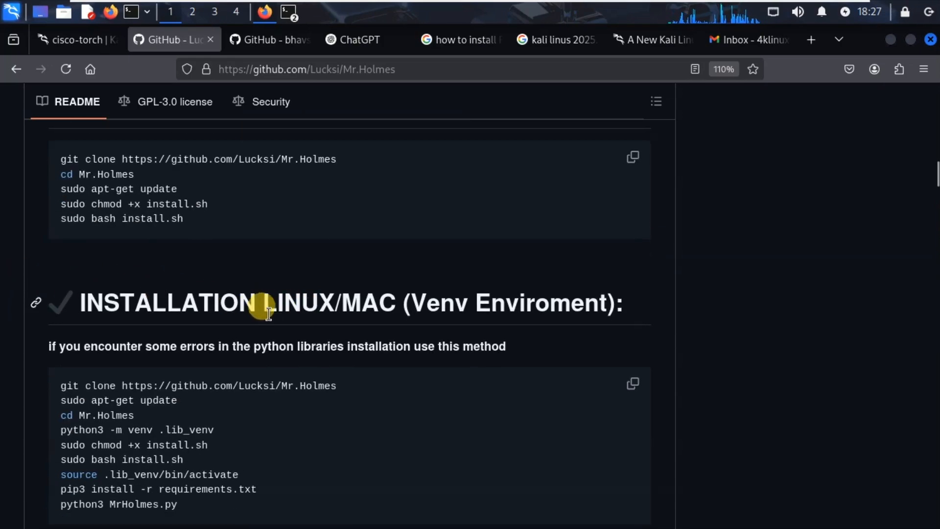
mouse_move(432, 303)
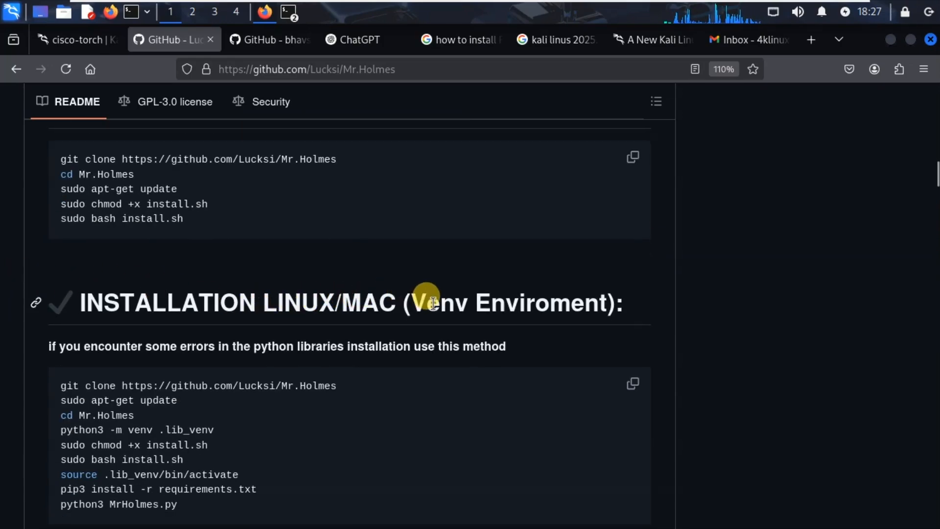
mouse_move(155, 376)
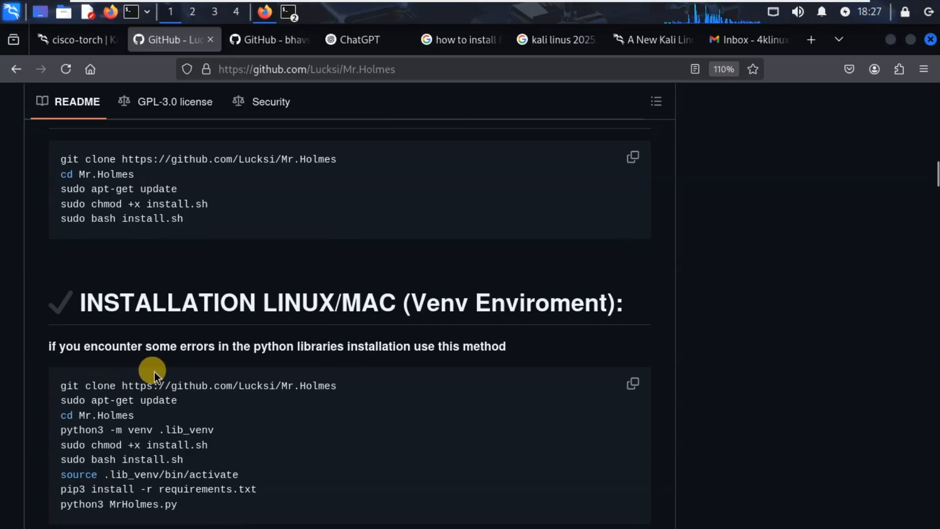
mouse_move(317, 362)
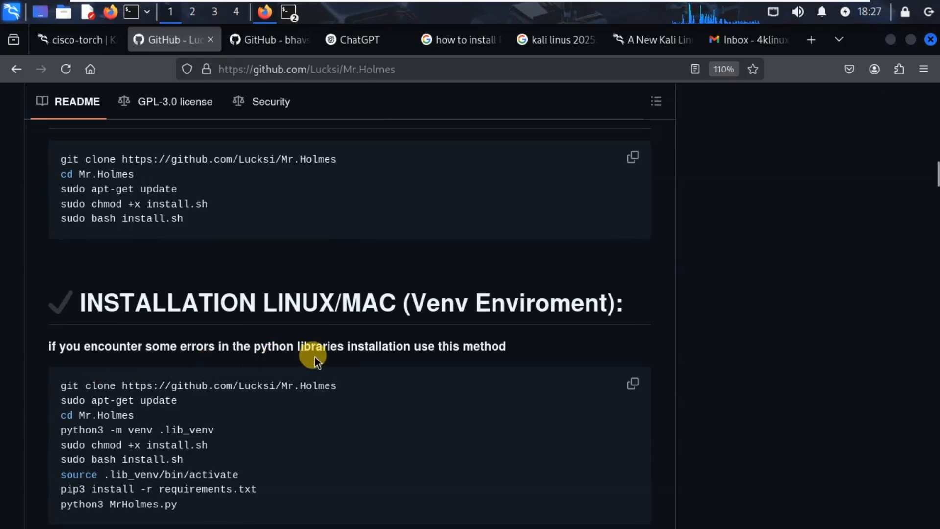
mouse_move(474, 363)
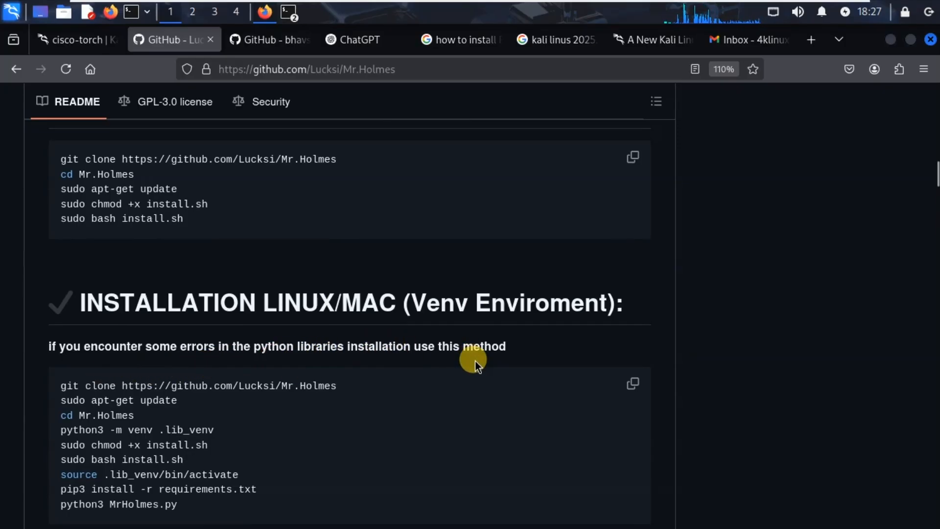
scroll(down, 3)
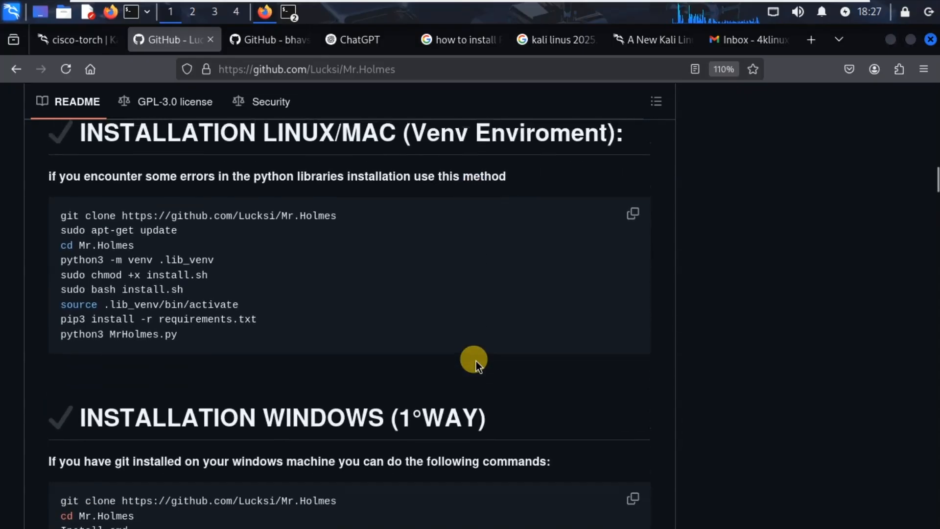
scroll(up, 3)
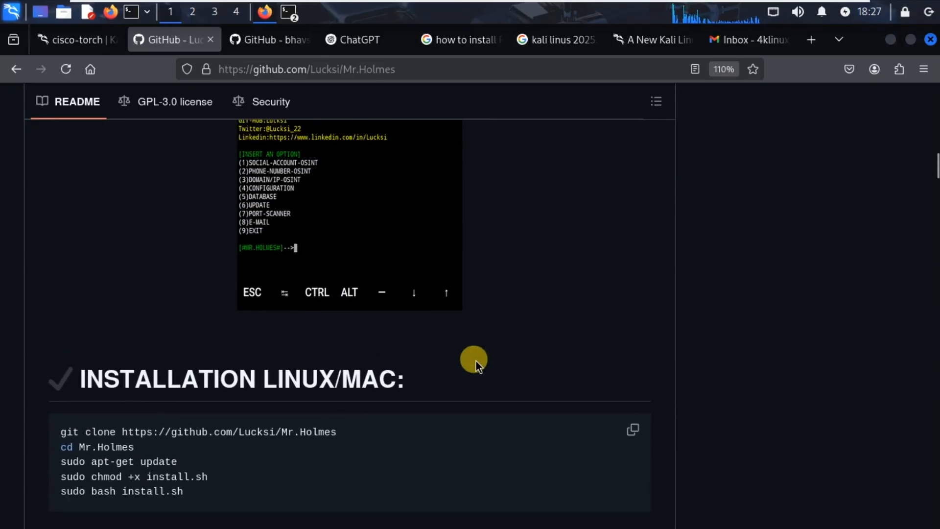
scroll(down, 3)
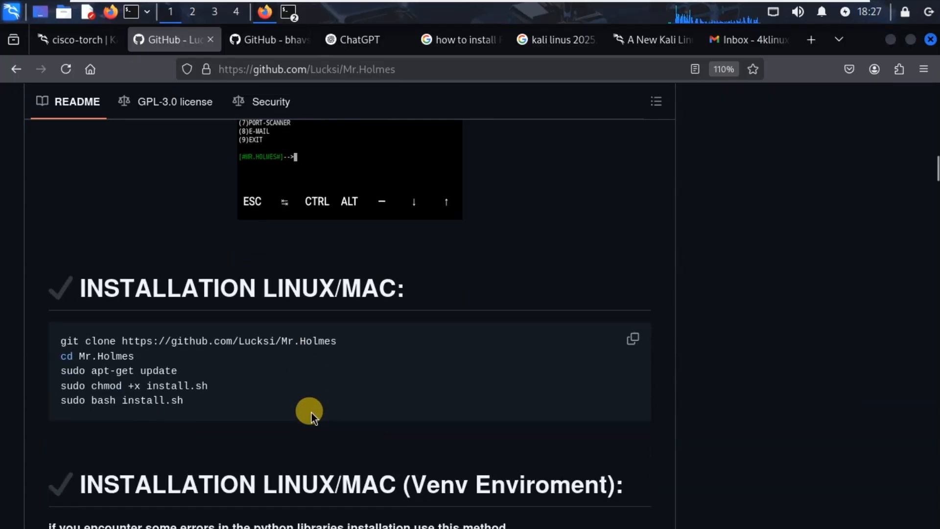
scroll(down, 3)
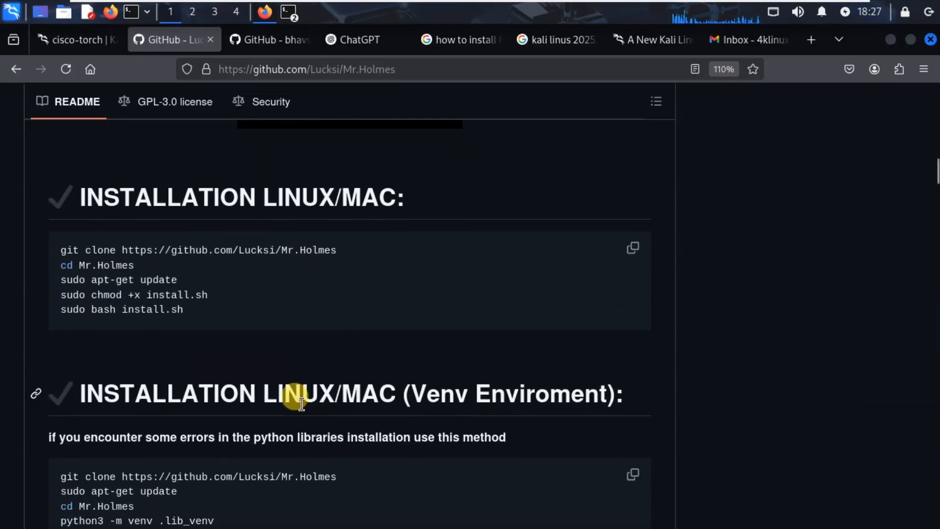
scroll(up, 3)
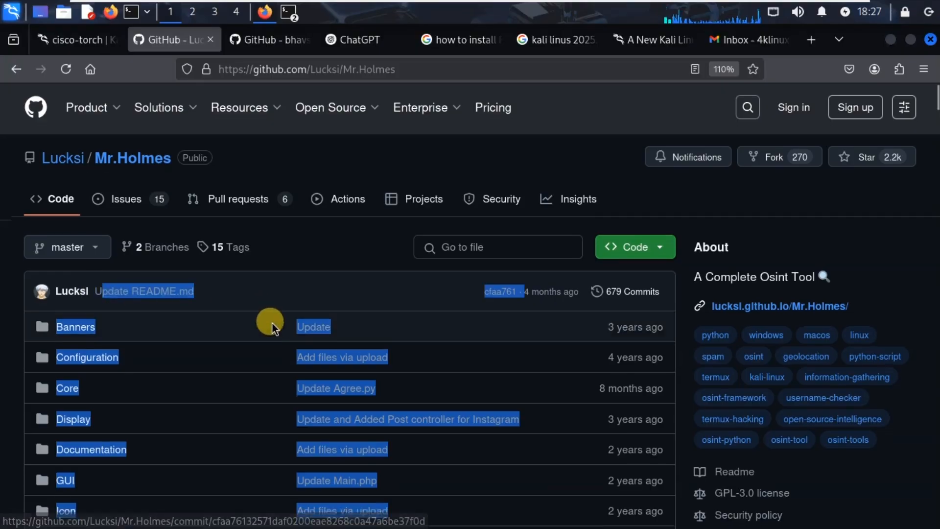
scroll(down, 3)
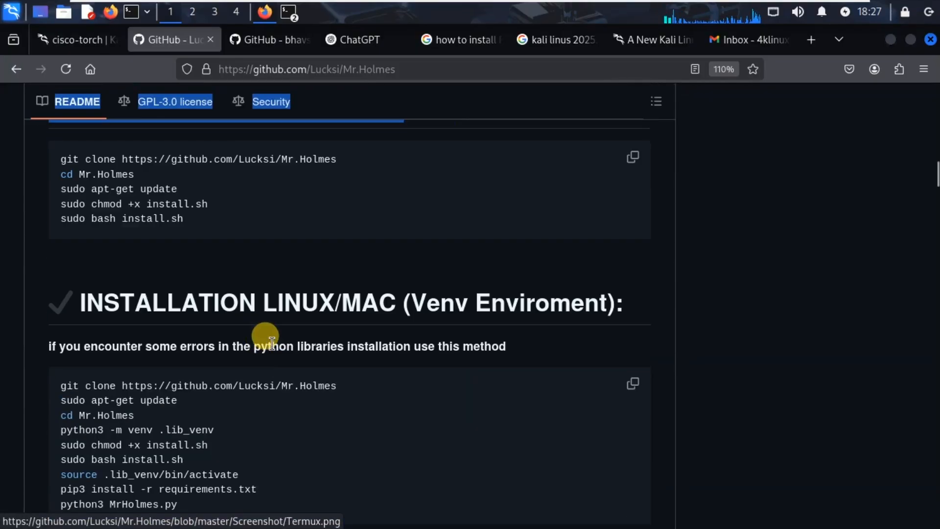
scroll(down, 3)
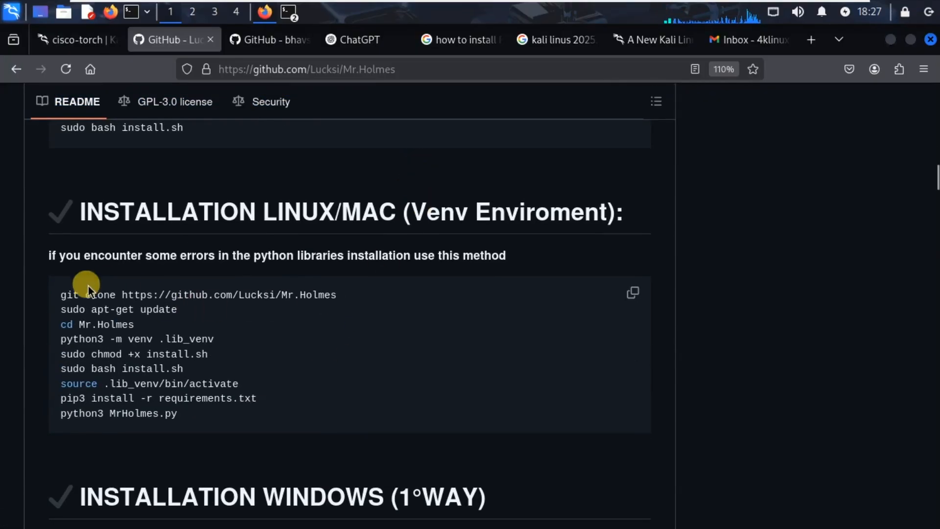
mouse_move(174, 248)
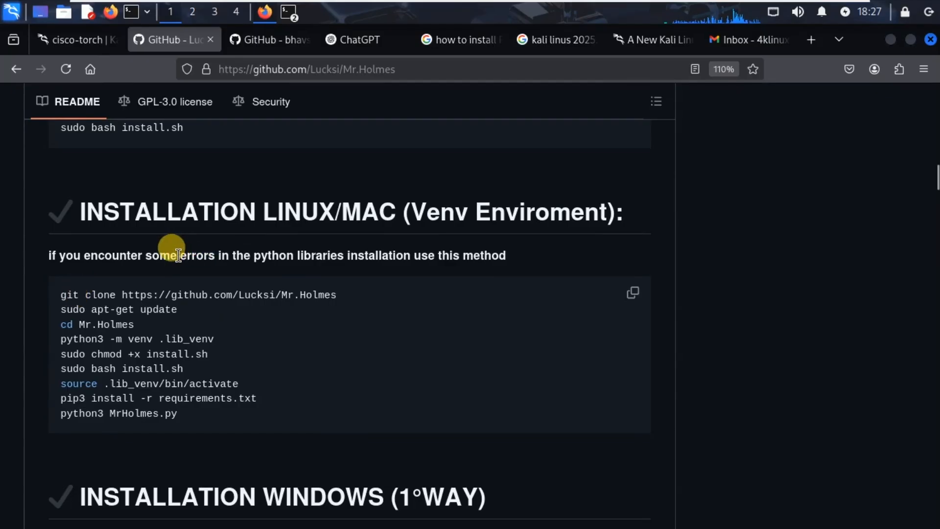
- Copy the Venv installation code block and bring up a Kali terminal window
double_click(199, 255)
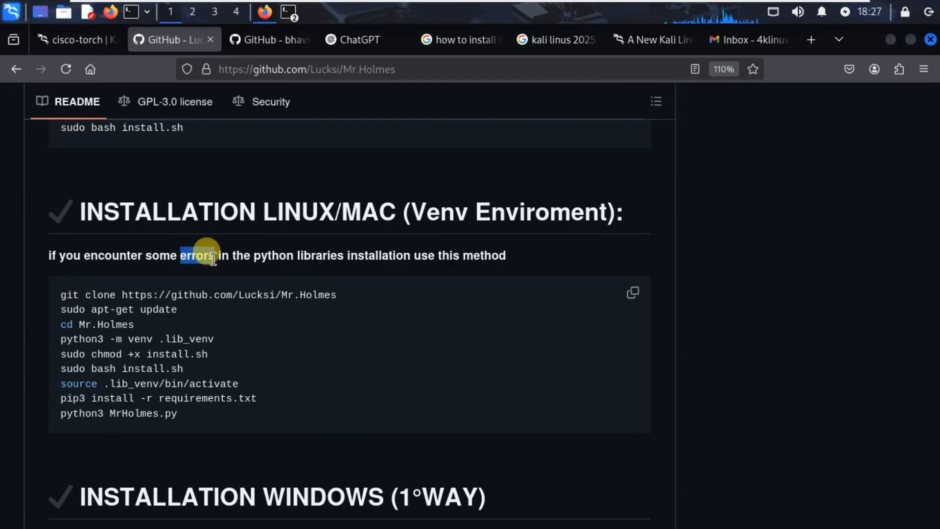
click(634, 293)
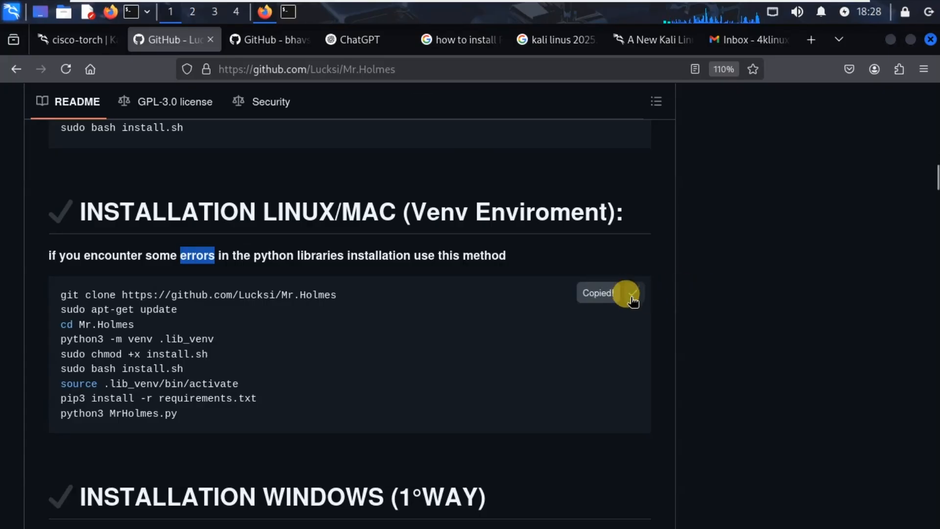
click(290, 12)
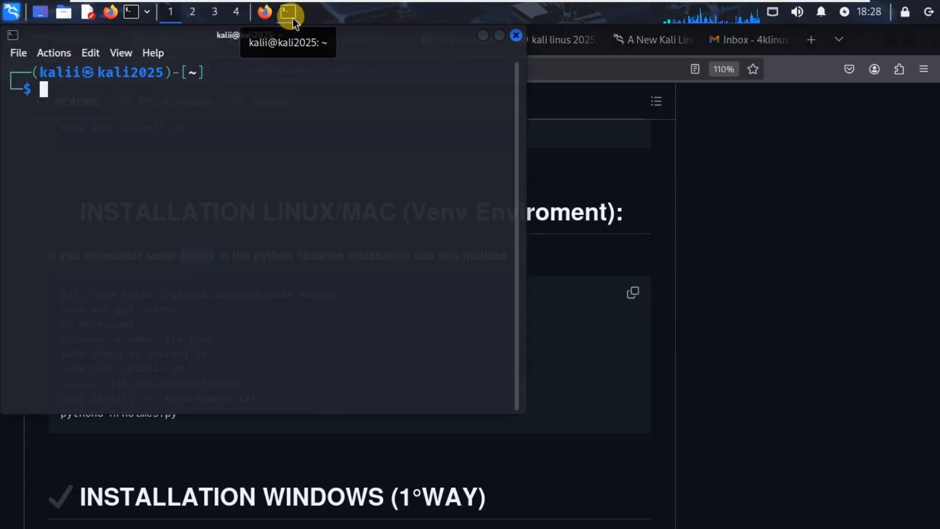
mouse_move(512, 404)
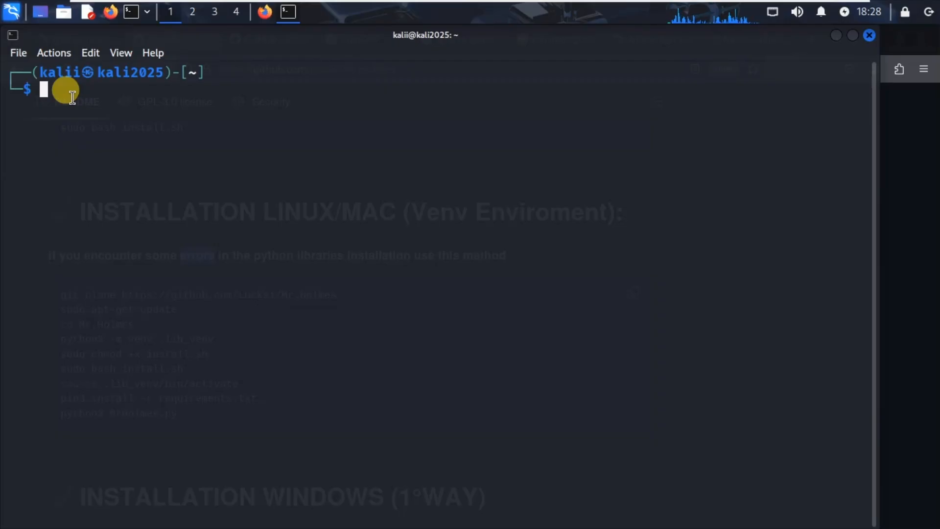
- Run pwd and cd Desktop, confirming an existing Mr.Holmes folder in the listing
text(pwd)
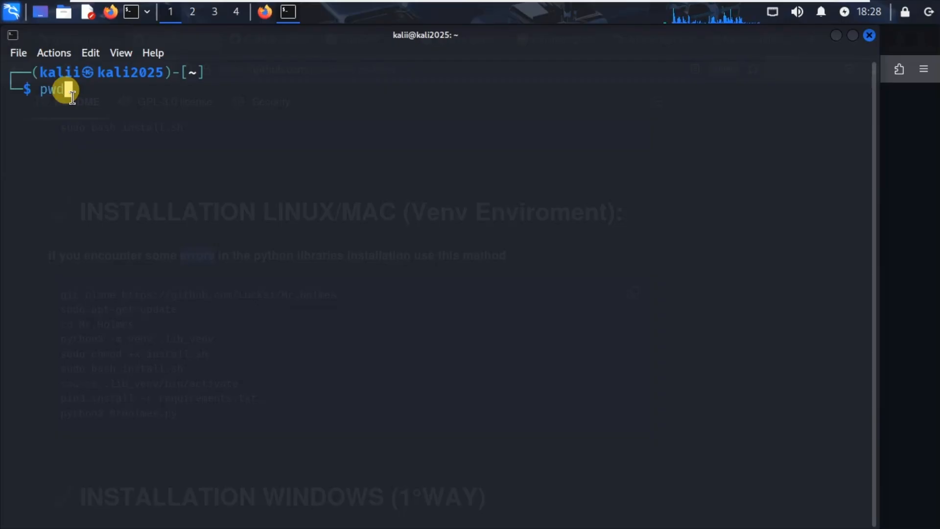
key(Return)
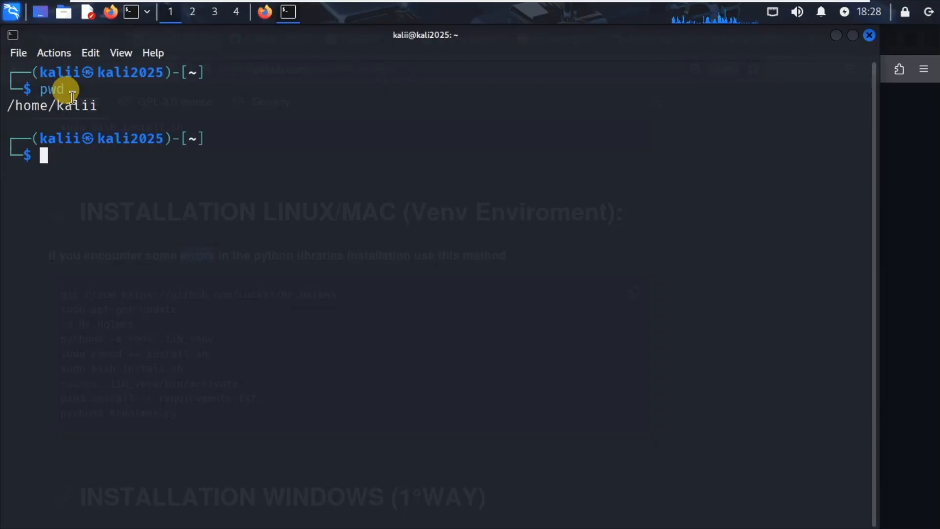
text(cd)
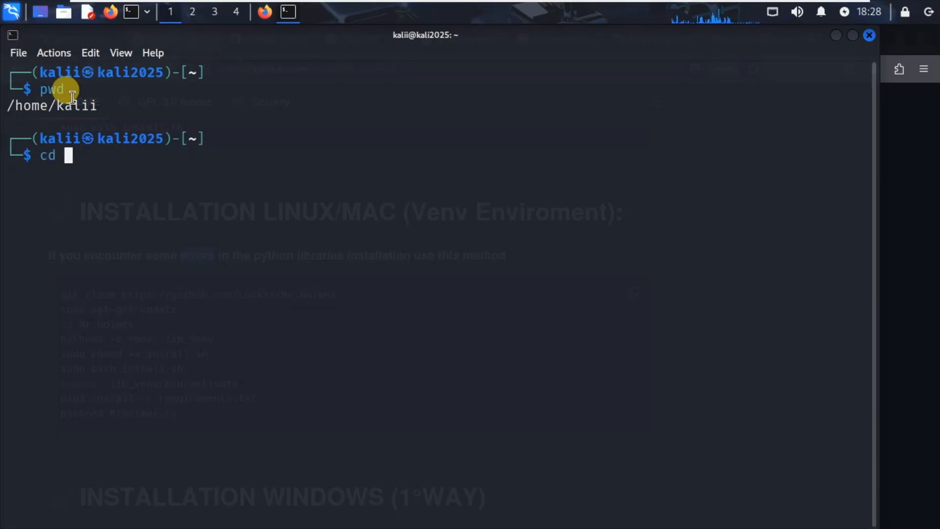
text(Des)
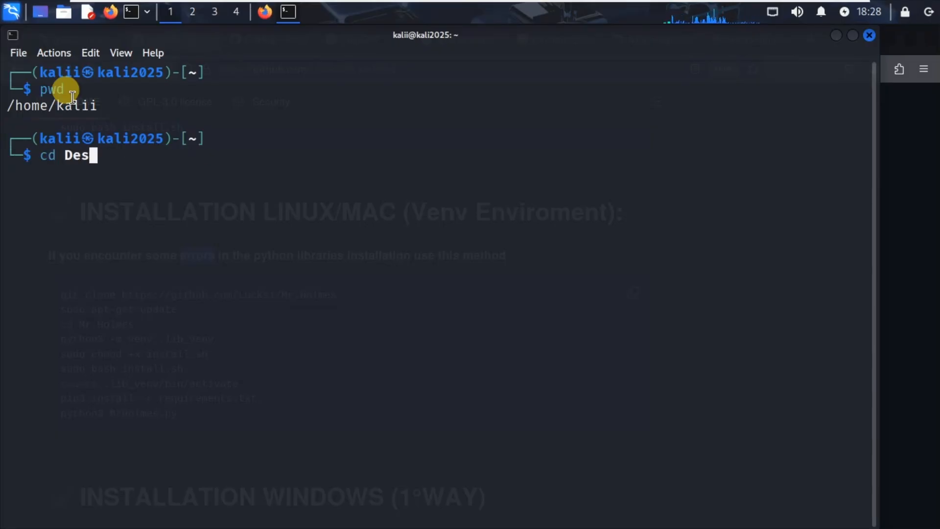
key(Return)
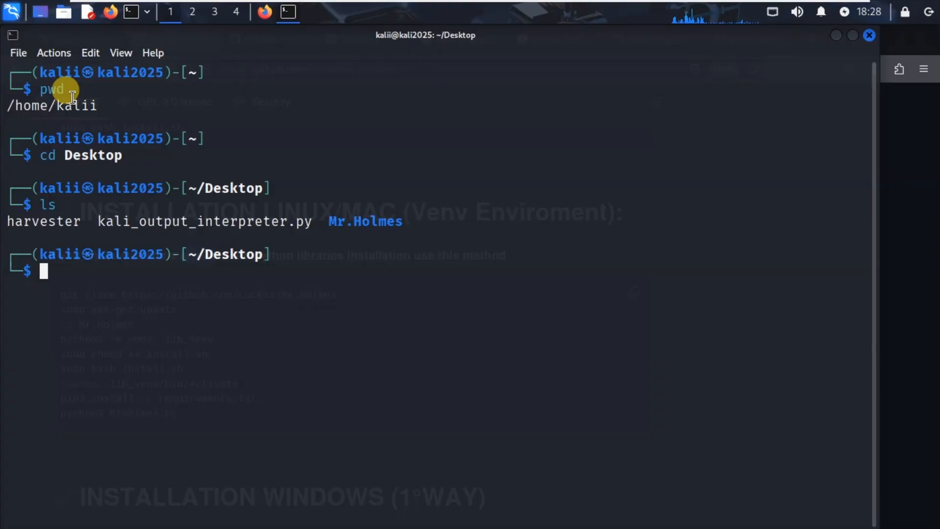
mouse_move(410, 226)
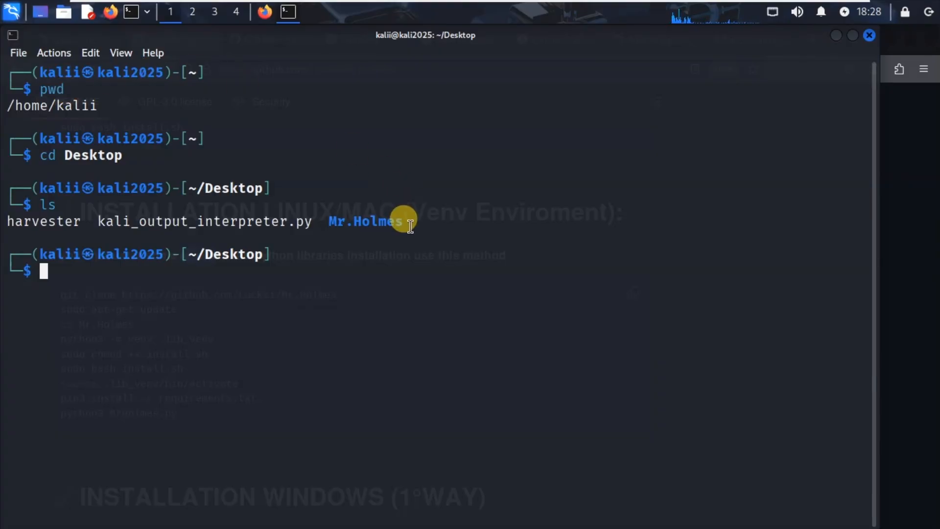
double_click(366, 220)
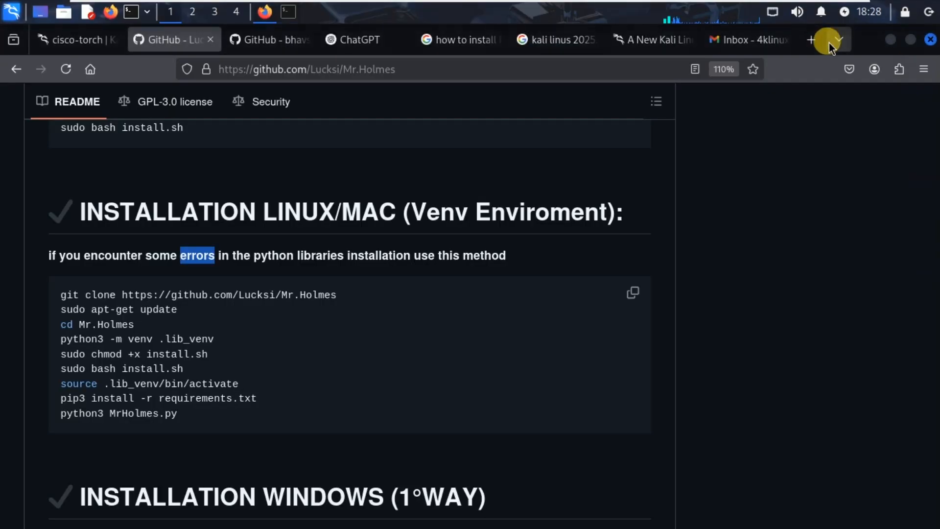
- Copy the Venv installation commands from the README again and return to the terminal
scroll(up, 3)
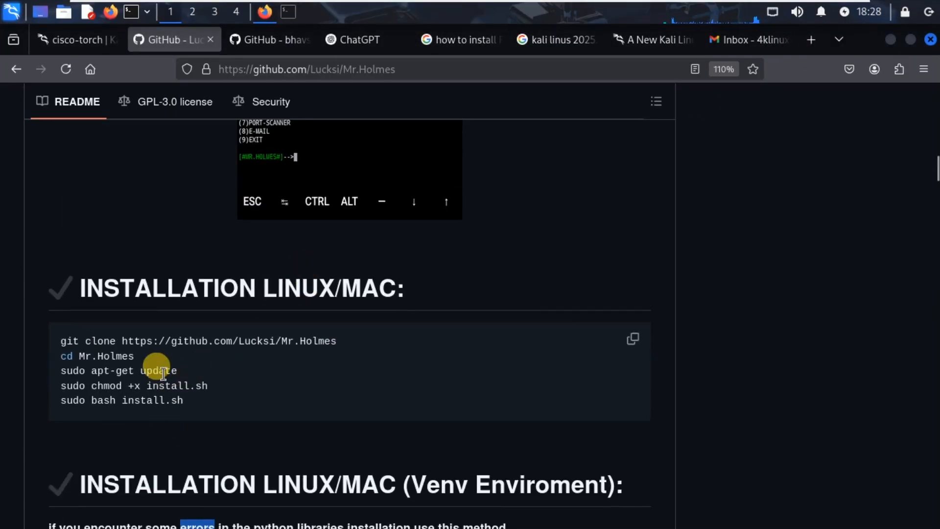
scroll(down, 3)
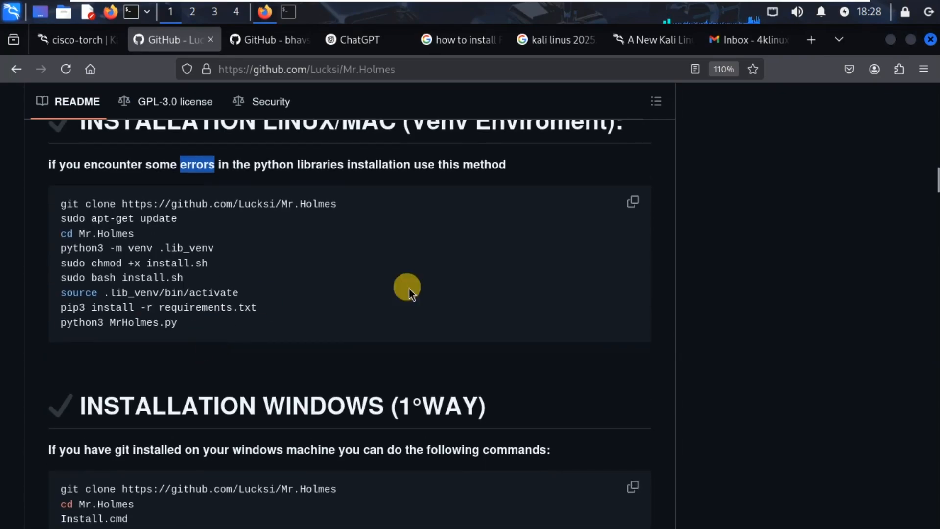
click(632, 202)
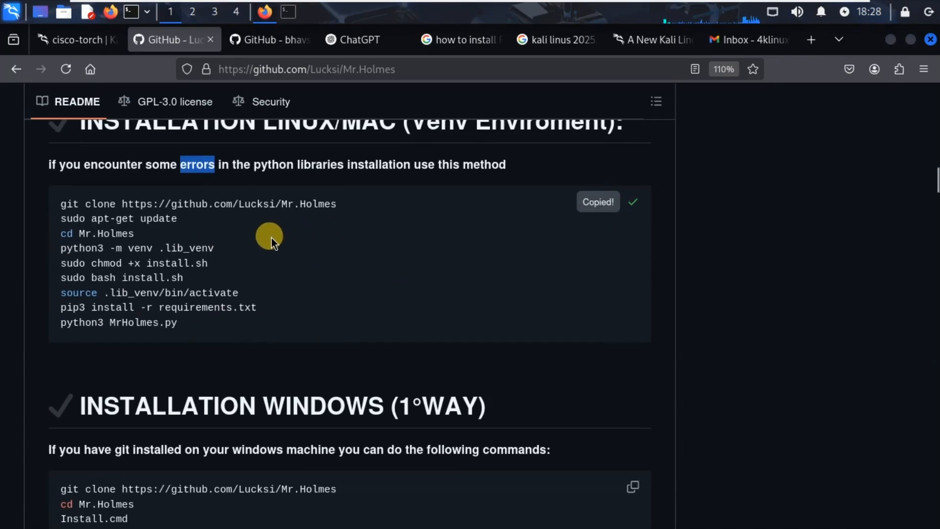
scroll(up, 3)
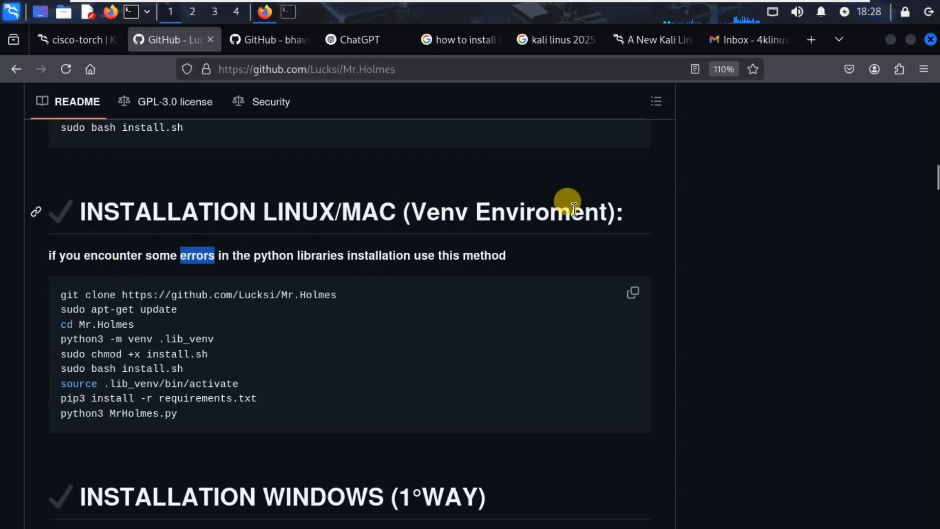
click(287, 12)
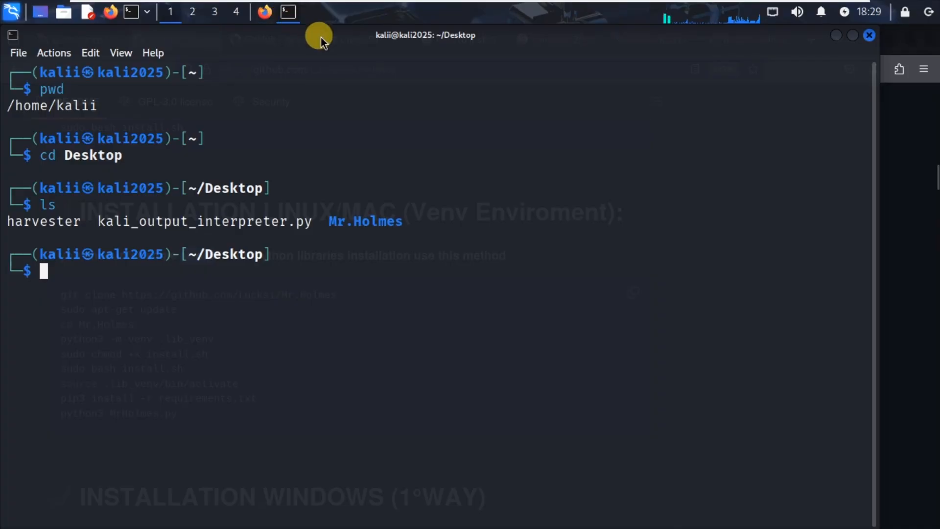
- Paste and run the git clone install commands, entering the sudo password to reach the installation manager
text(git clone https://github.com/Lucksi/Mr.Holmes)
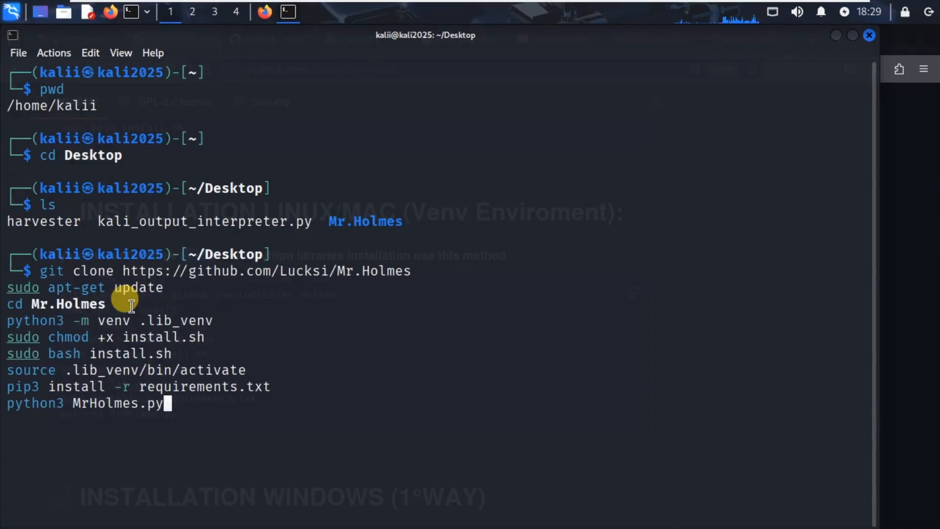
key(Return)
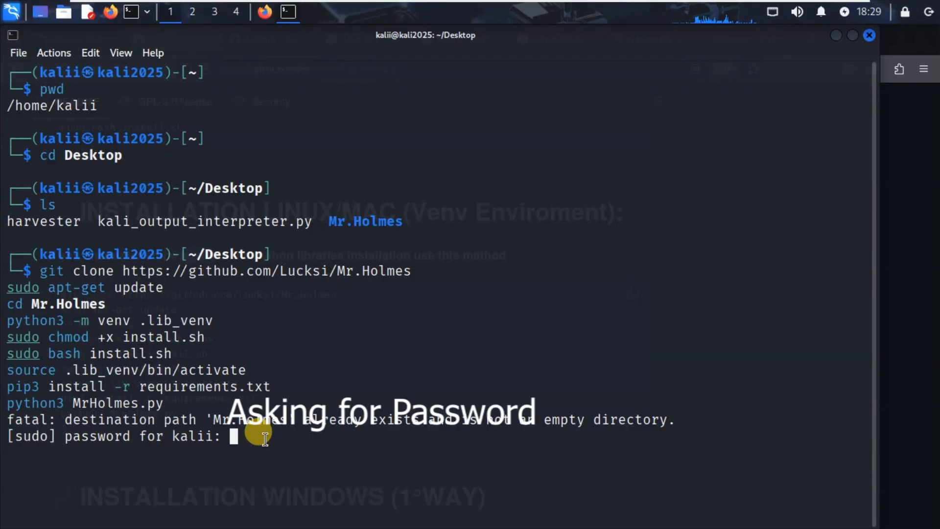
key(Return)
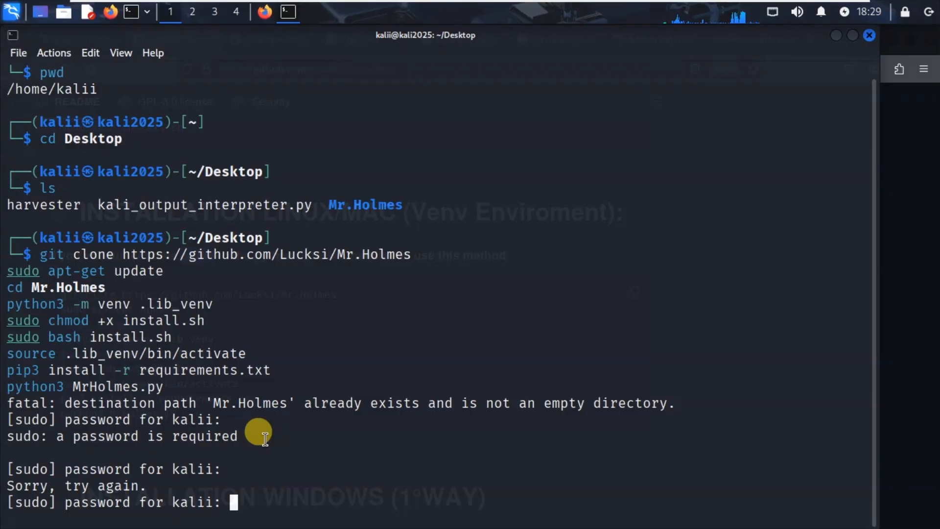
key(Return)
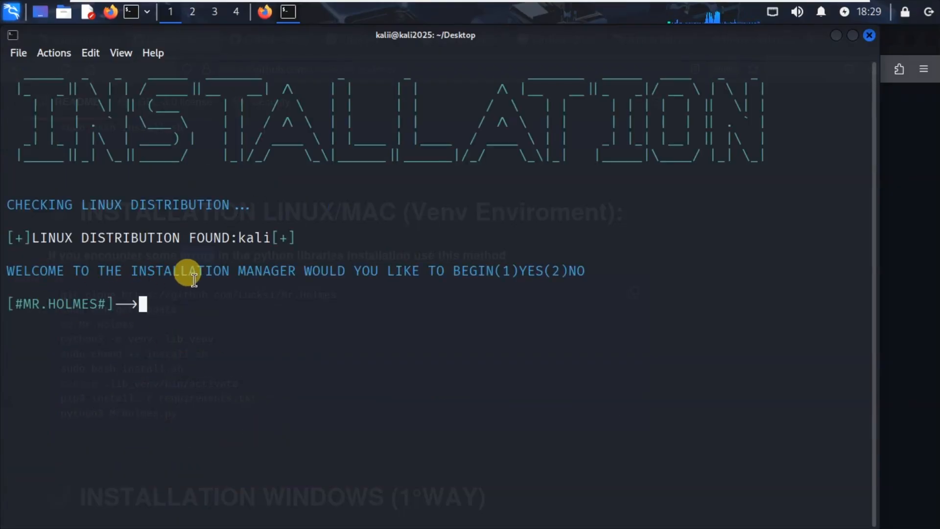
mouse_move(449, 270)
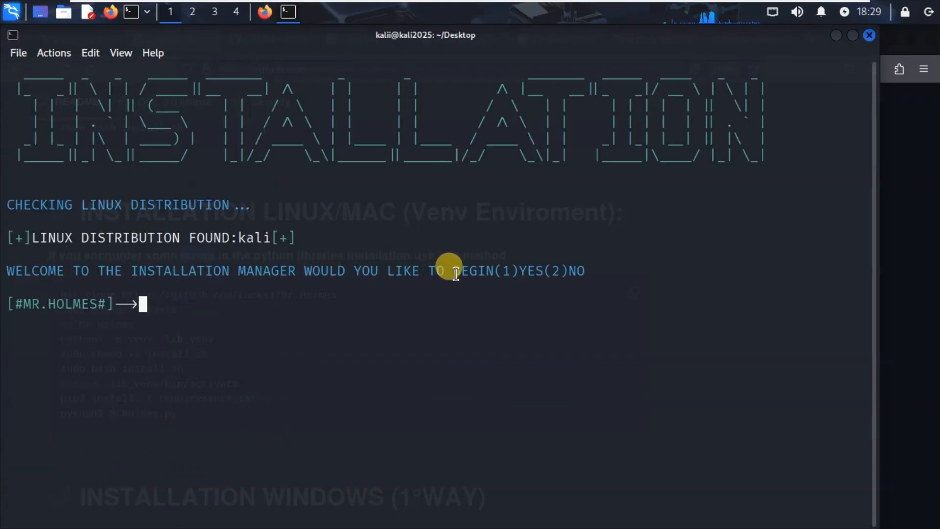
mouse_move(212, 309)
text(1)
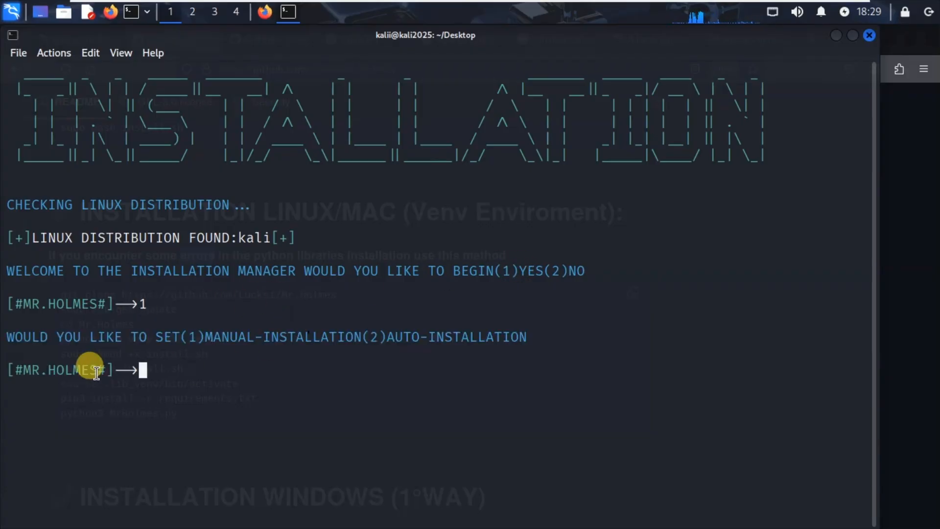
mouse_move(216, 339)
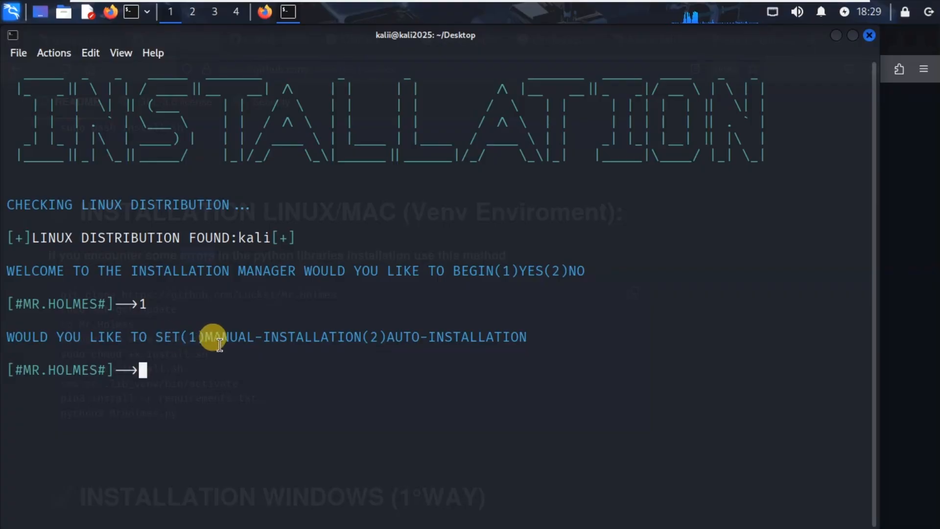
mouse_move(412, 344)
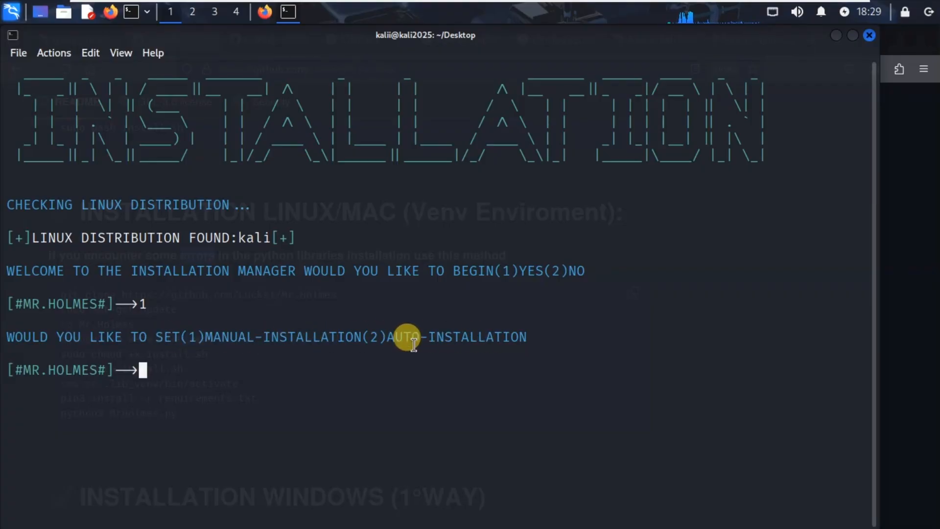
mouse_move(370, 338)
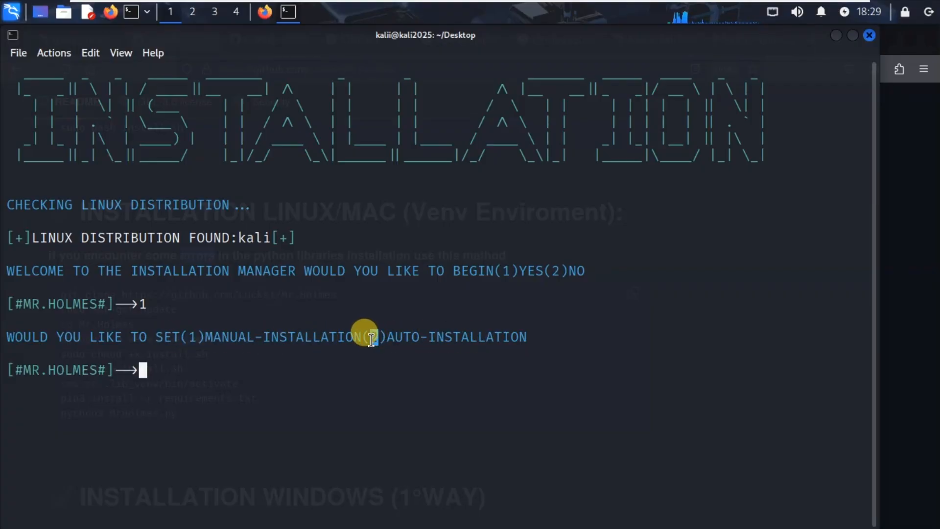
- Choose option 2, AUTO-INSTALLATION, at the Mr.Holmes installer prompt
text(2)
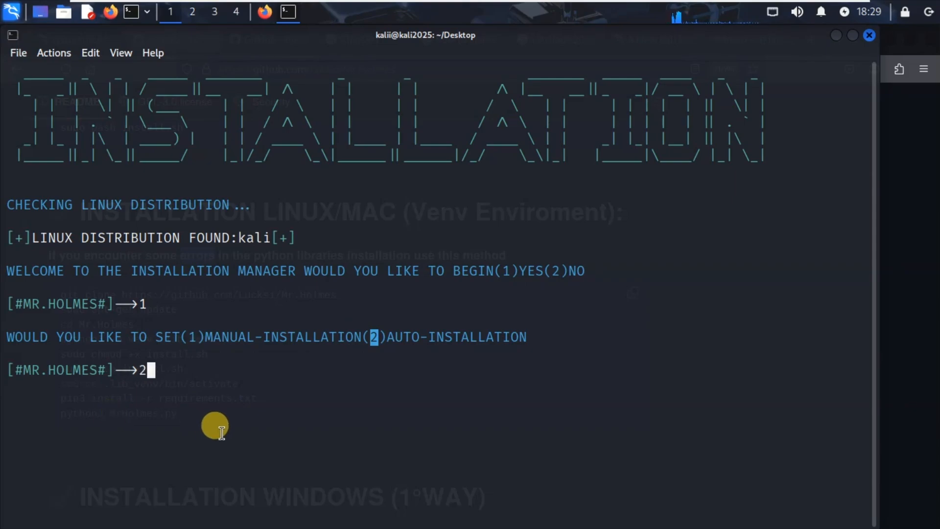
key(Return)
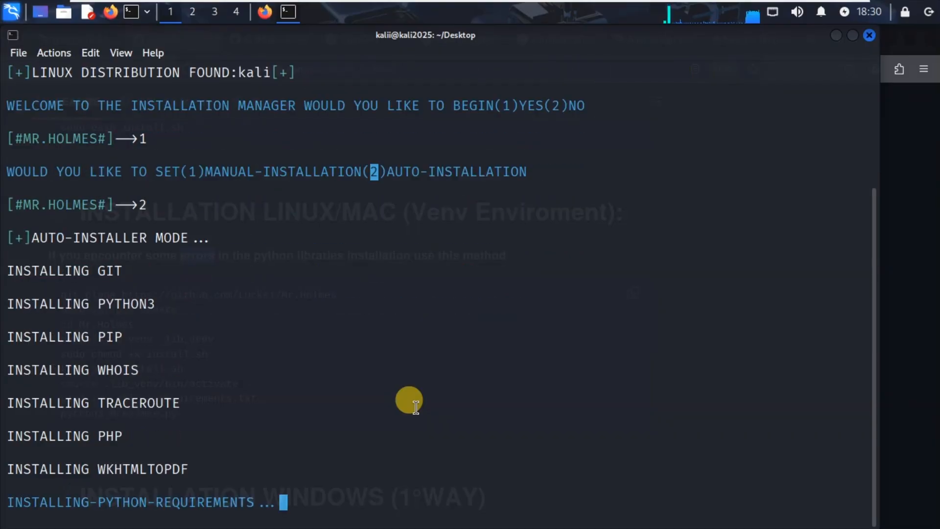
- Follow the auto-installer output until it reports PROGRAM INSTALLED CORRECTLY
scroll(down, 3)
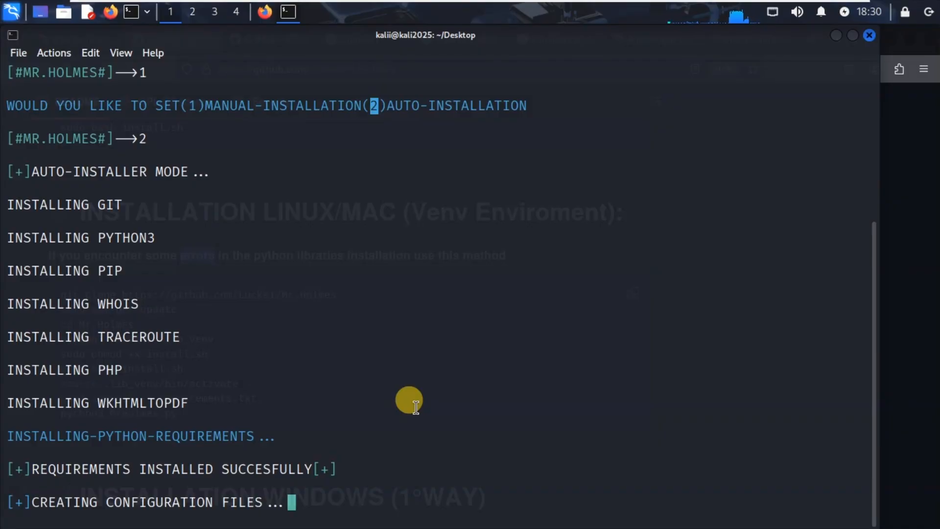
scroll(down, 3)
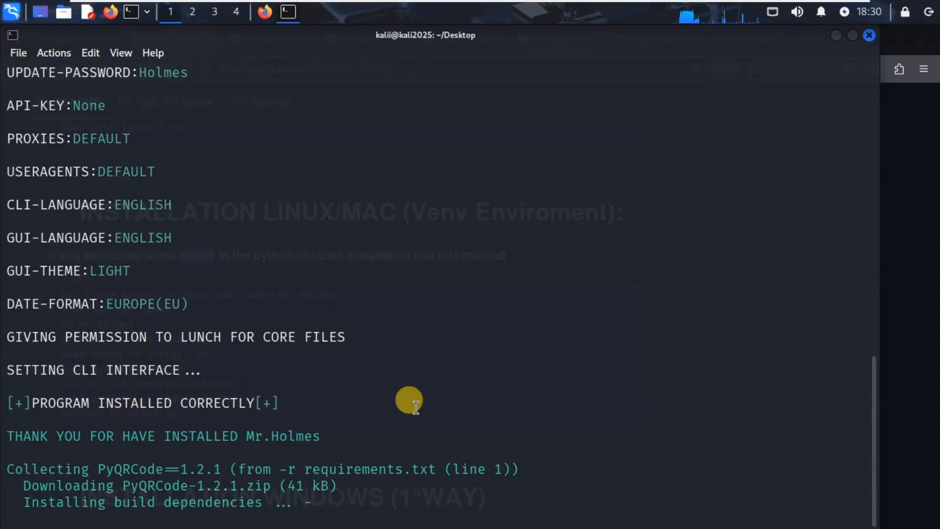
mouse_move(261, 444)
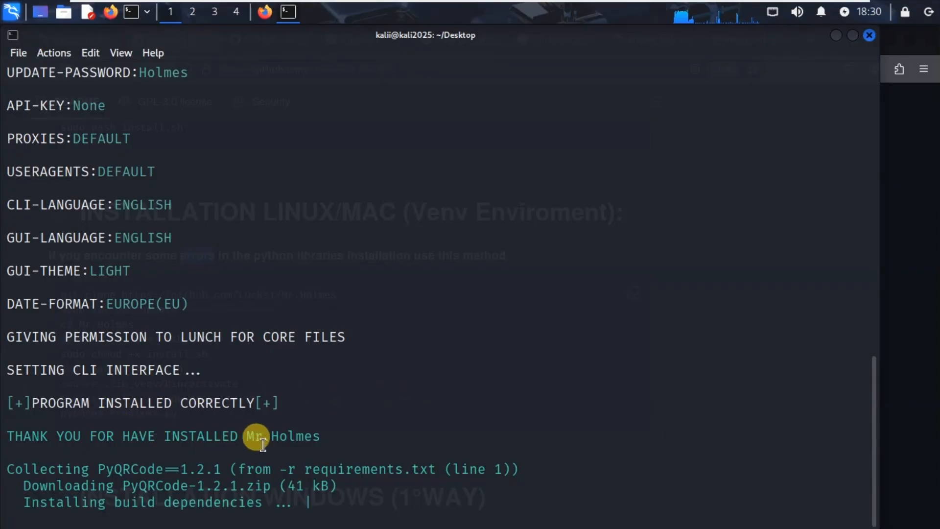
mouse_move(65, 474)
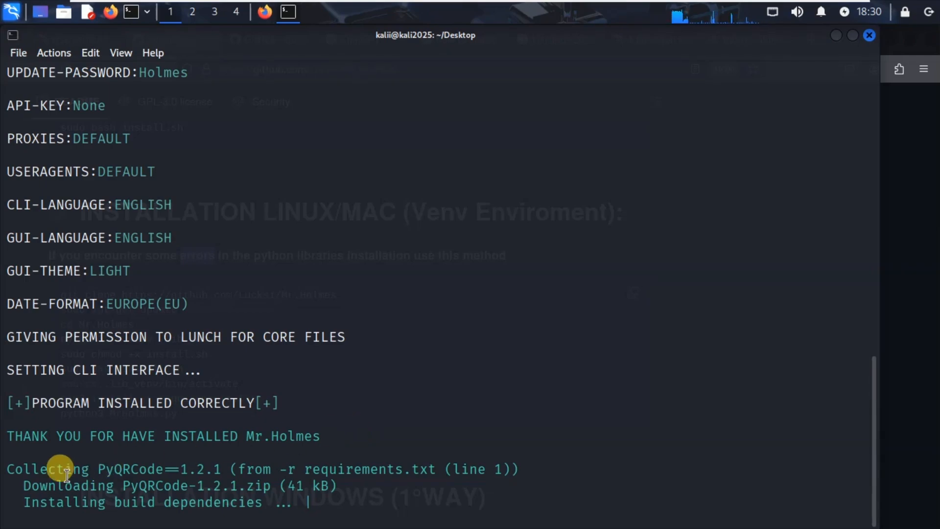
mouse_move(123, 477)
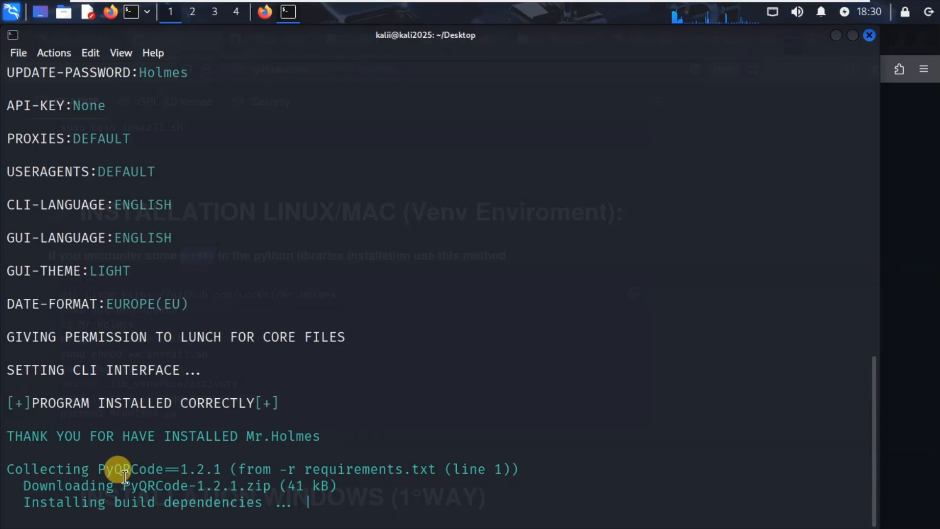
mouse_move(416, 347)
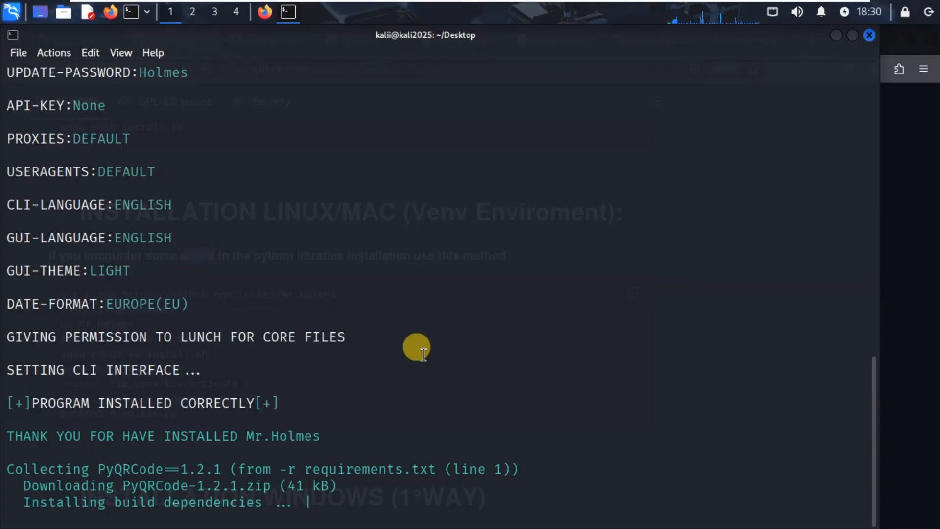
mouse_move(87, 507)
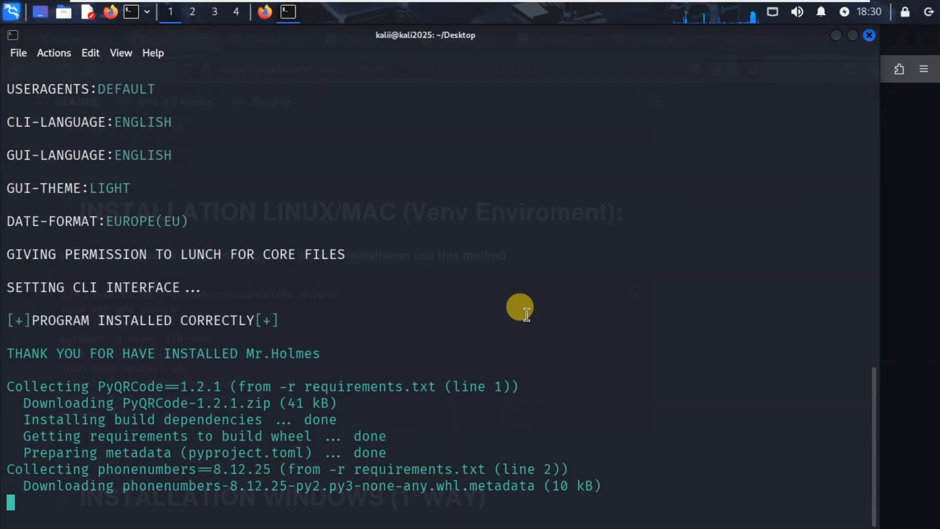
- Follow pip installing requirements.txt and building PyQRCode until the Mr.Holmes disclaimer appears
scroll(down, 3)
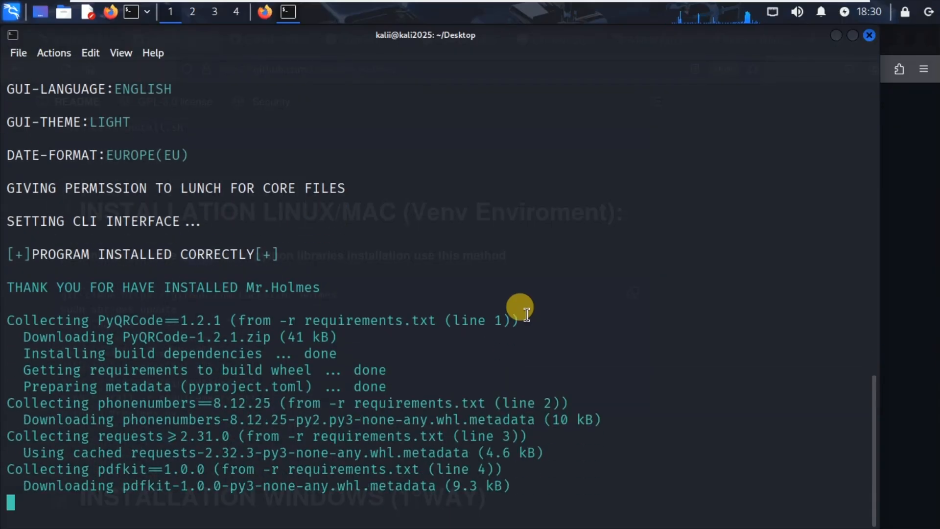
scroll(down, 3)
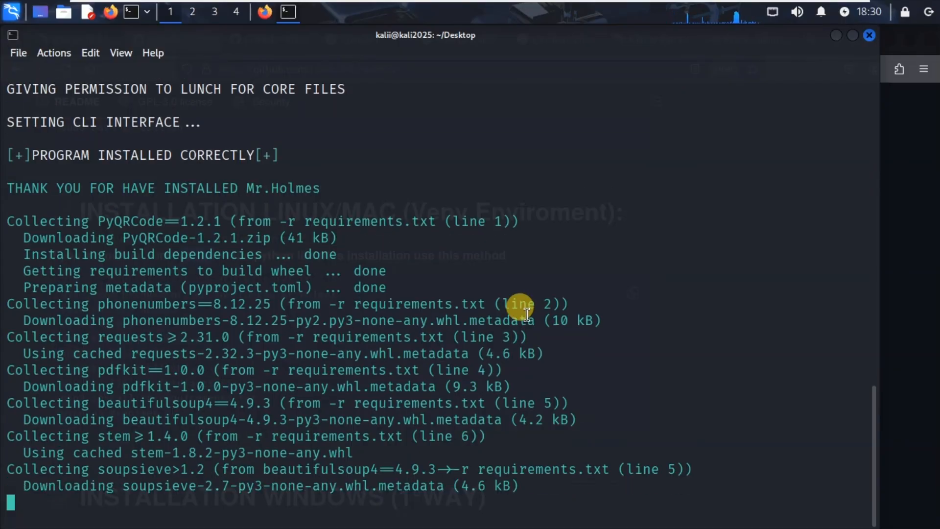
scroll(down, 3)
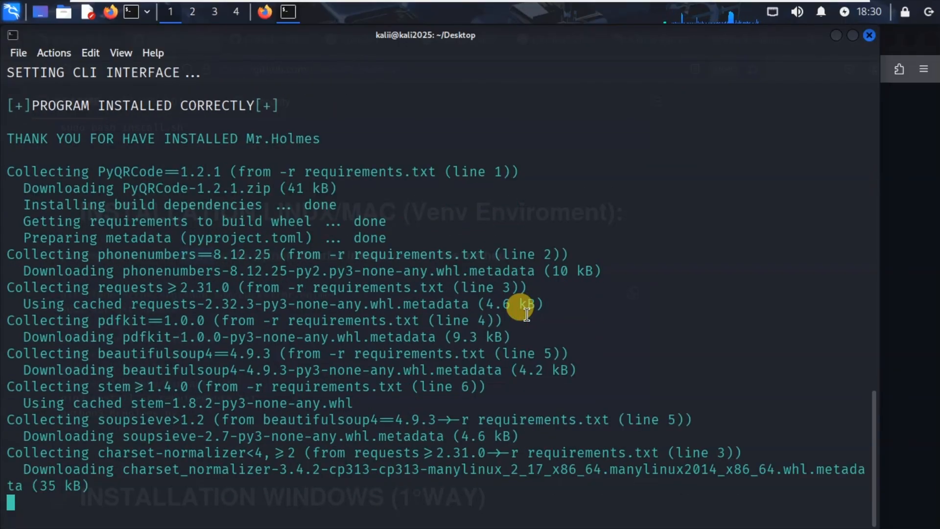
scroll(down, 3)
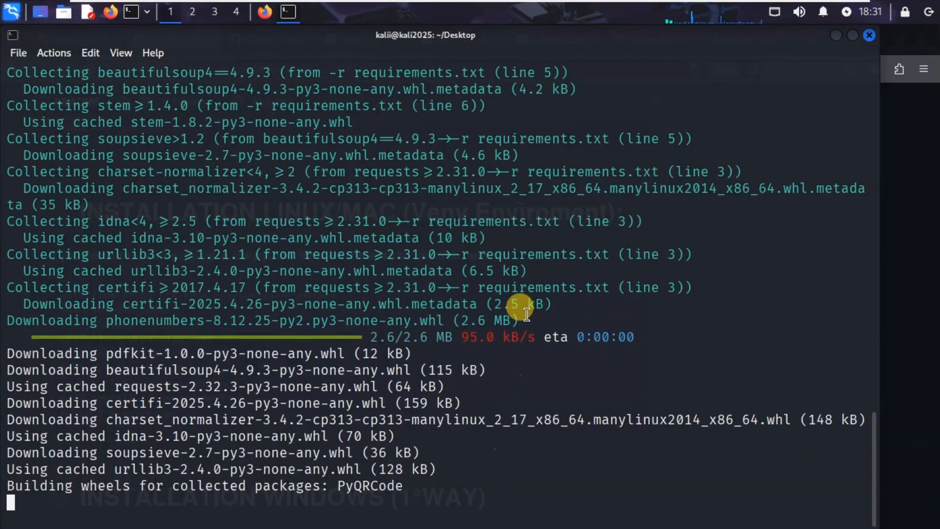
scroll(down, 3)
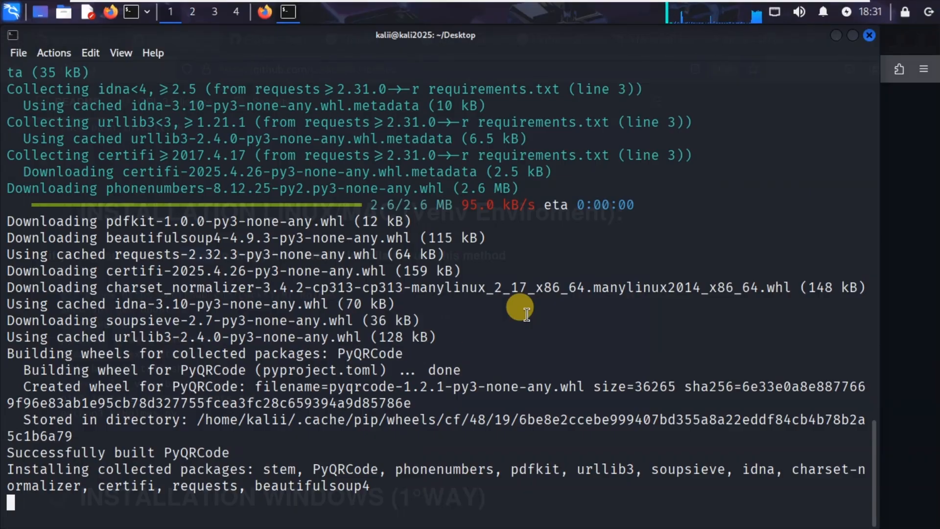
scroll(down, 3)
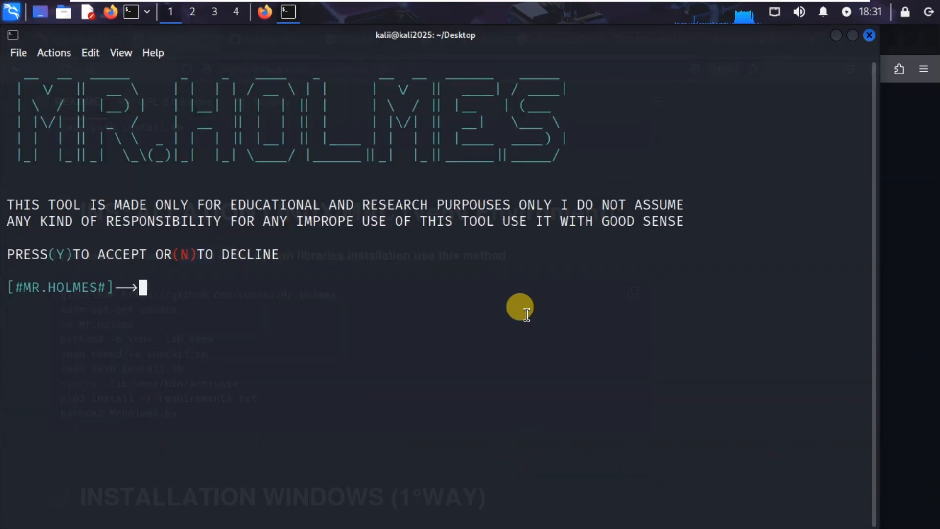
mouse_move(159, 229)
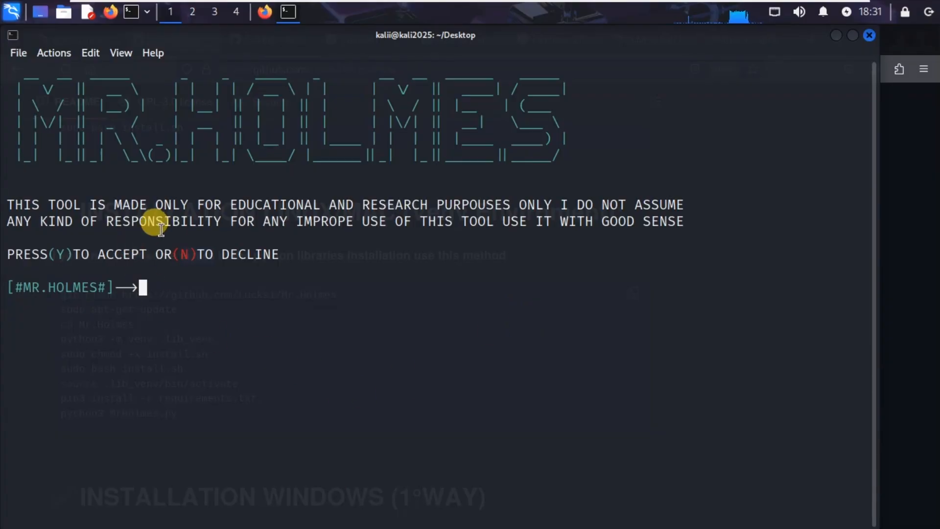
mouse_move(434, 206)
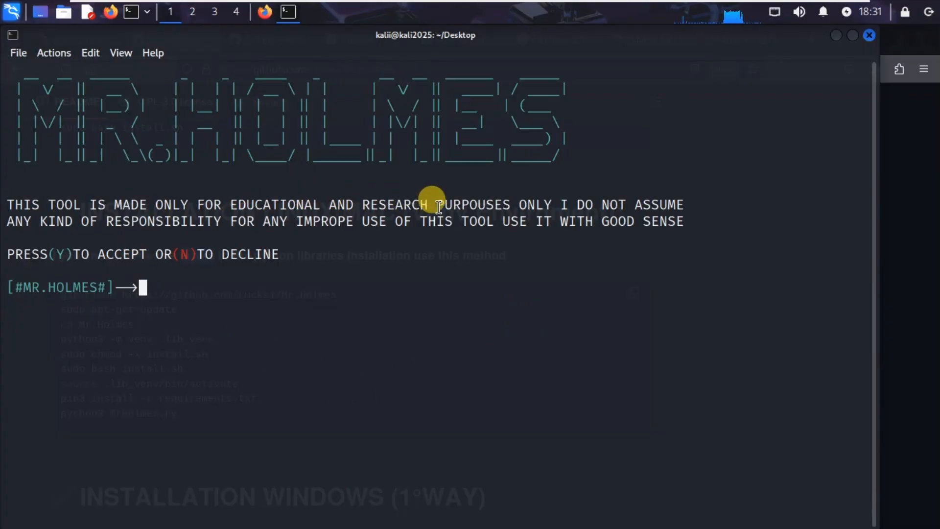
mouse_move(672, 204)
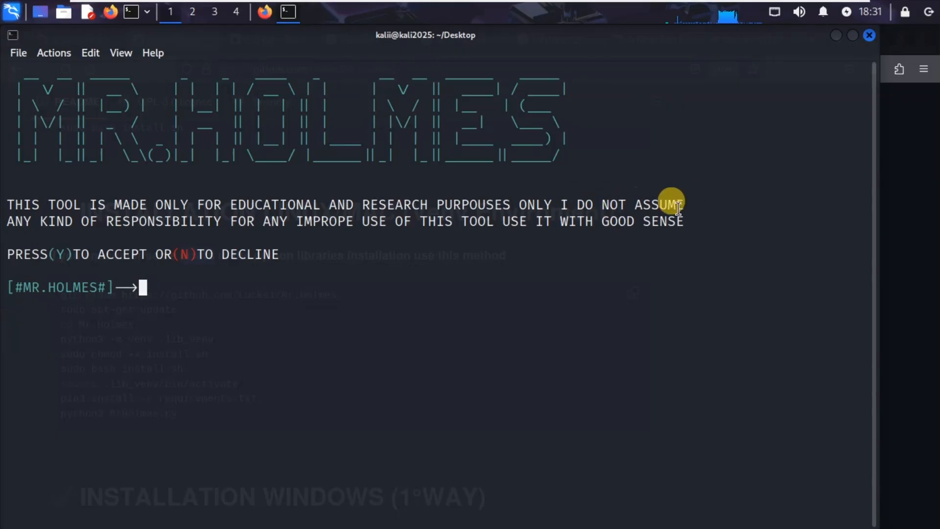
mouse_move(161, 229)
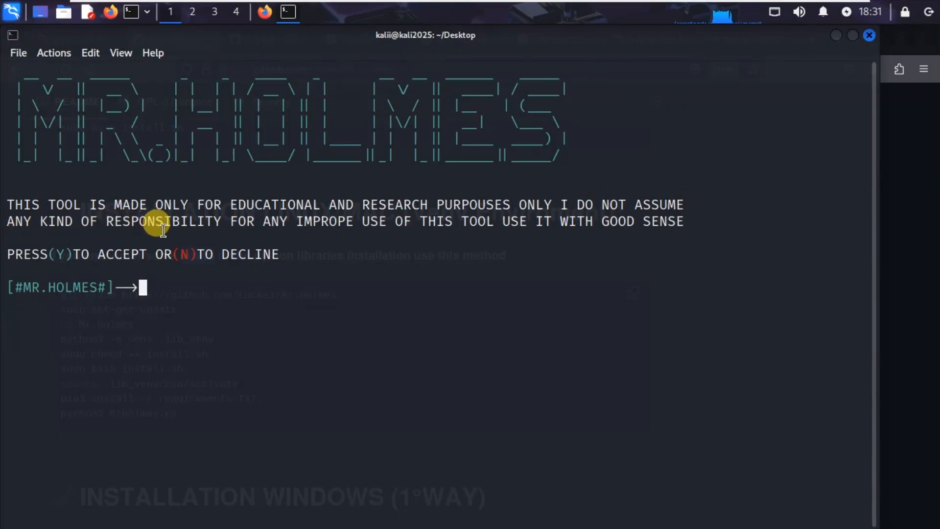
mouse_move(339, 226)
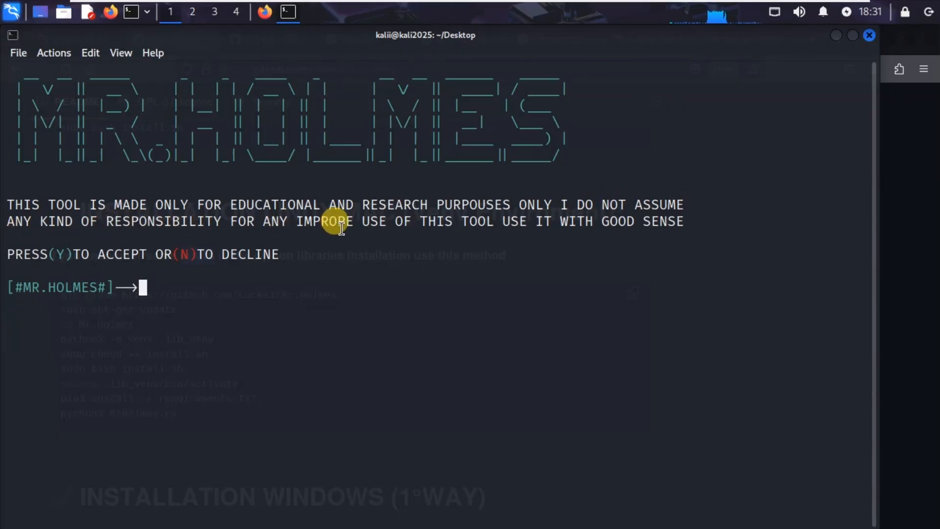
mouse_move(579, 234)
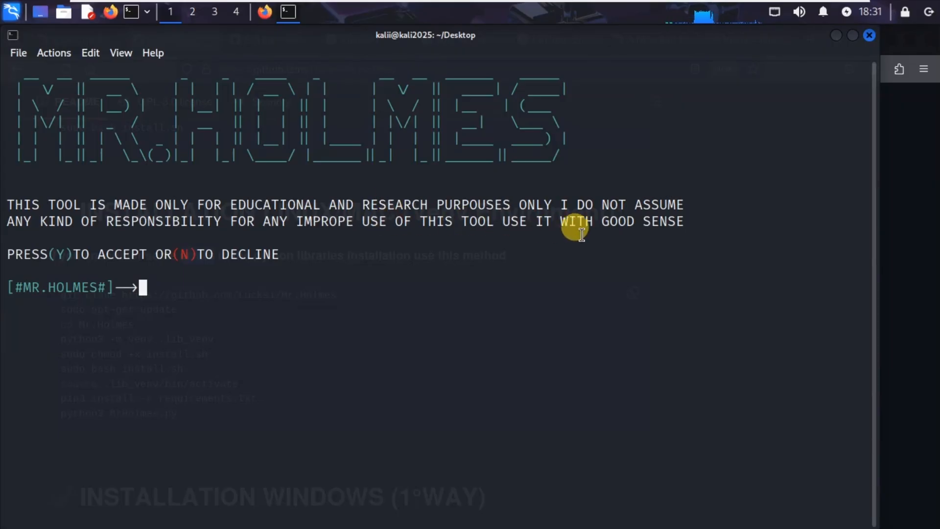
mouse_move(18, 254)
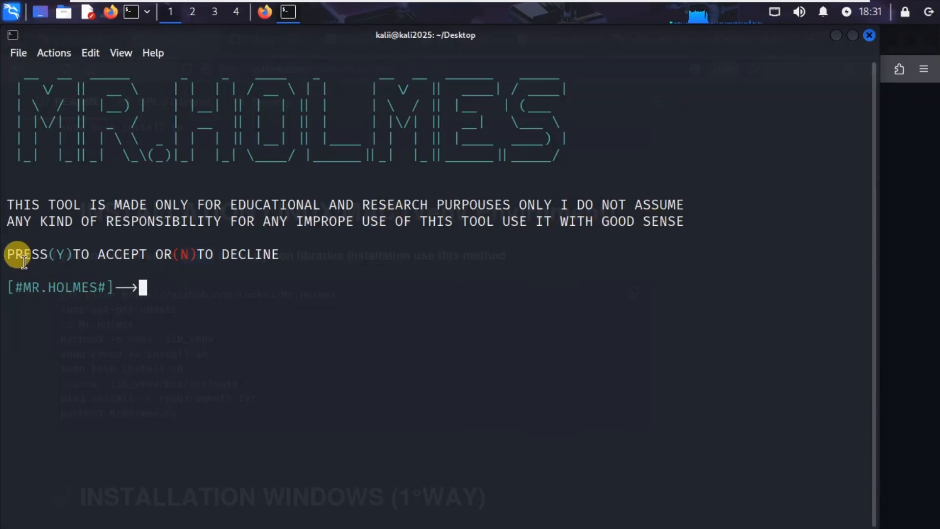
mouse_move(180, 263)
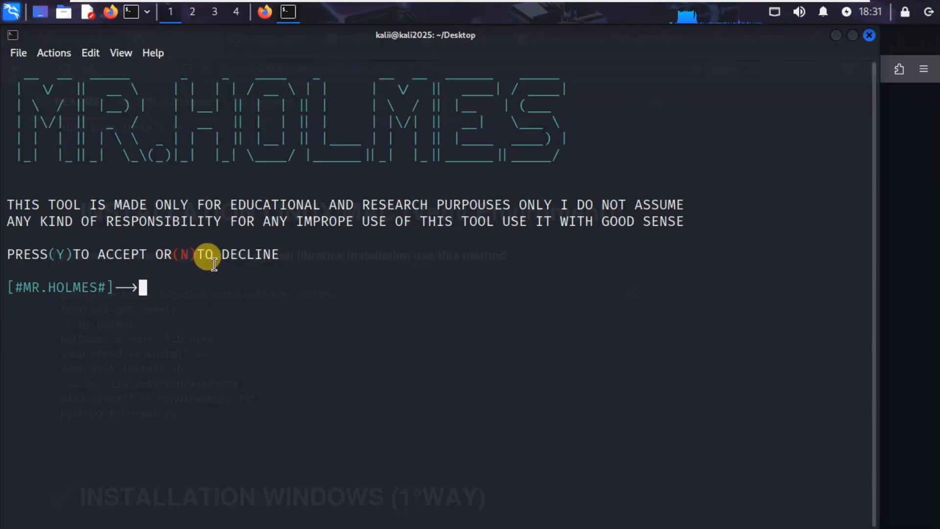
- Answer Y to accept the educational-use disclaimer at the MR.HOLMES banner
text(Y)
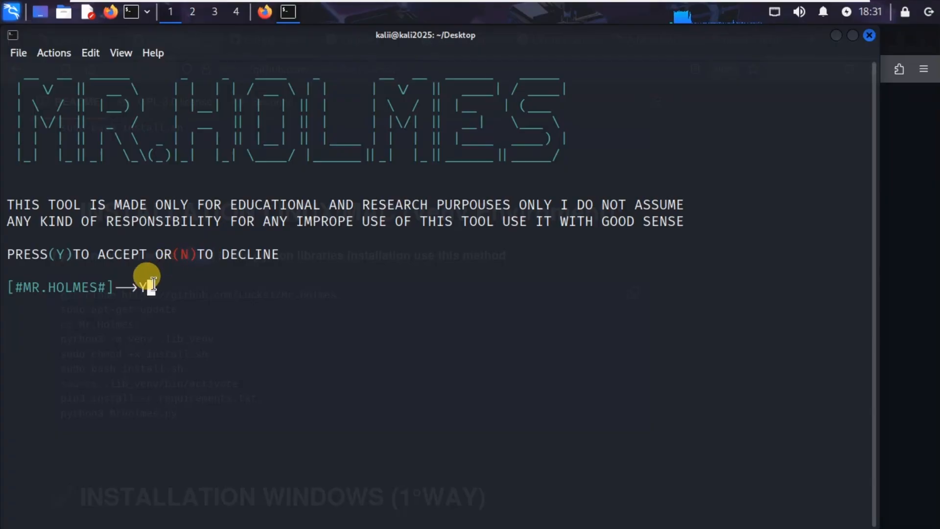
key(Return)
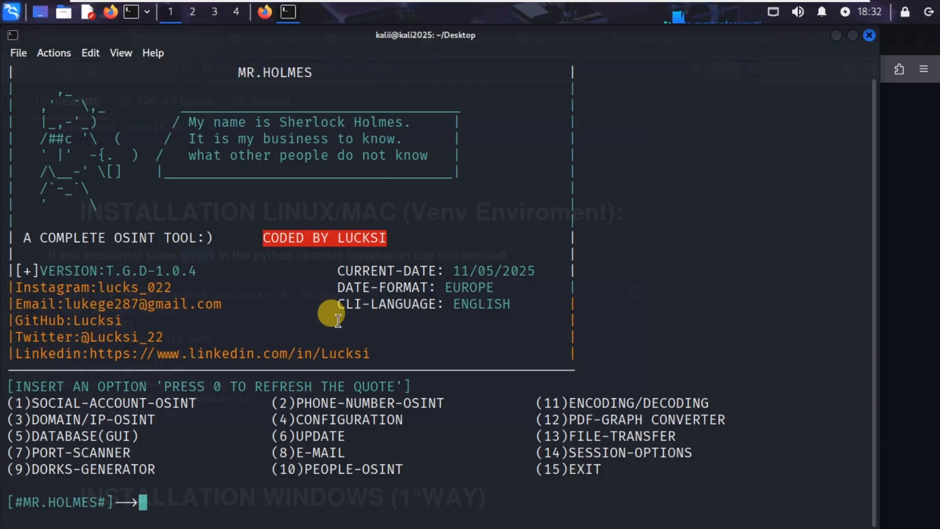
mouse_move(192, 274)
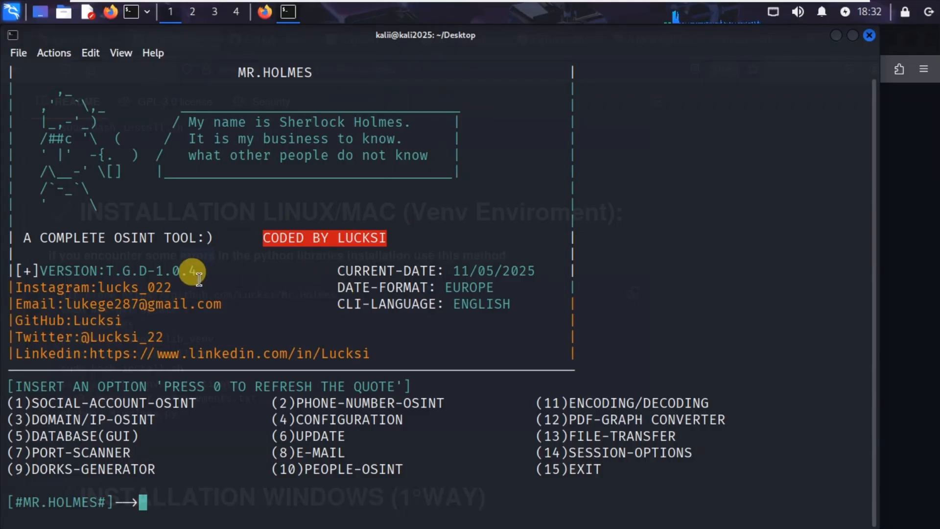
mouse_move(227, 129)
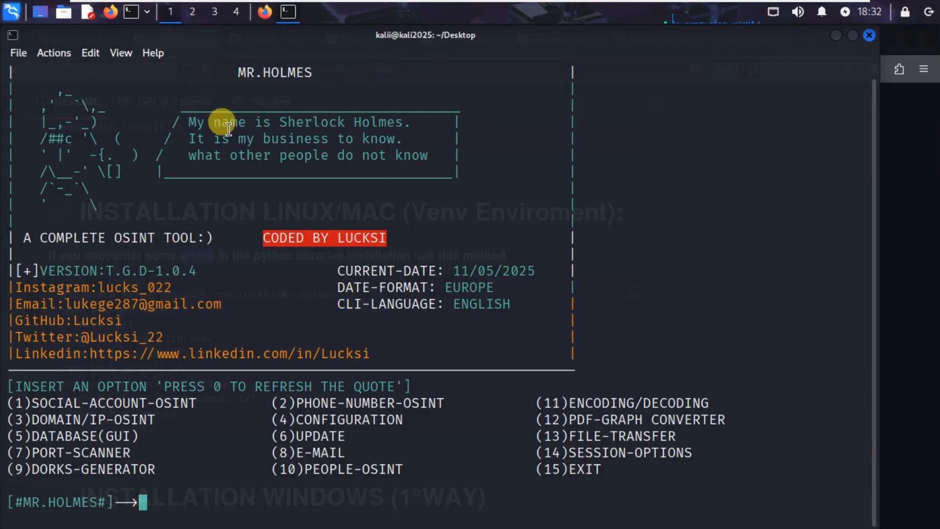
mouse_move(12, 387)
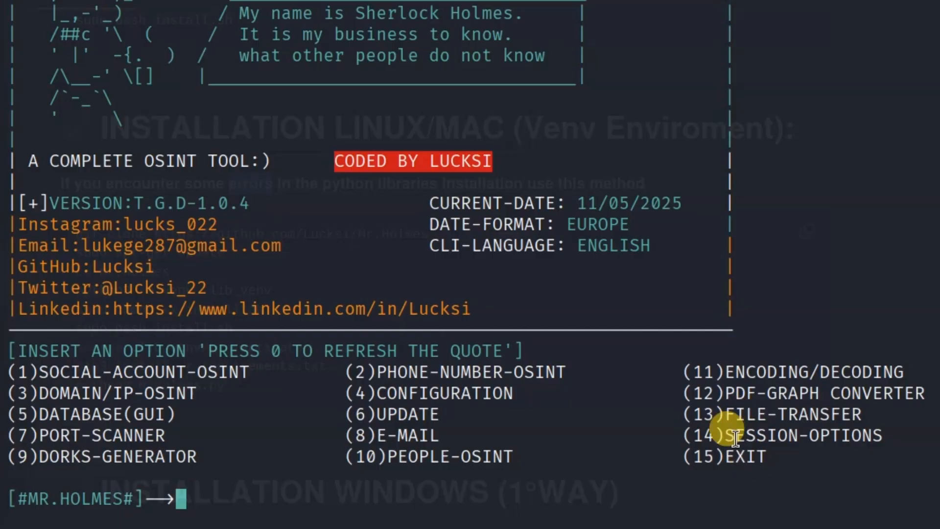
mouse_move(198, 498)
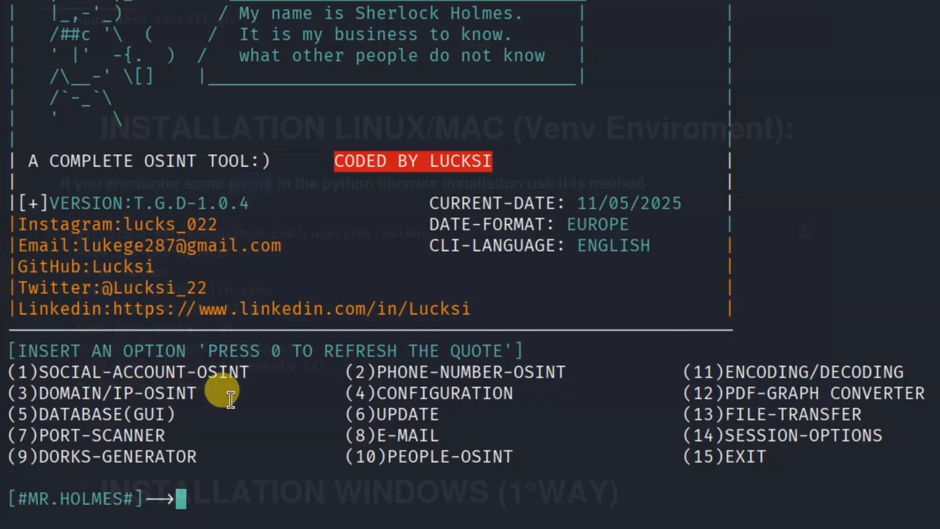
mouse_move(155, 413)
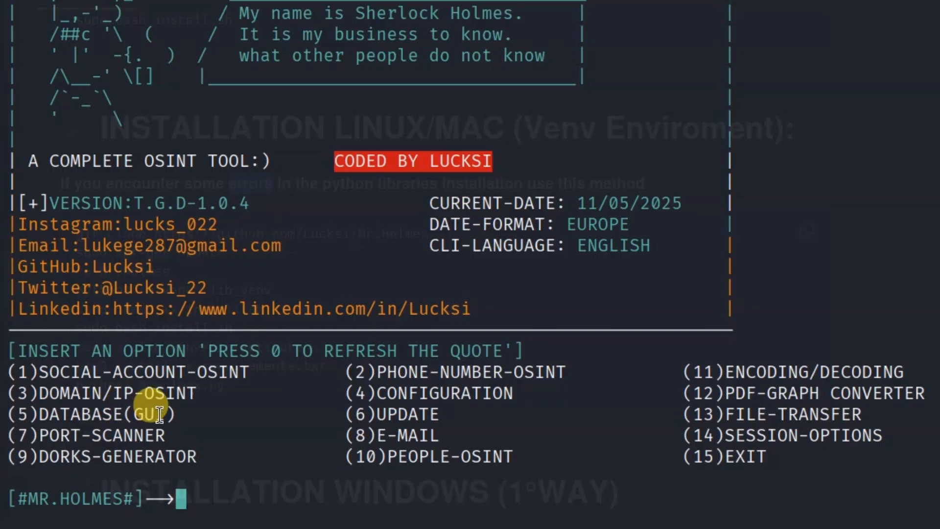
mouse_move(99, 435)
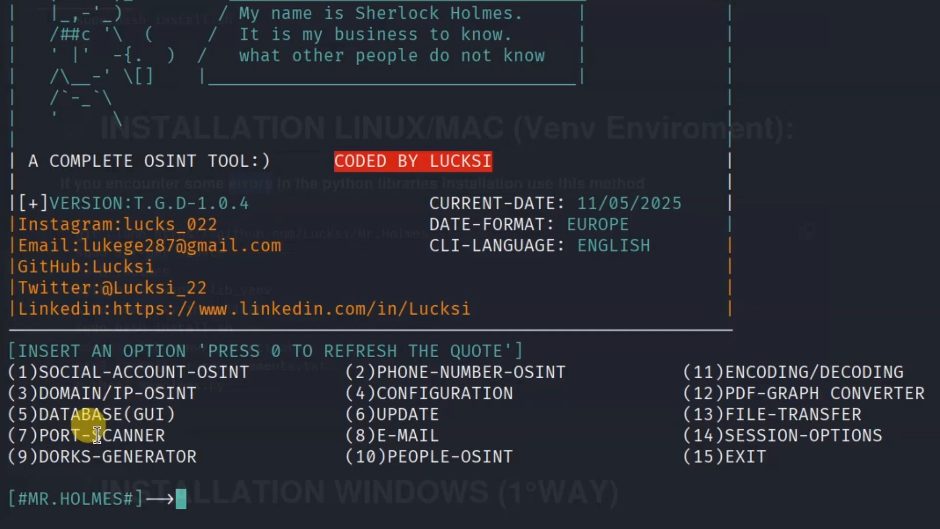
mouse_move(113, 461)
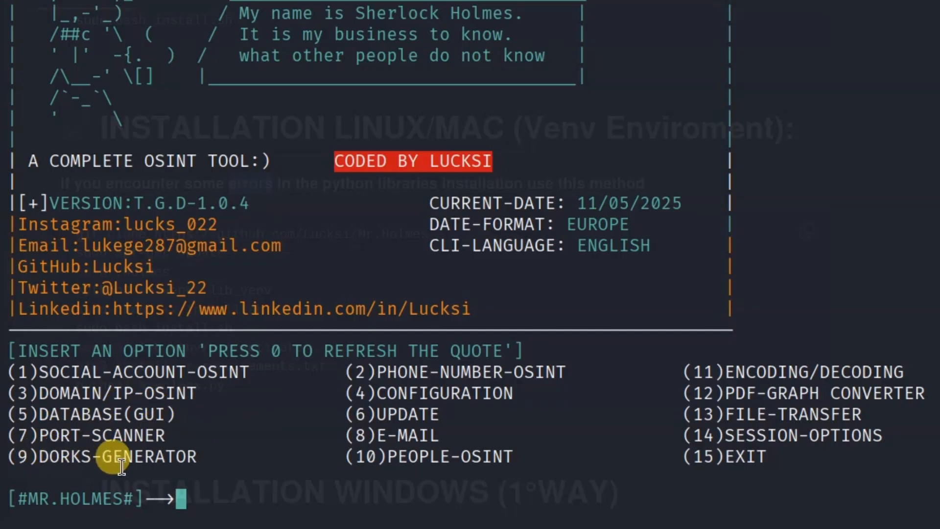
mouse_move(510, 376)
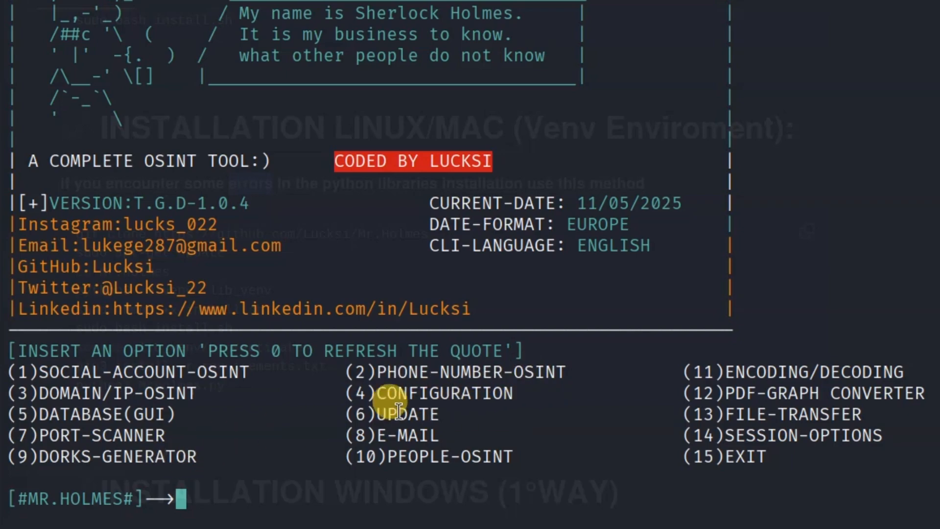
mouse_move(840, 432)
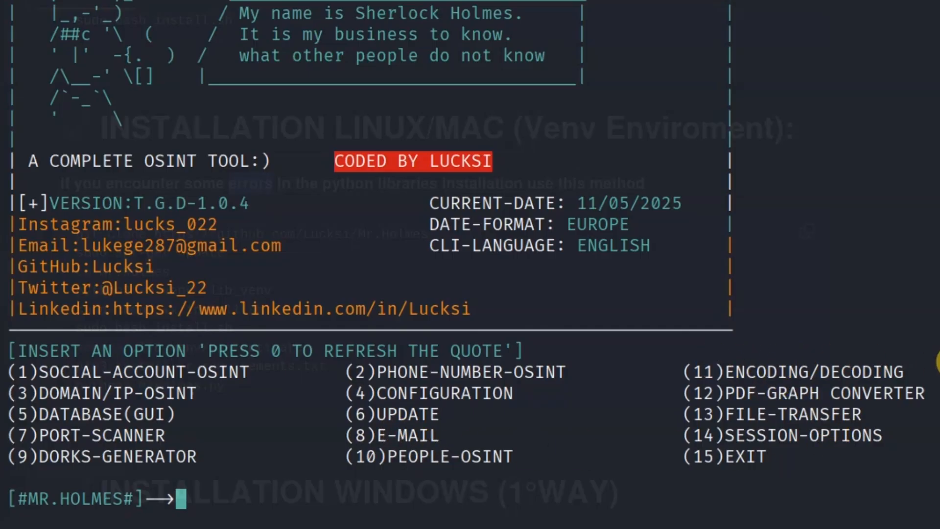
mouse_move(752, 416)
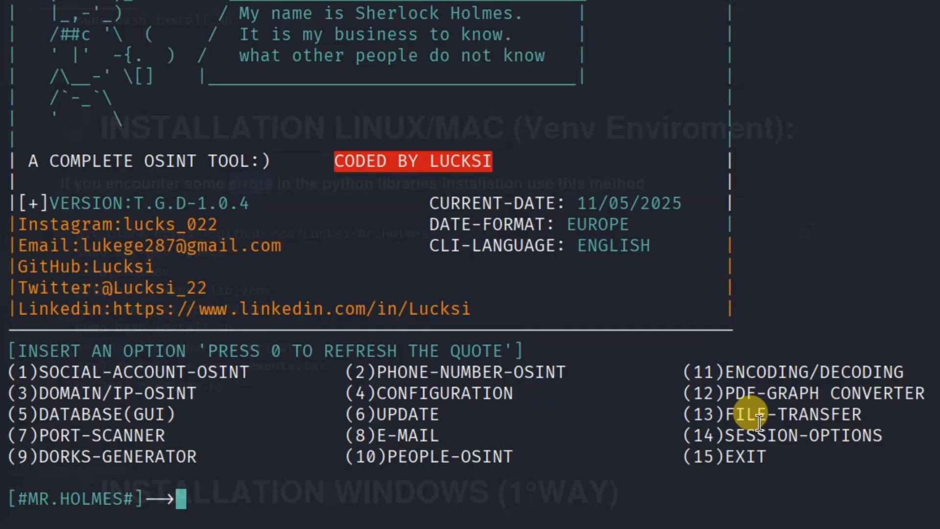
mouse_move(743, 457)
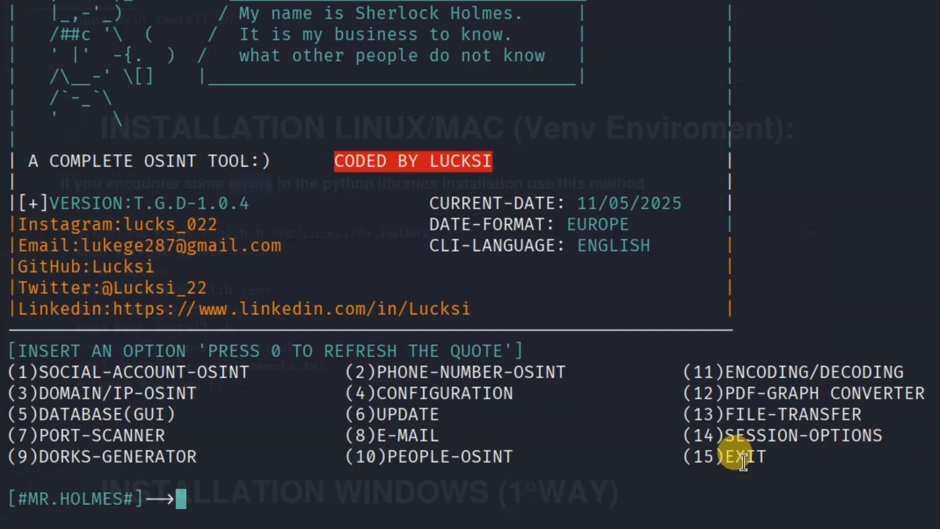
mouse_move(216, 401)
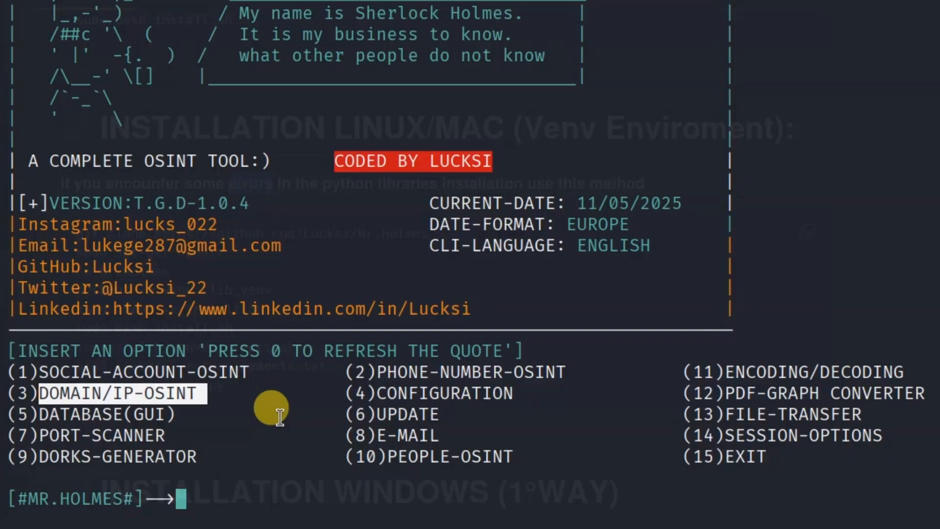
mouse_move(217, 501)
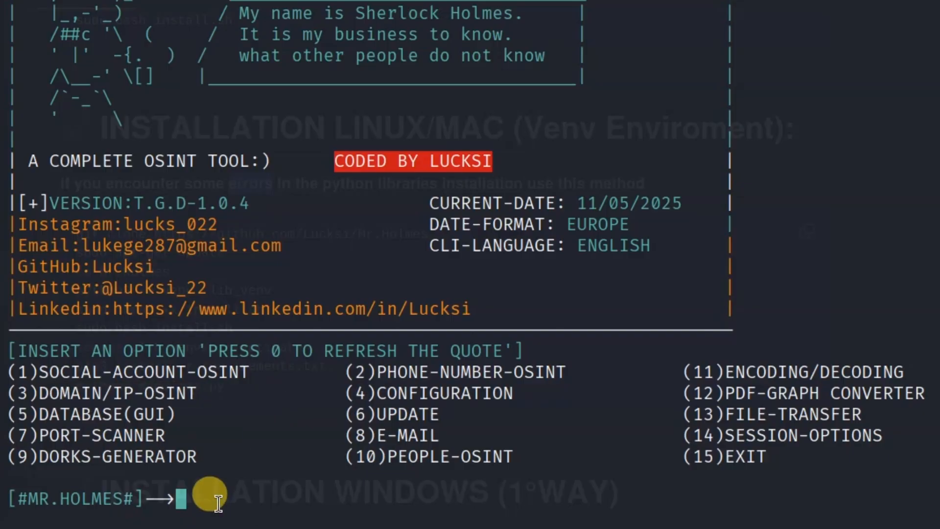
- Choose module 3 (DOMAIN/IP-OSINT) and begin entering example.net as the target domain
text(3)
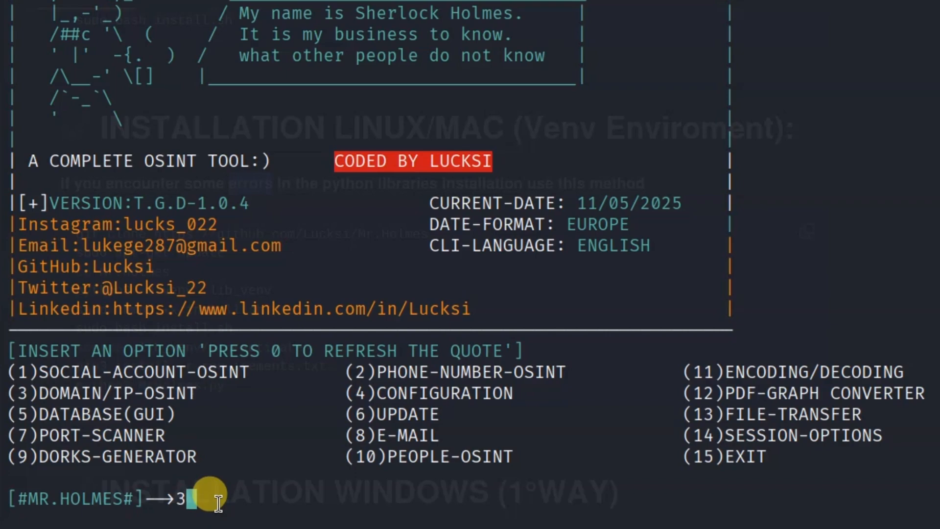
key(Return)
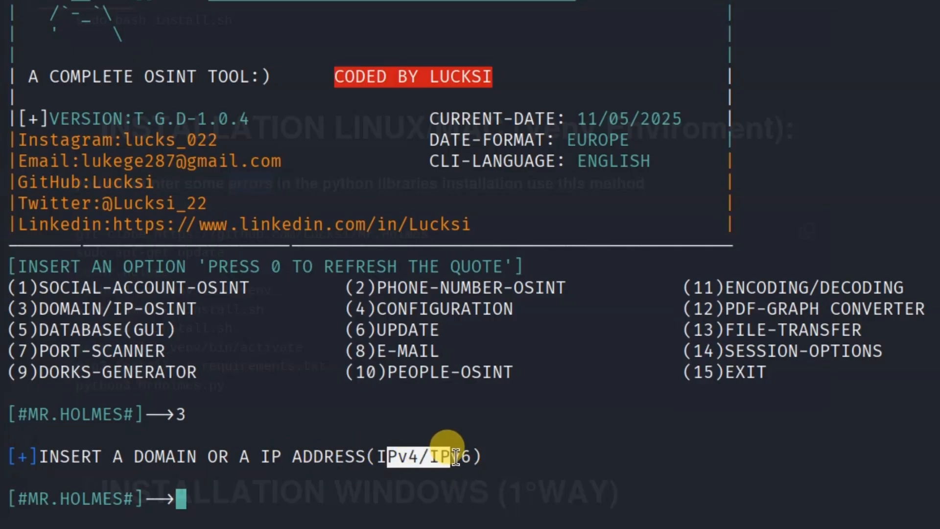
mouse_move(599, 498)
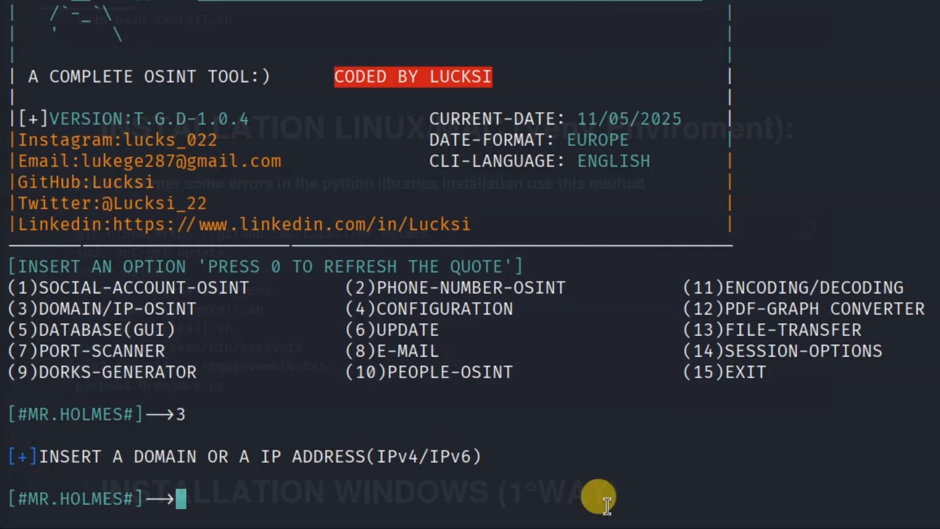
text(exam)
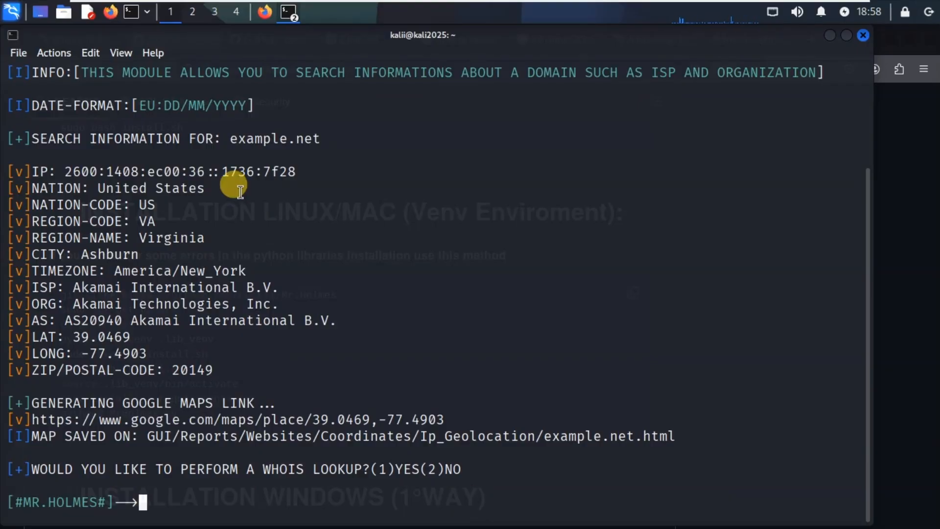
mouse_move(56, 169)
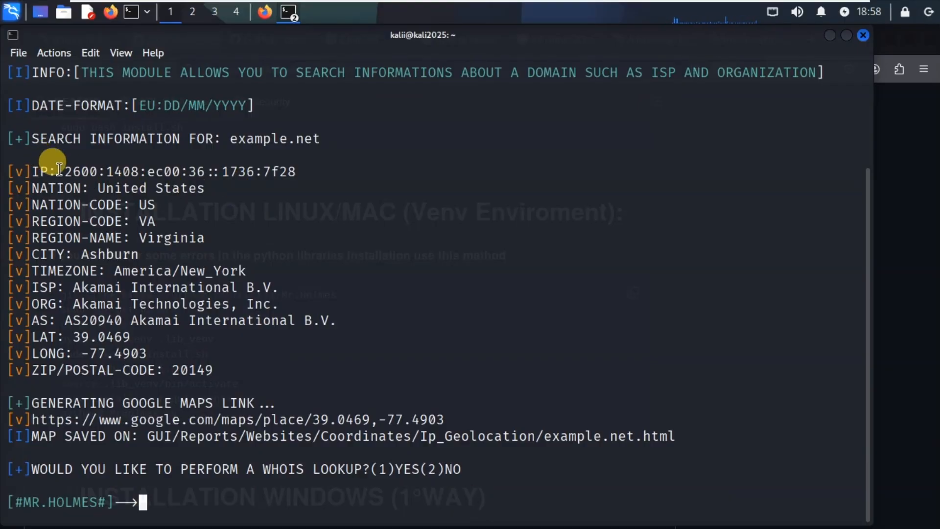
mouse_move(75, 191)
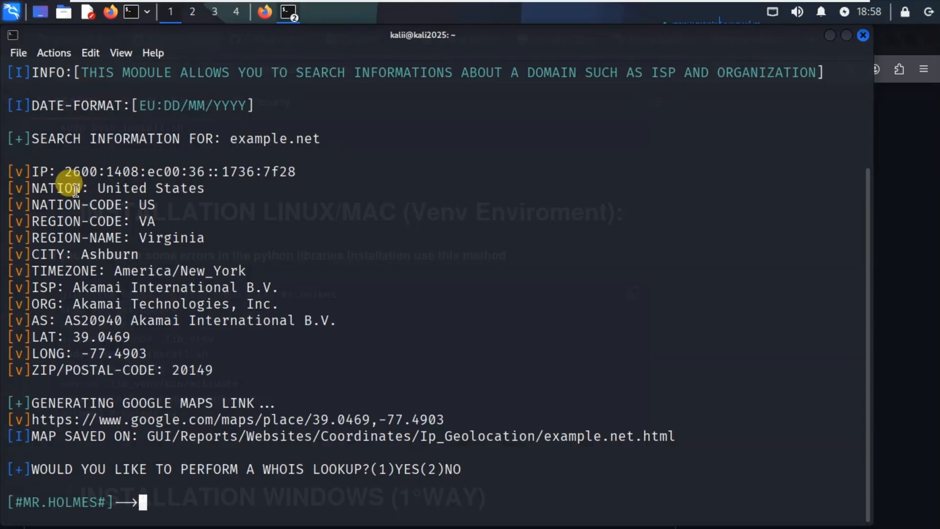
mouse_move(62, 208)
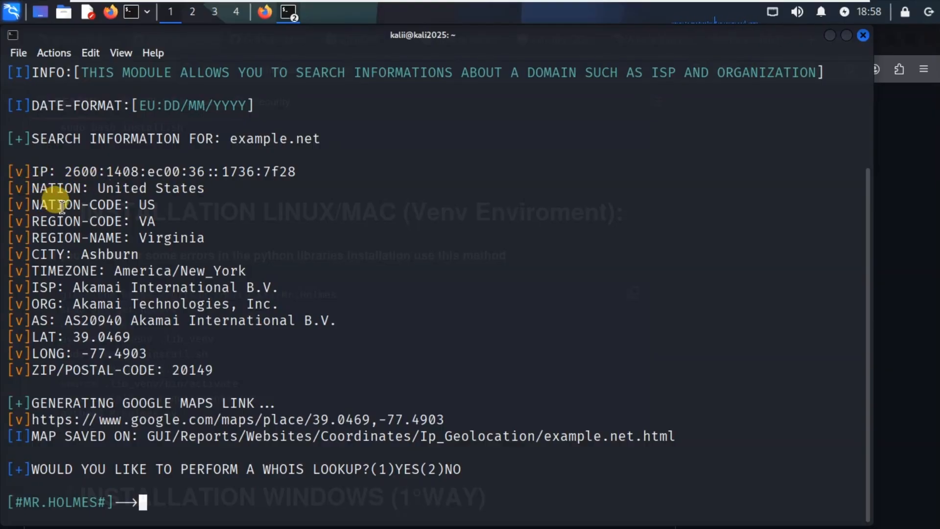
mouse_move(156, 202)
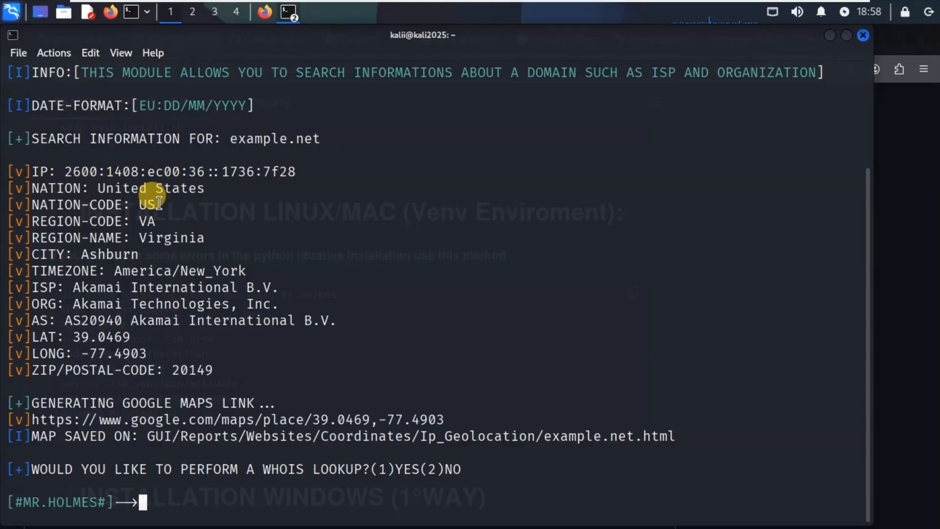
mouse_move(174, 237)
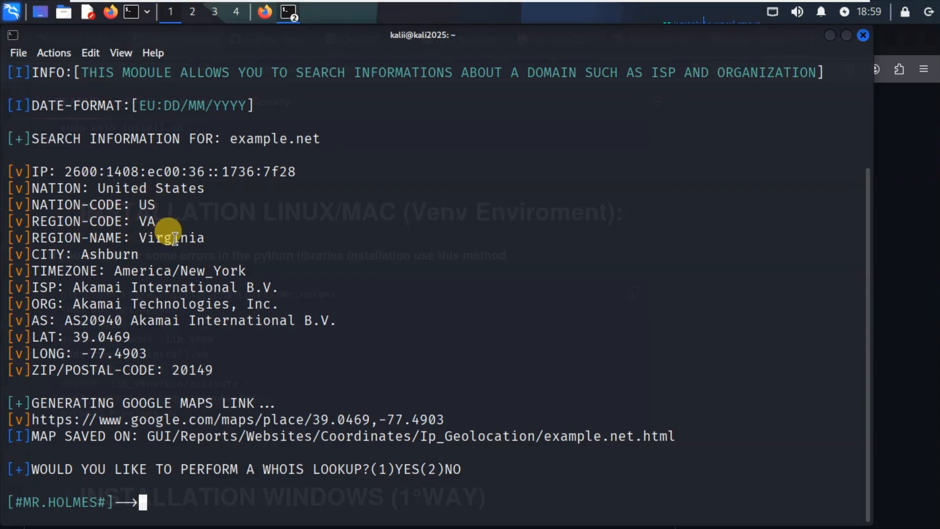
mouse_move(39, 270)
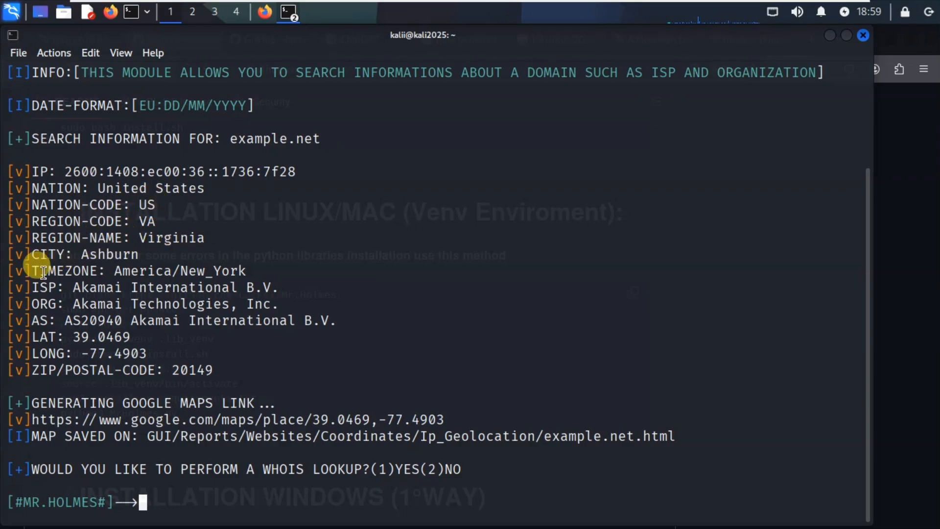
mouse_move(57, 287)
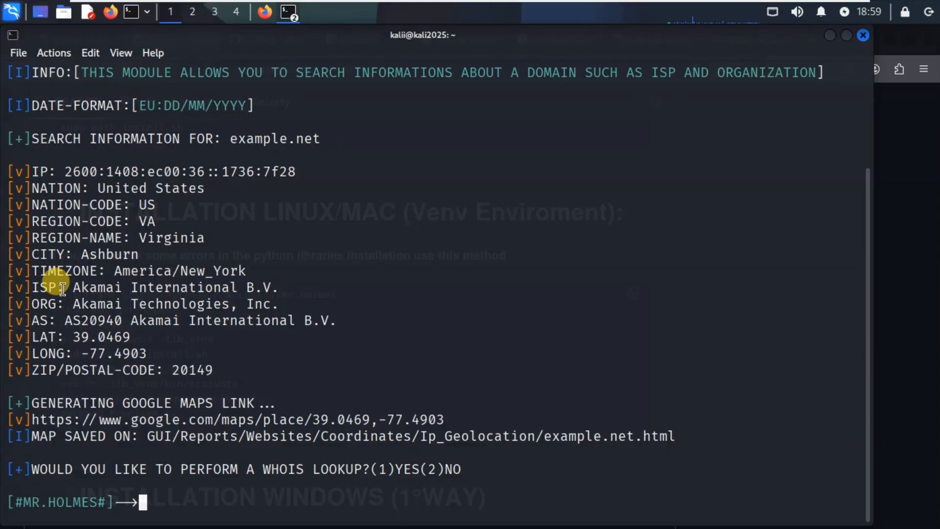
mouse_move(72, 320)
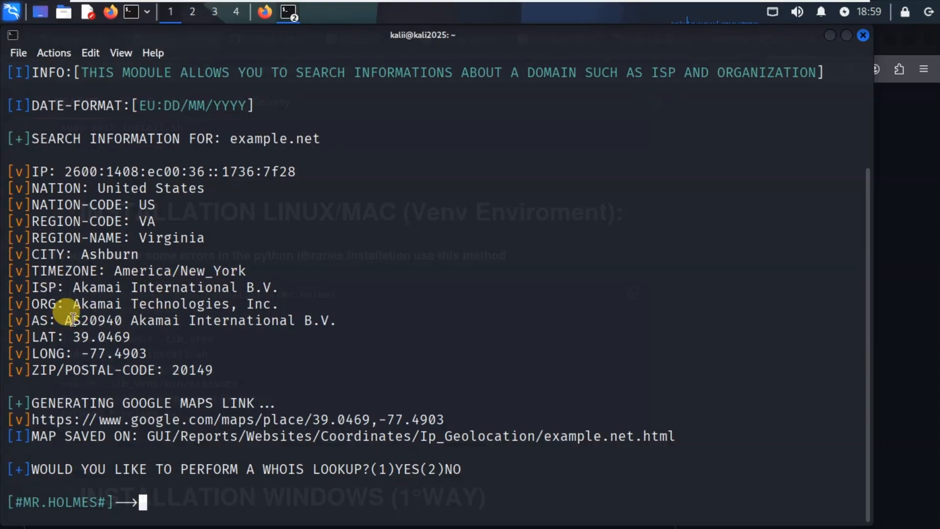
mouse_move(138, 323)
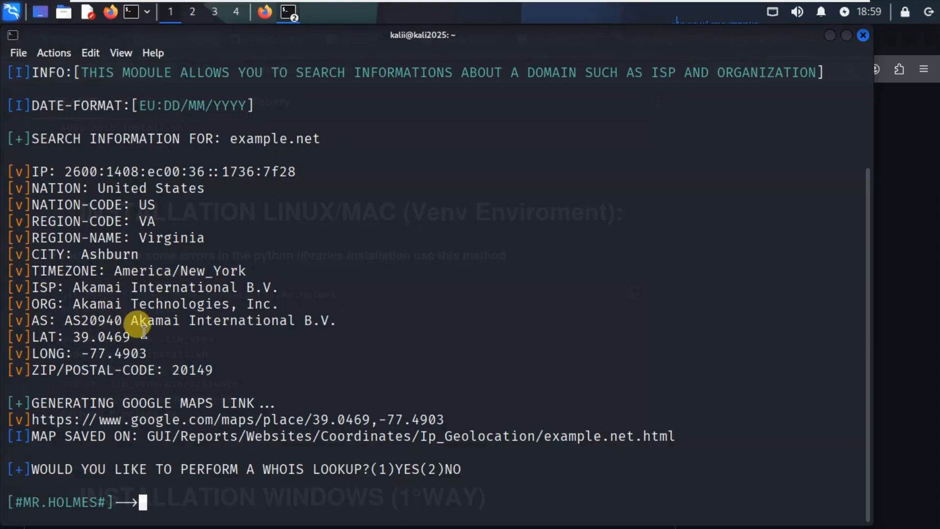
mouse_move(65, 378)
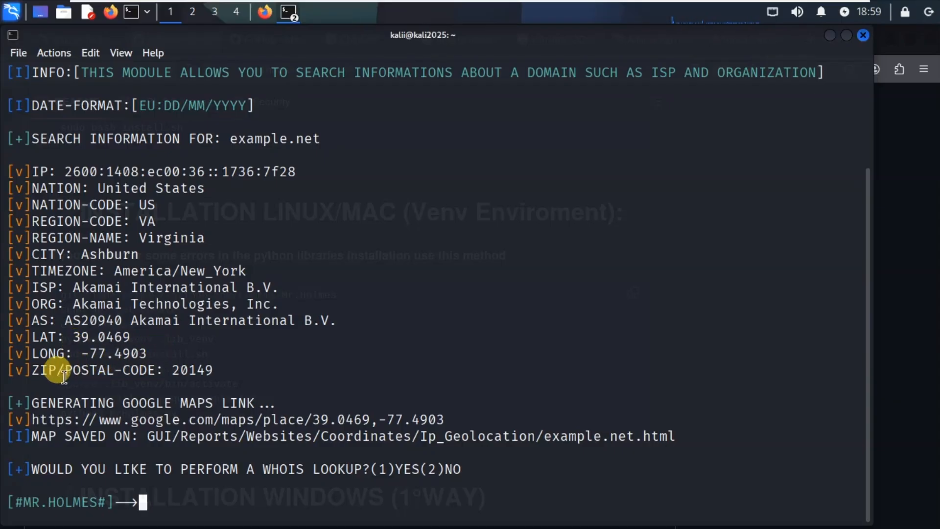
mouse_move(150, 180)
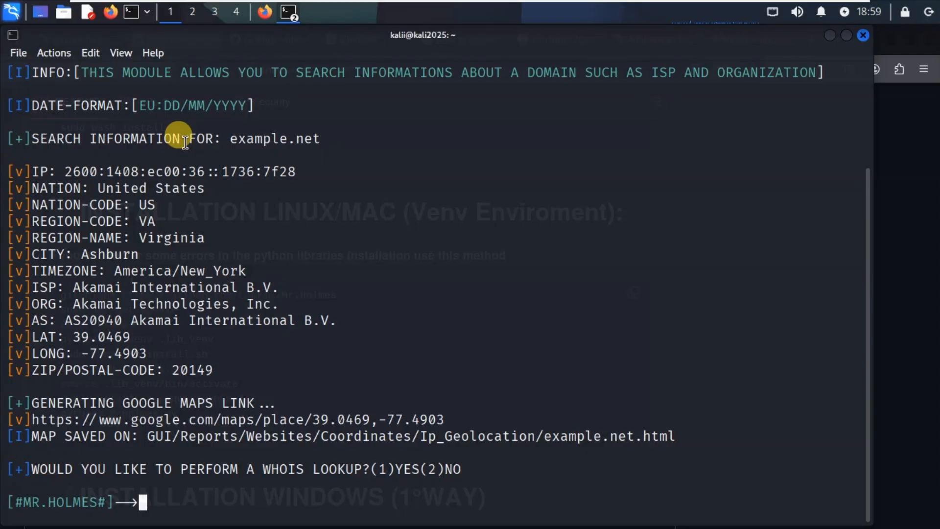
mouse_move(248, 144)
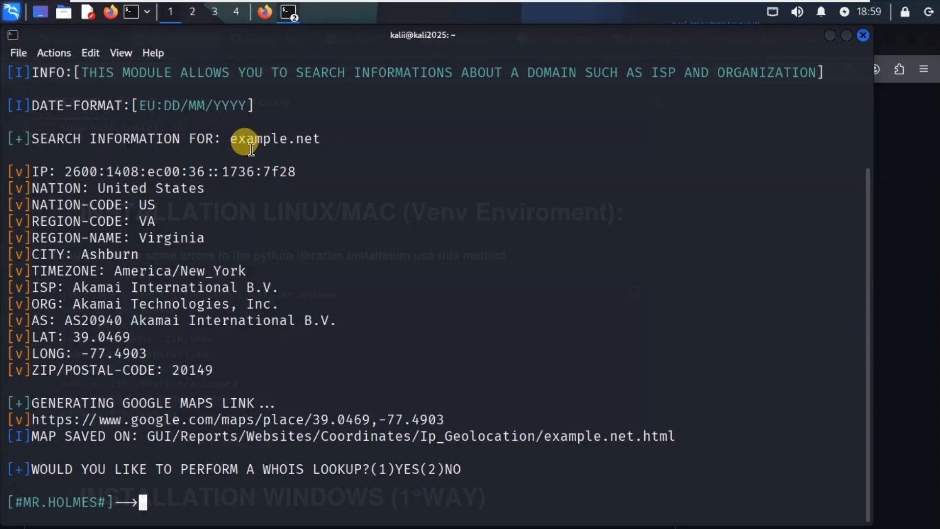
double_click(275, 138)
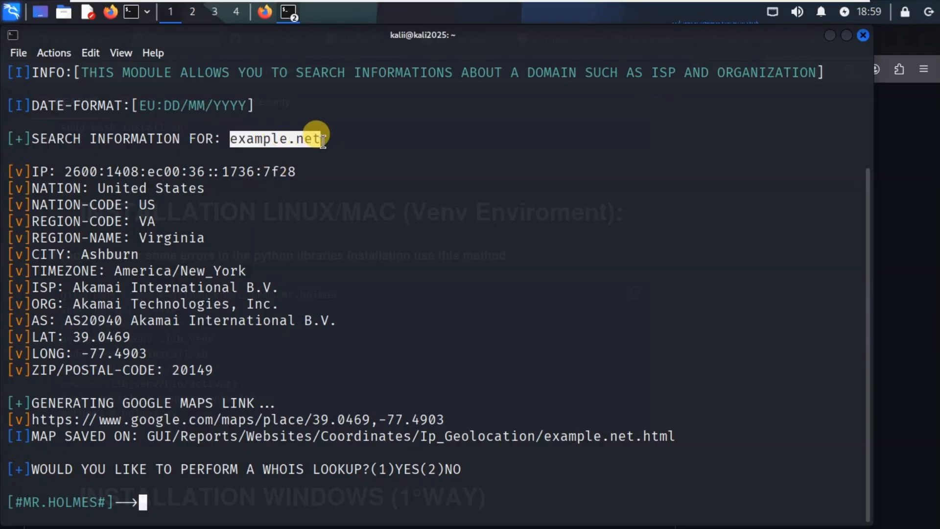
mouse_move(277, 332)
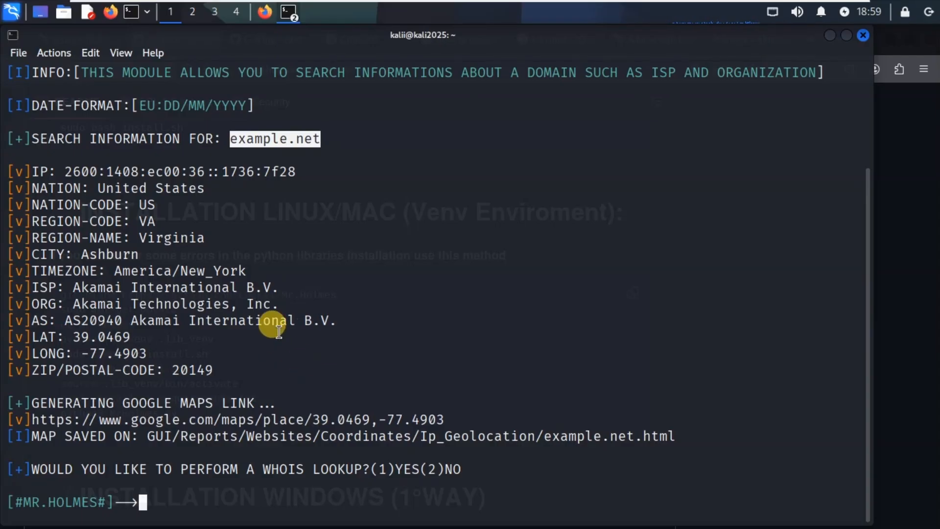
mouse_move(317, 138)
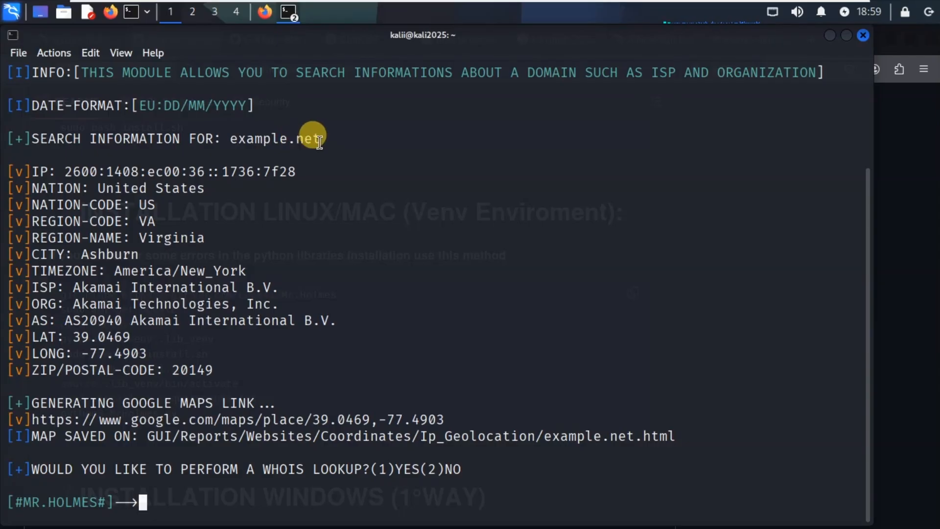